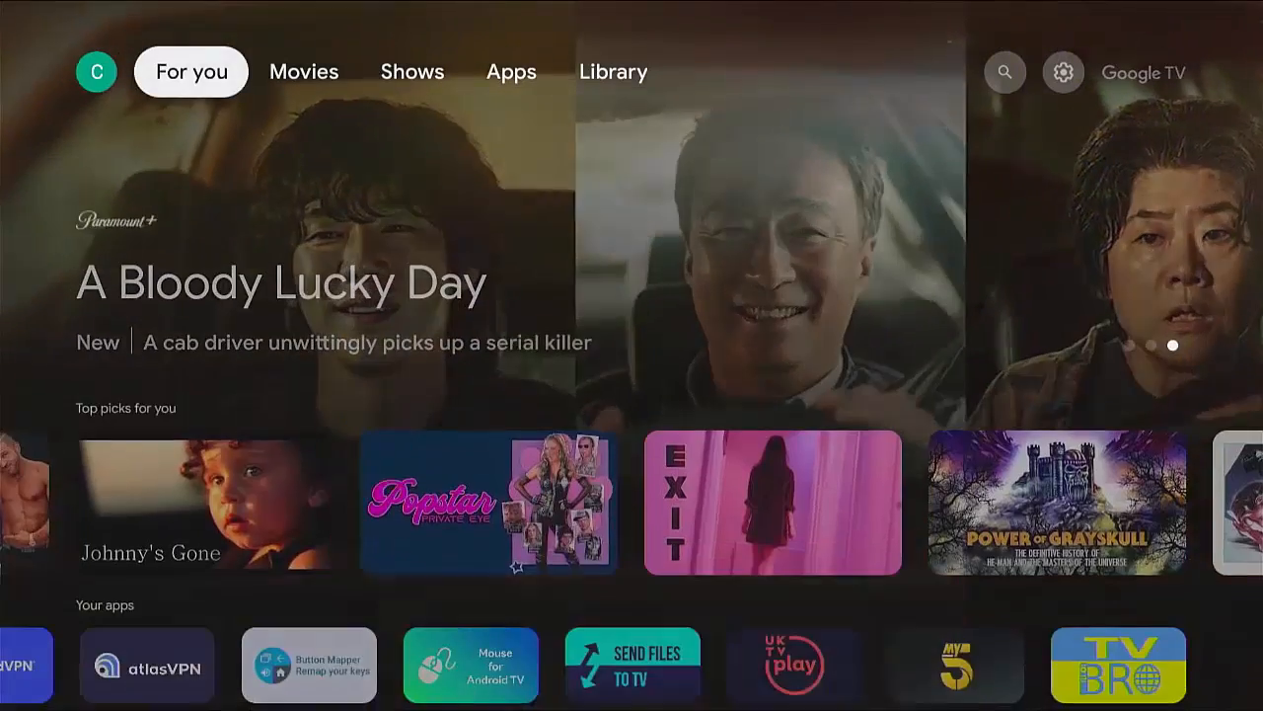
Go to the Apps section and start the 'Search for apps and games' field.
click(511, 71)
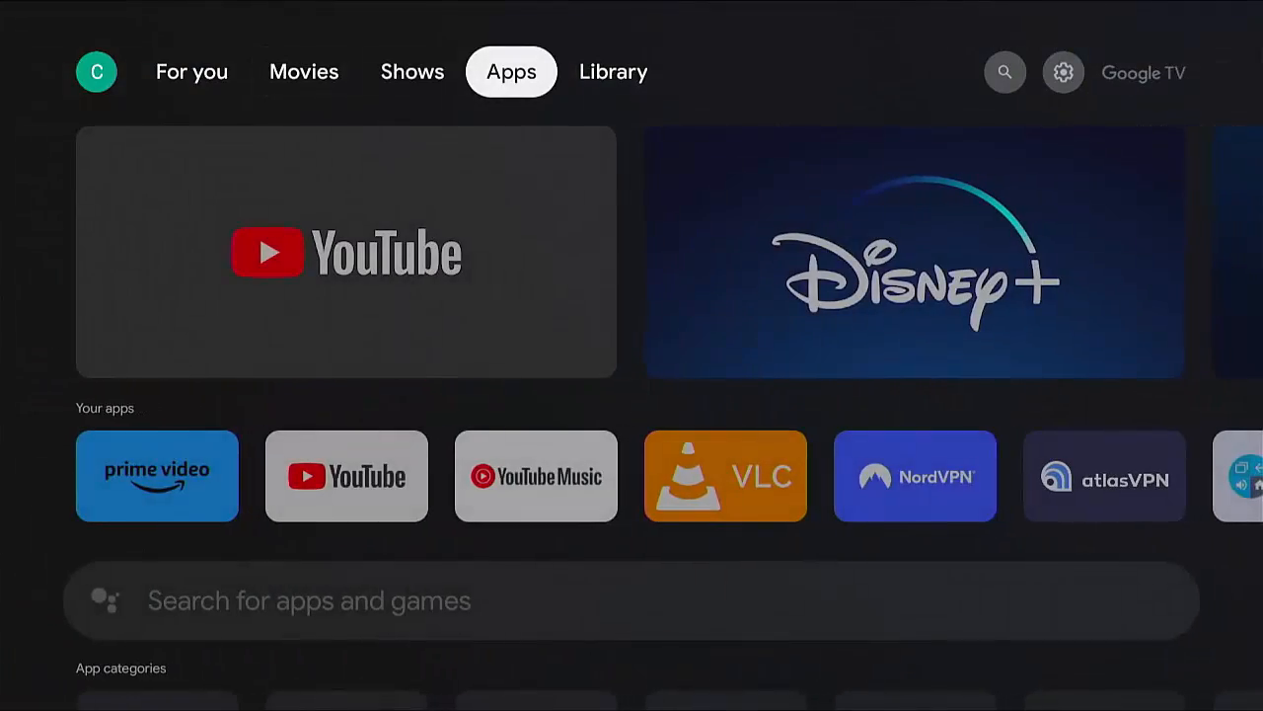
scroll(down, 3)
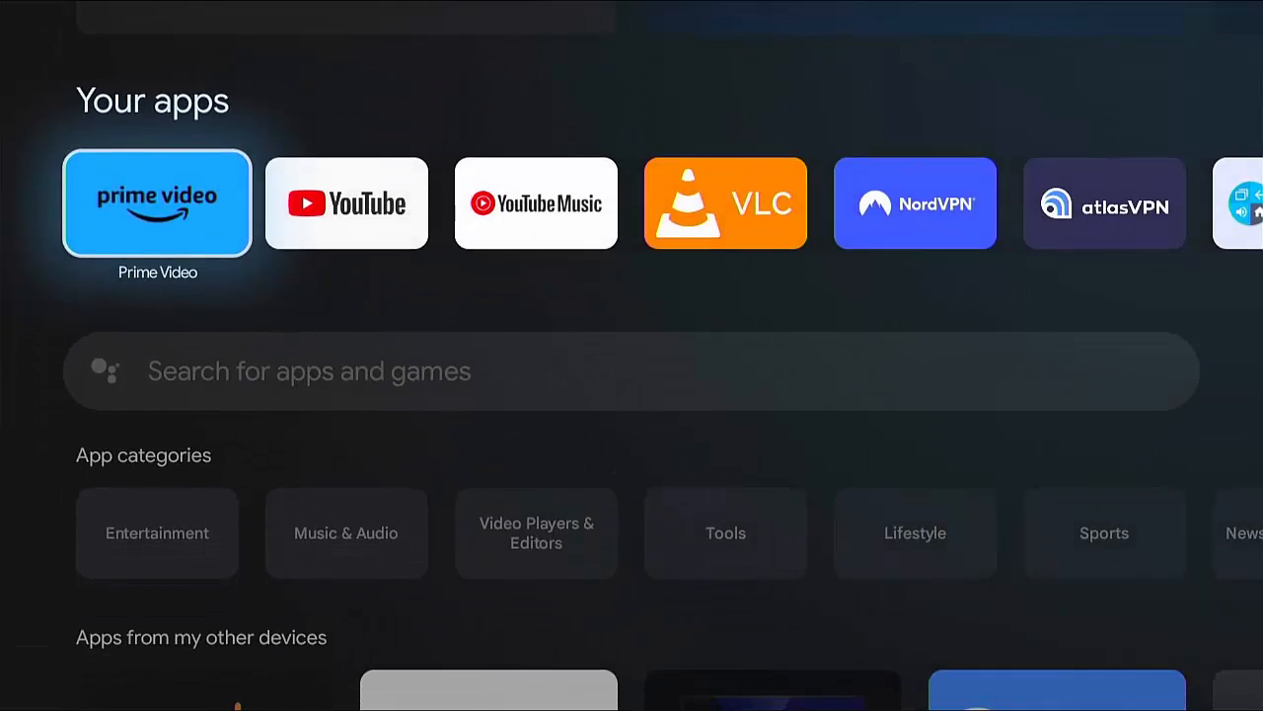
click(631, 370)
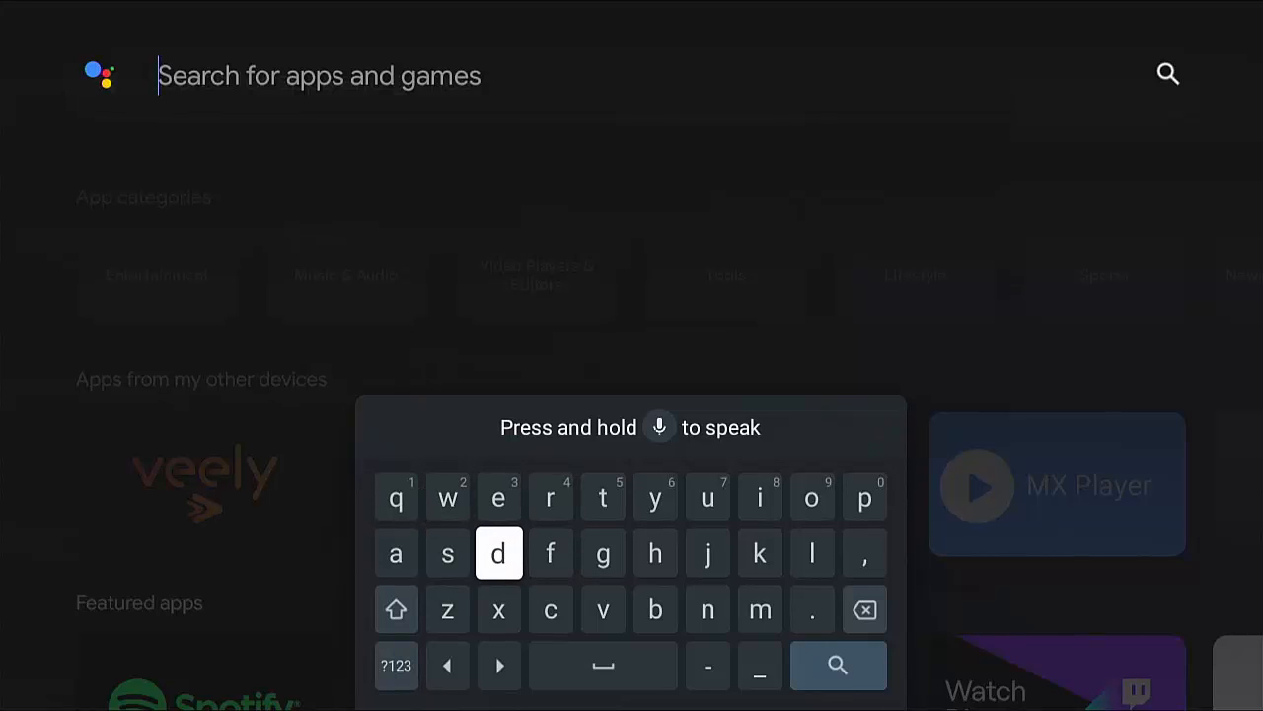
Enter 'downloader' into the search field with the on-screen keyboard.
click(498, 553)
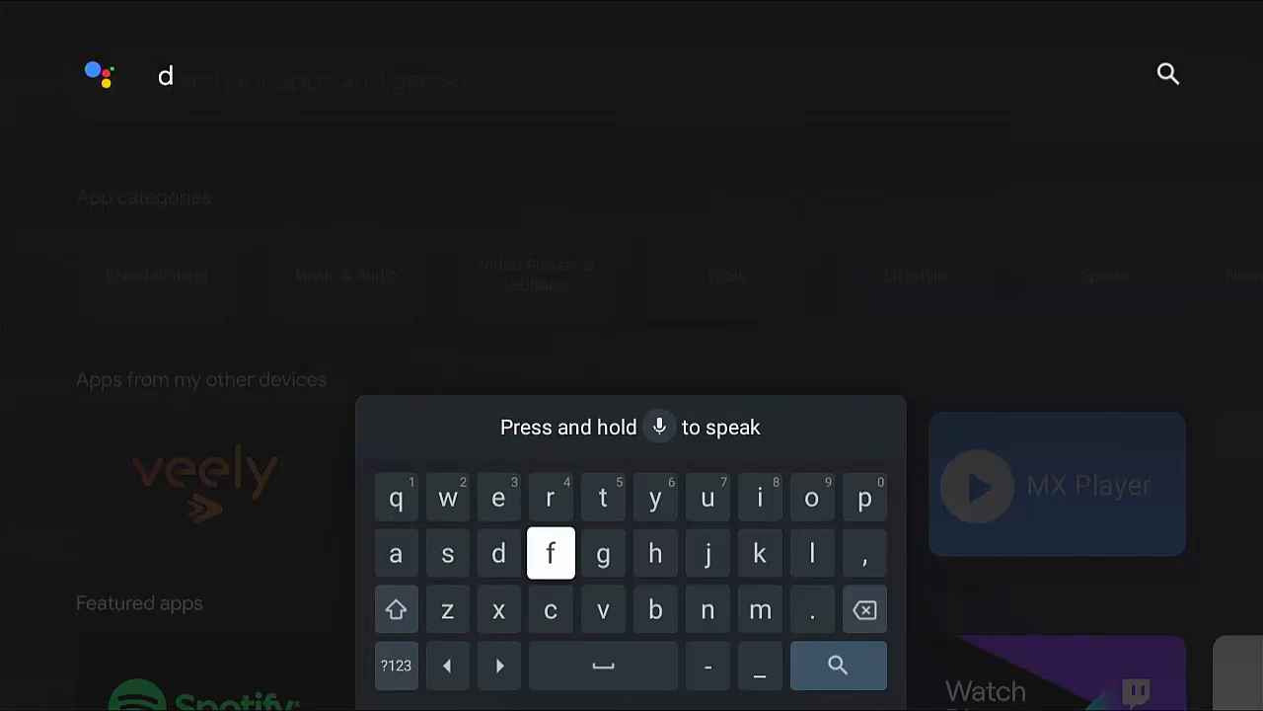
mouse_move(811, 497)
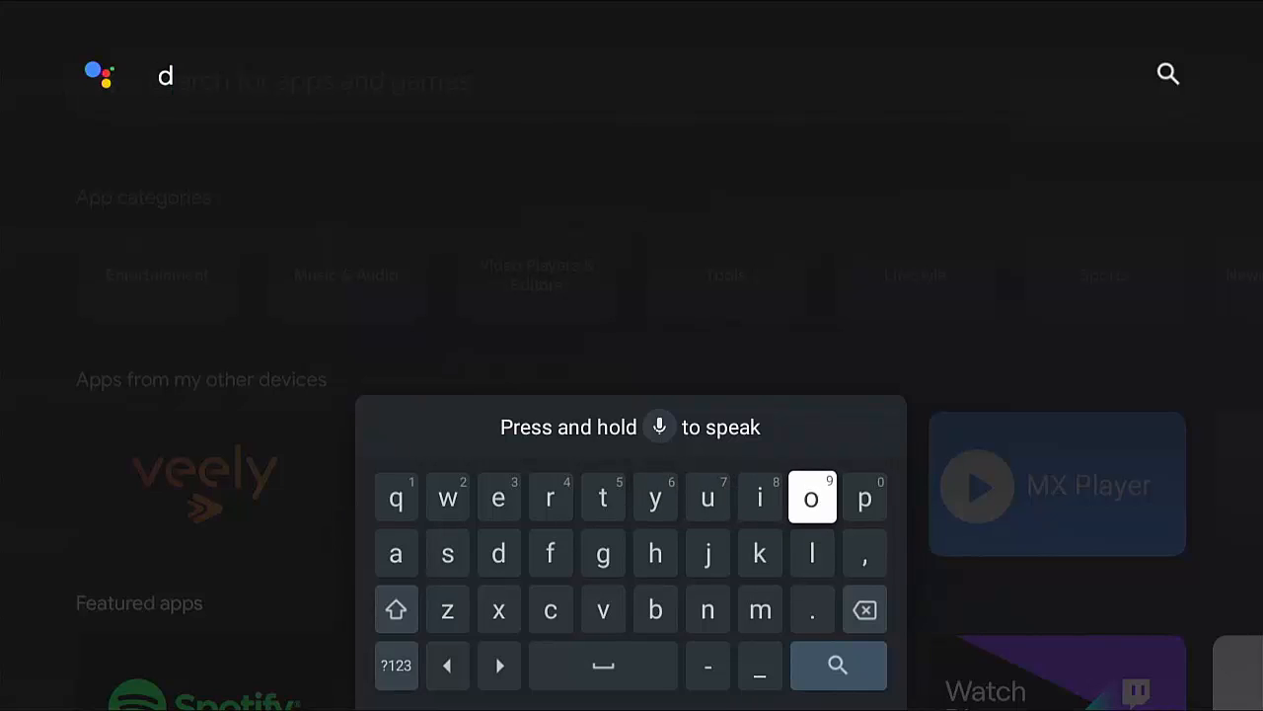
click(811, 497)
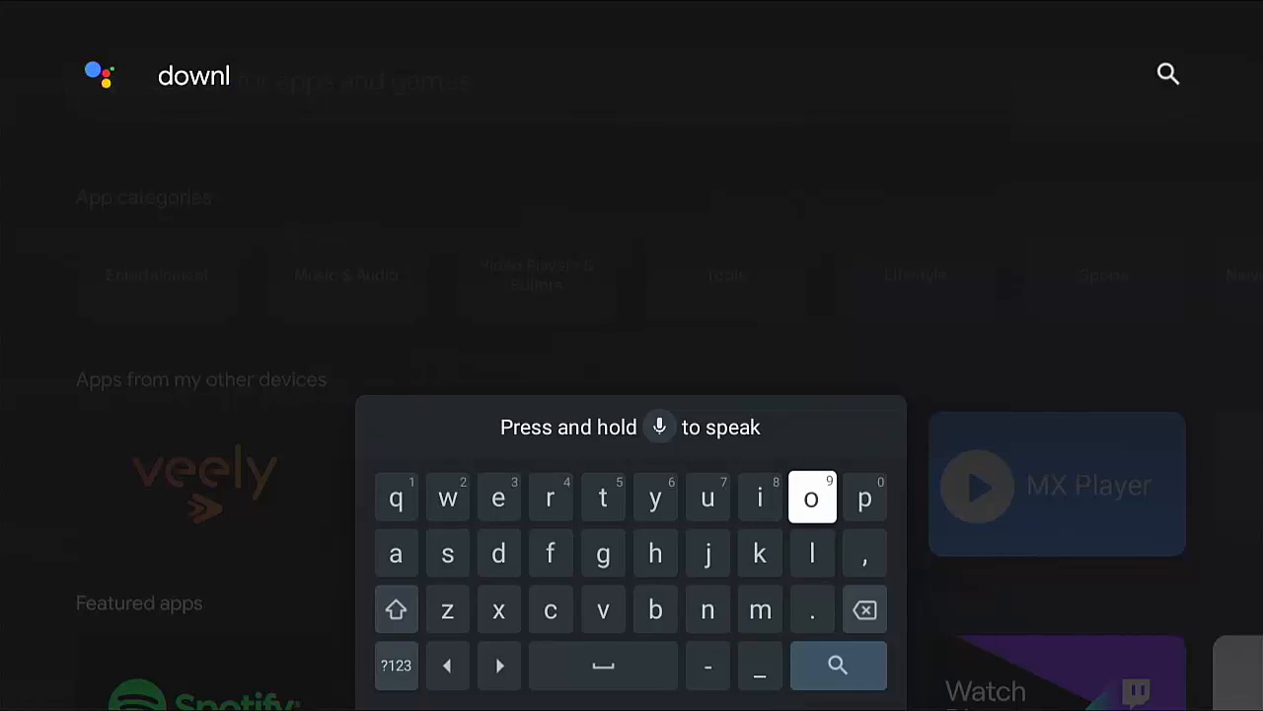
click(811, 496)
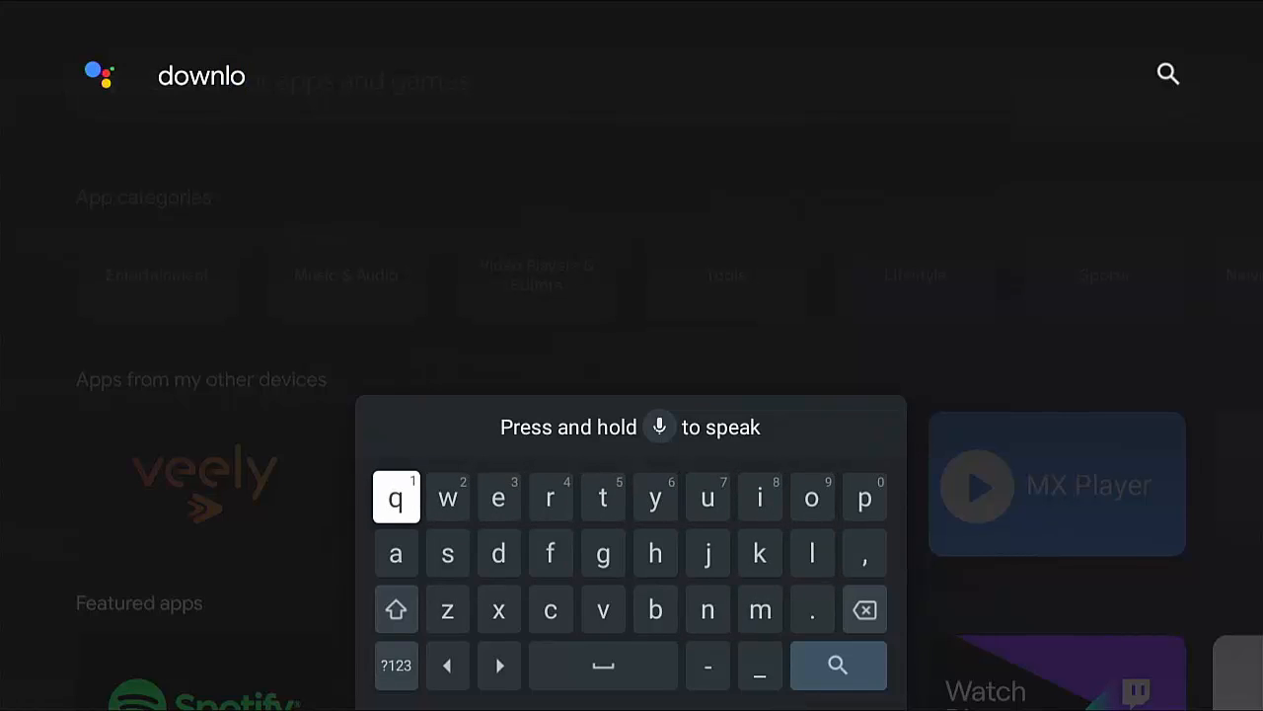
click(498, 553)
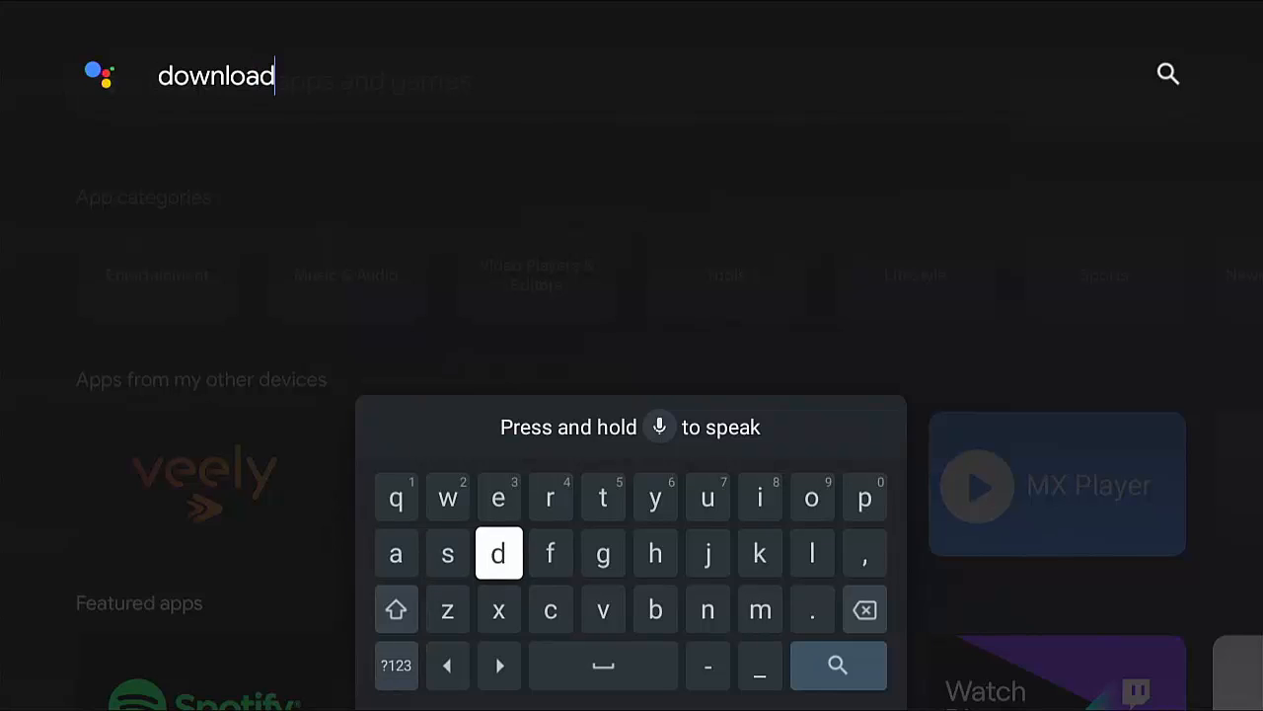
click(551, 497)
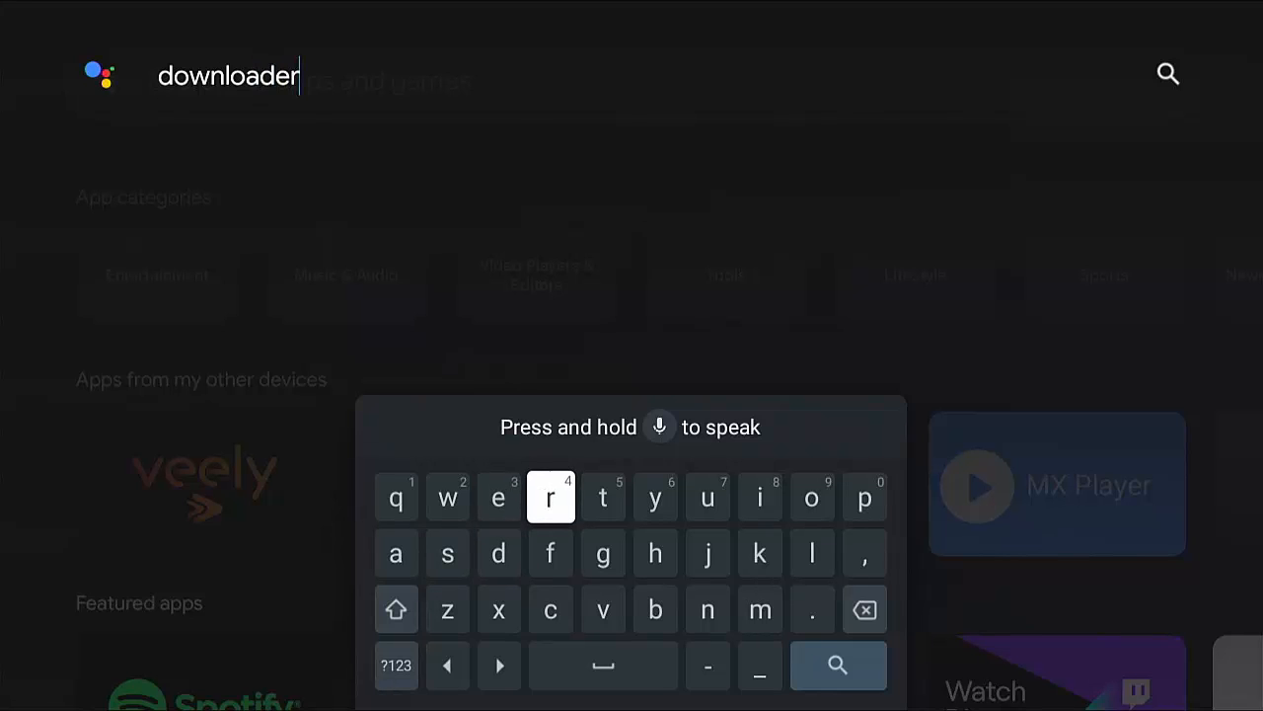
mouse_move(759, 665)
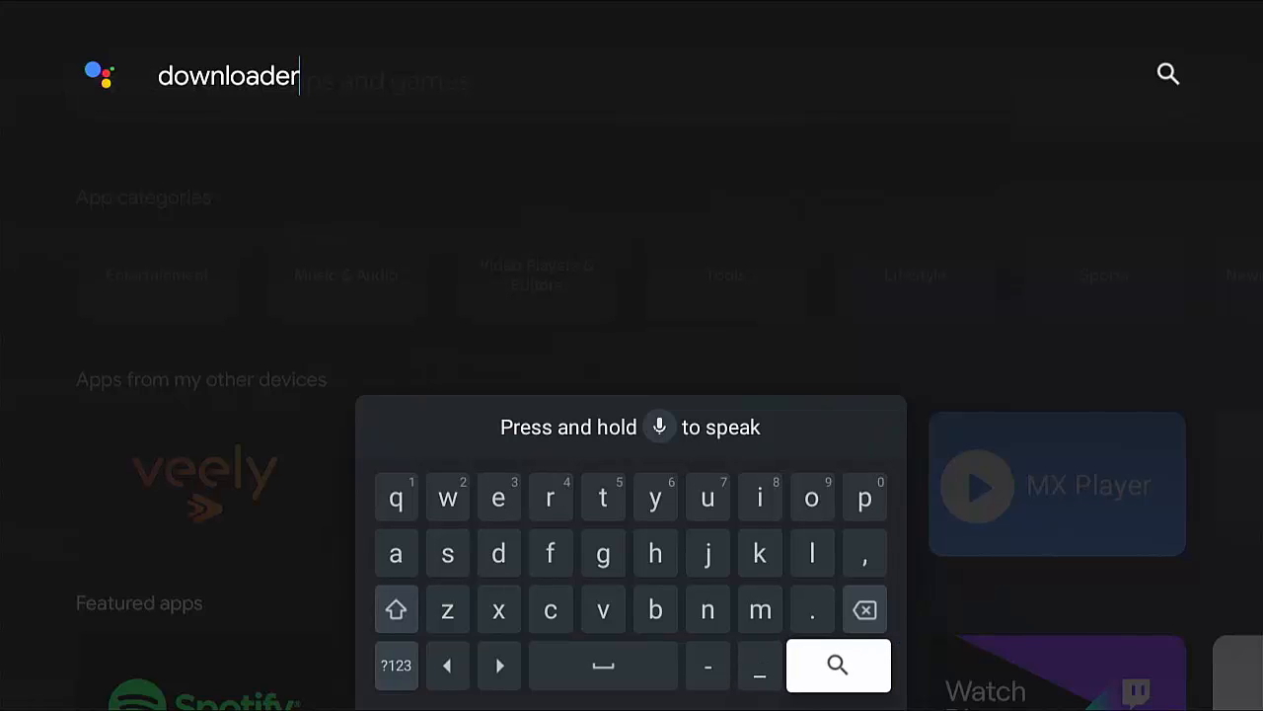
Run the search and install Downloader by AFTVnews from its store page.
click(836, 664)
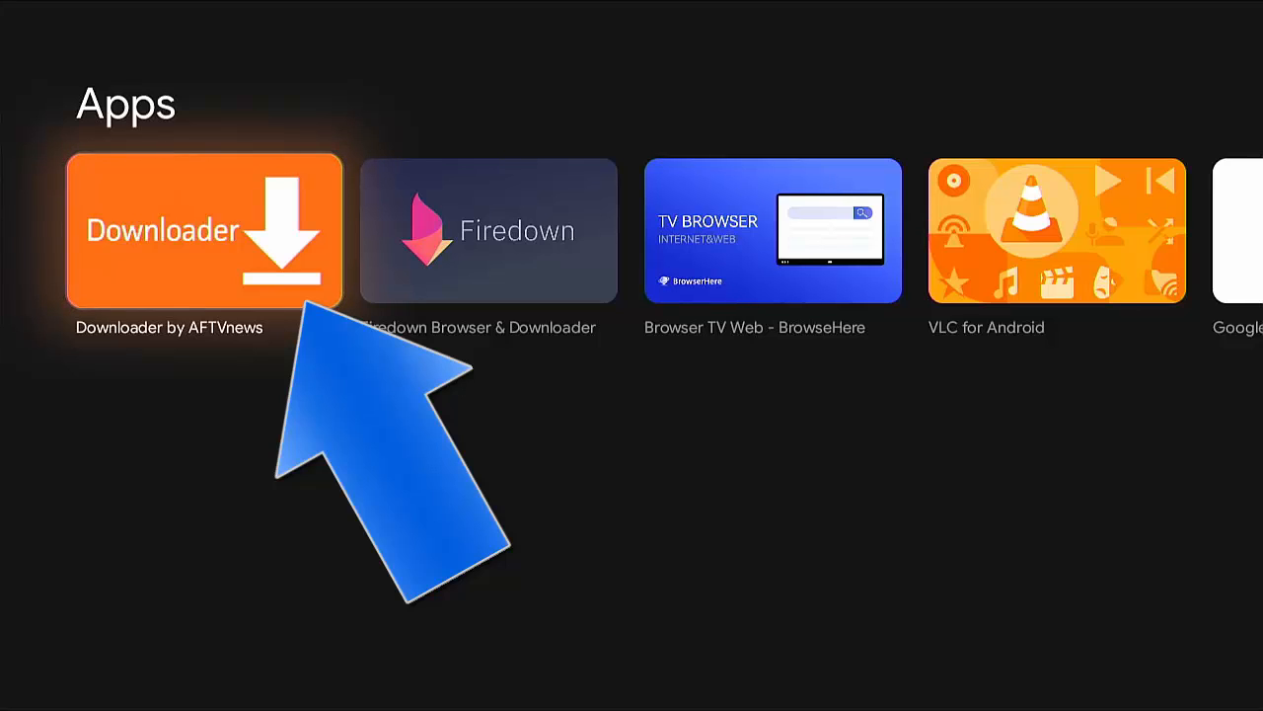
click(203, 230)
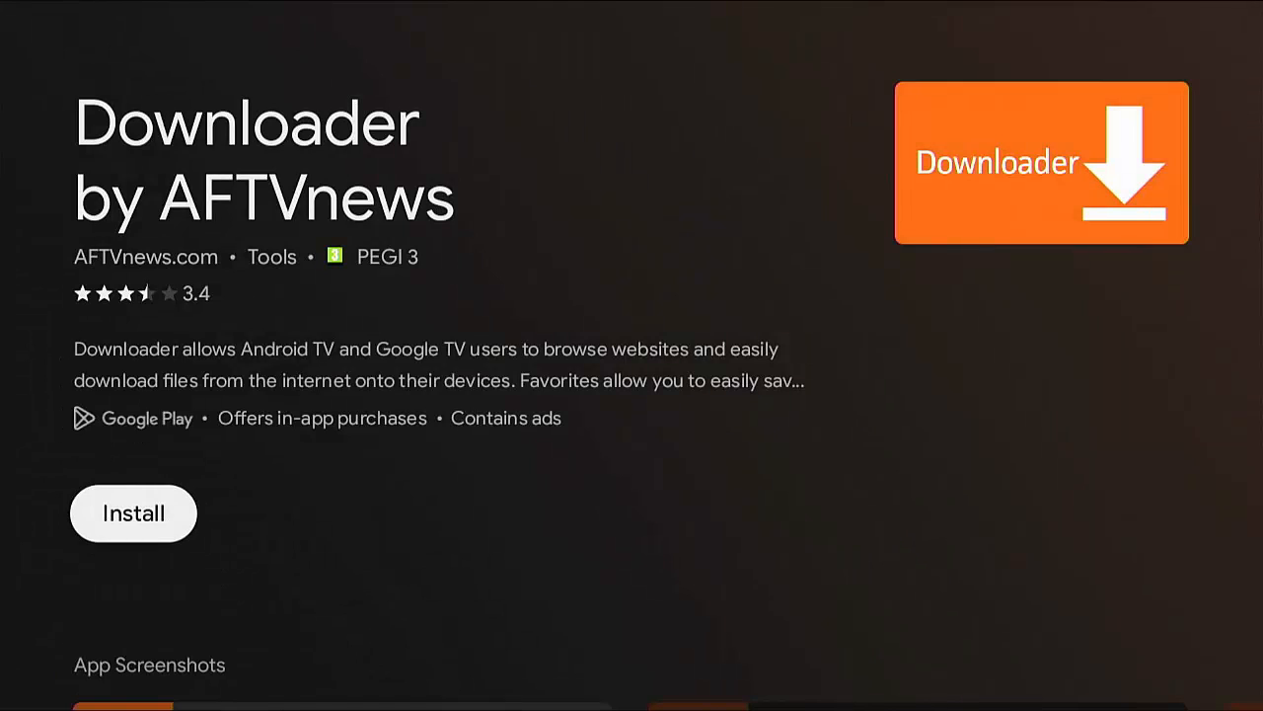
click(132, 512)
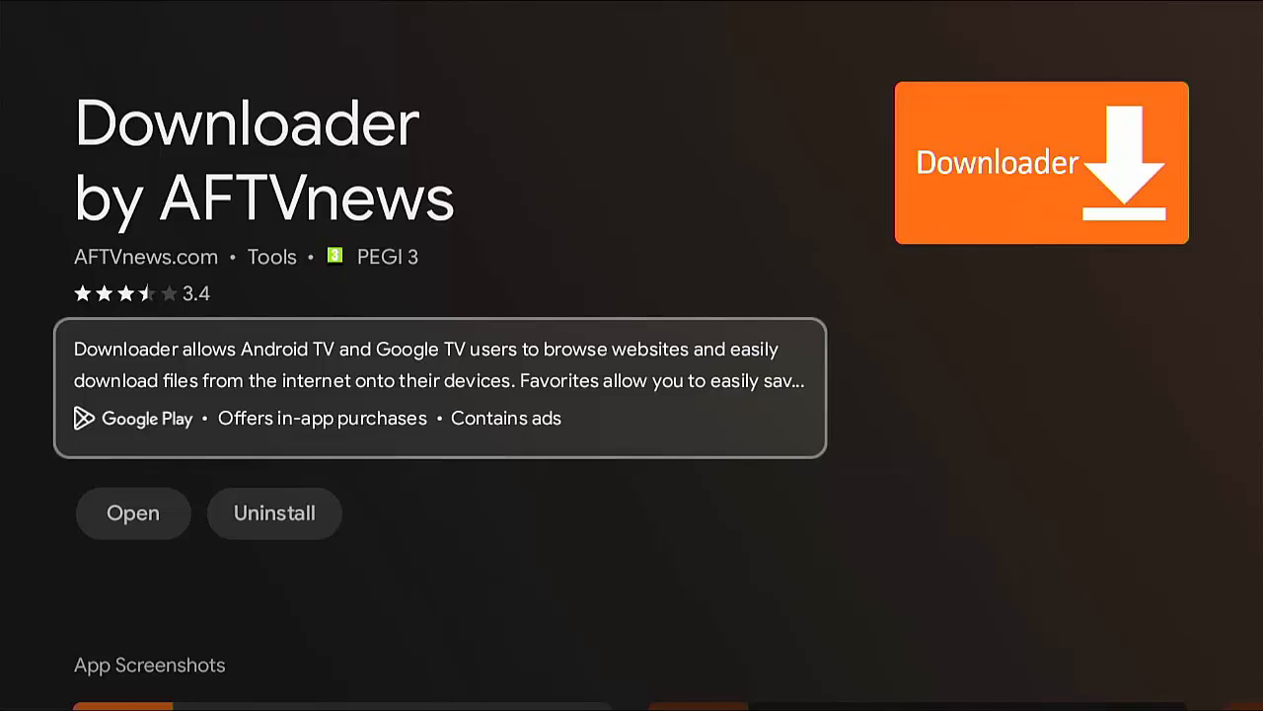
click(134, 513)
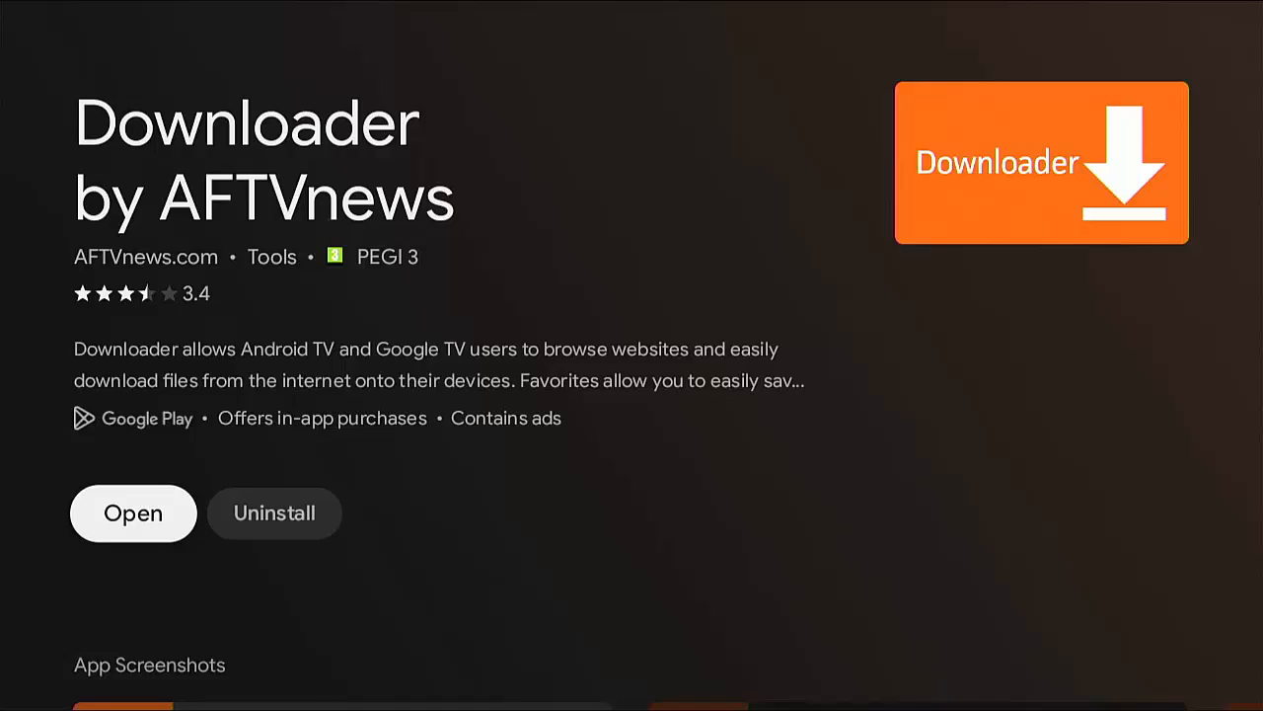
Launch Downloader, allow media access, and enter short code 21203 in the URL field.
click(132, 512)
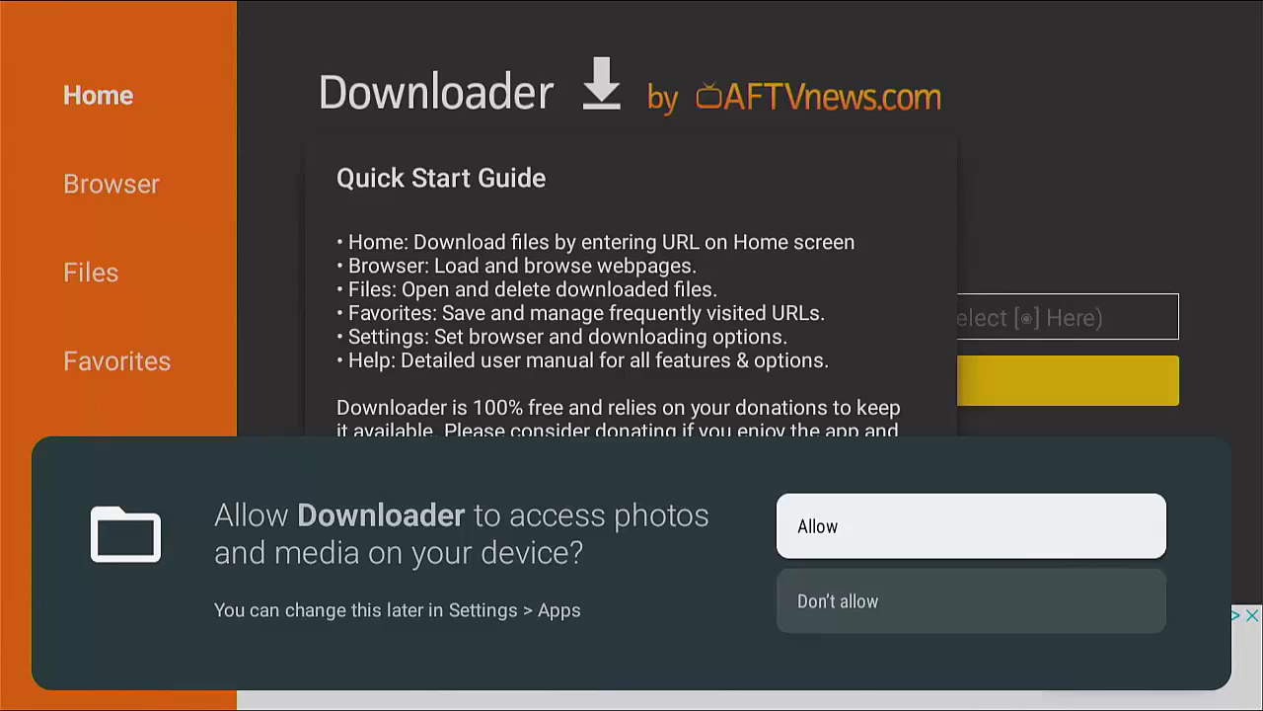
click(970, 525)
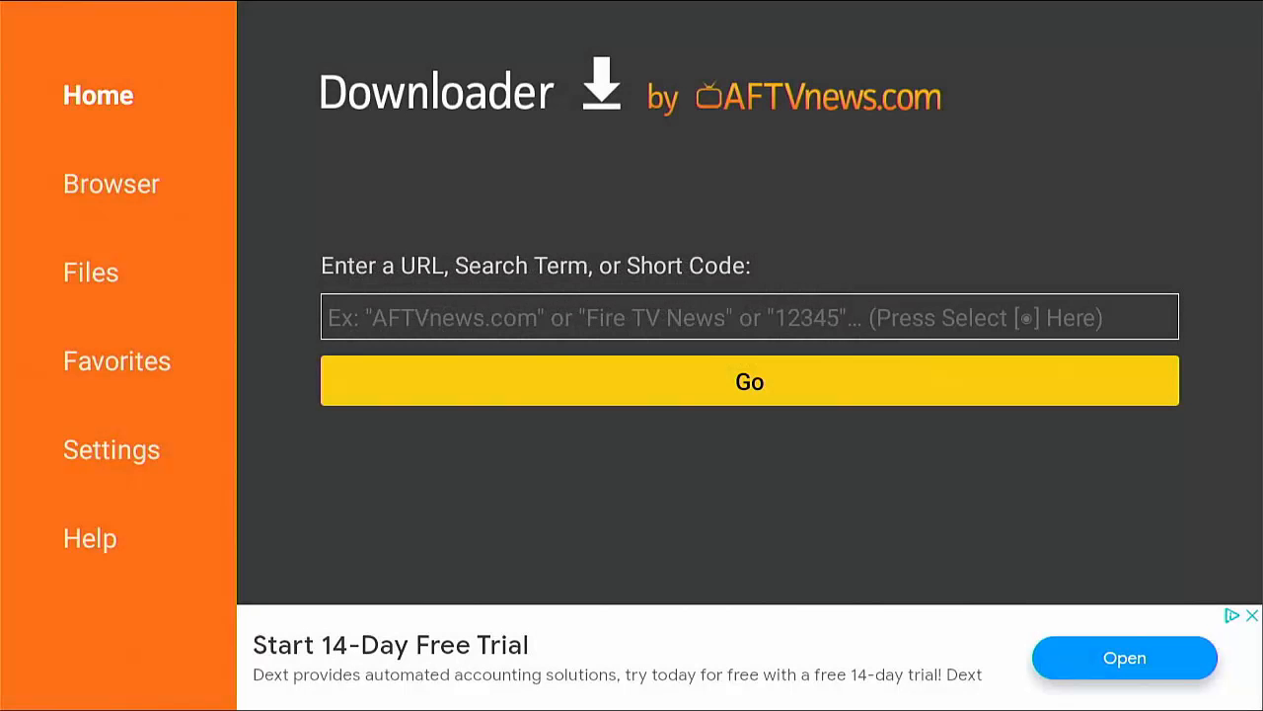
click(749, 316)
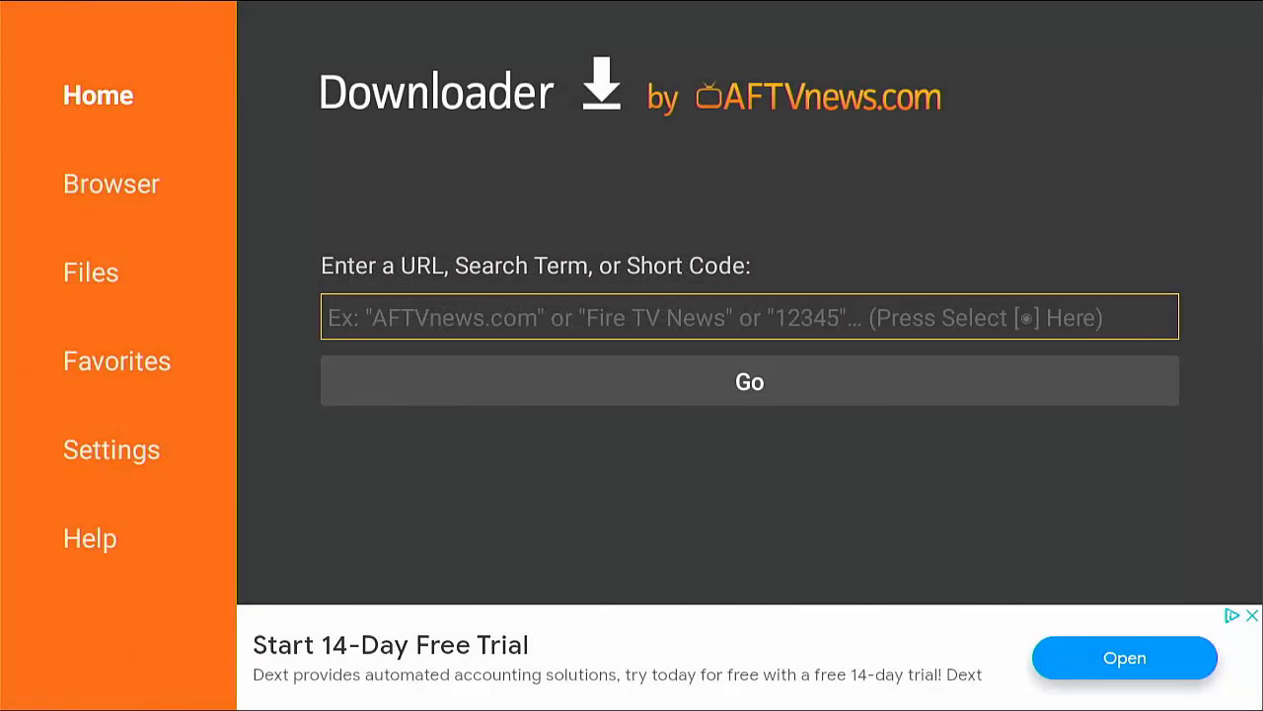
click(748, 316)
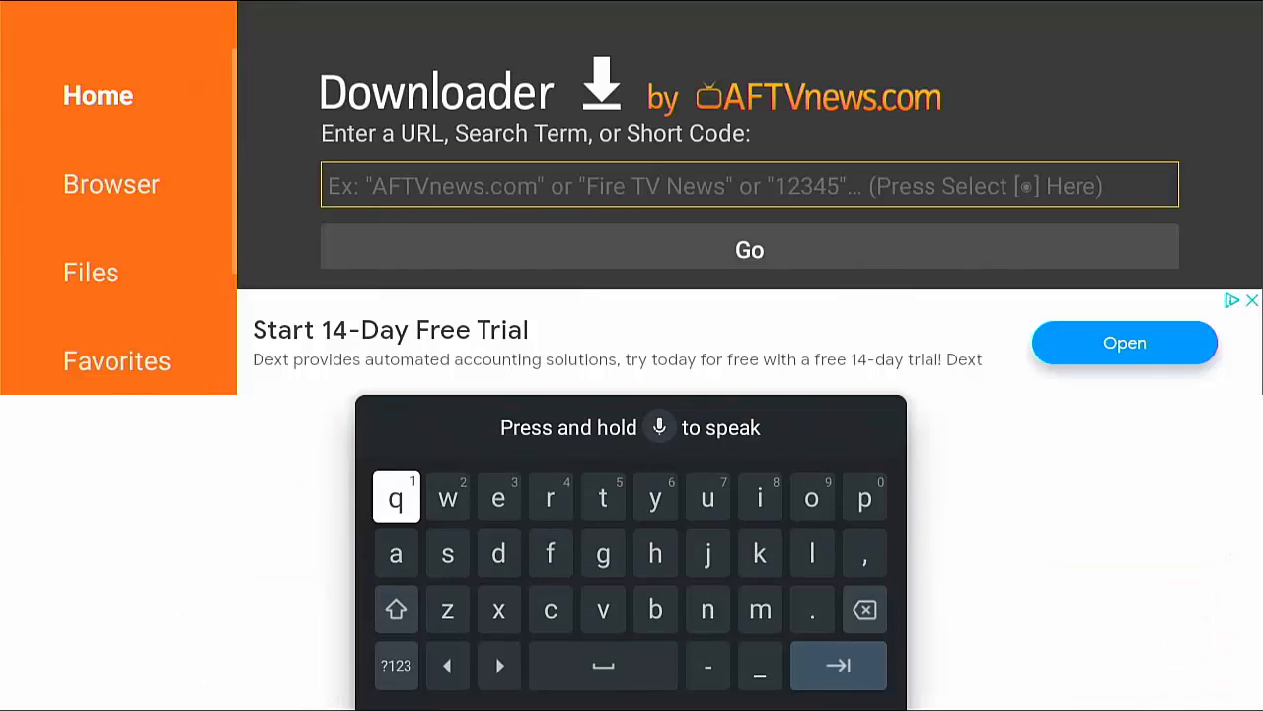
click(396, 664)
text(21203)
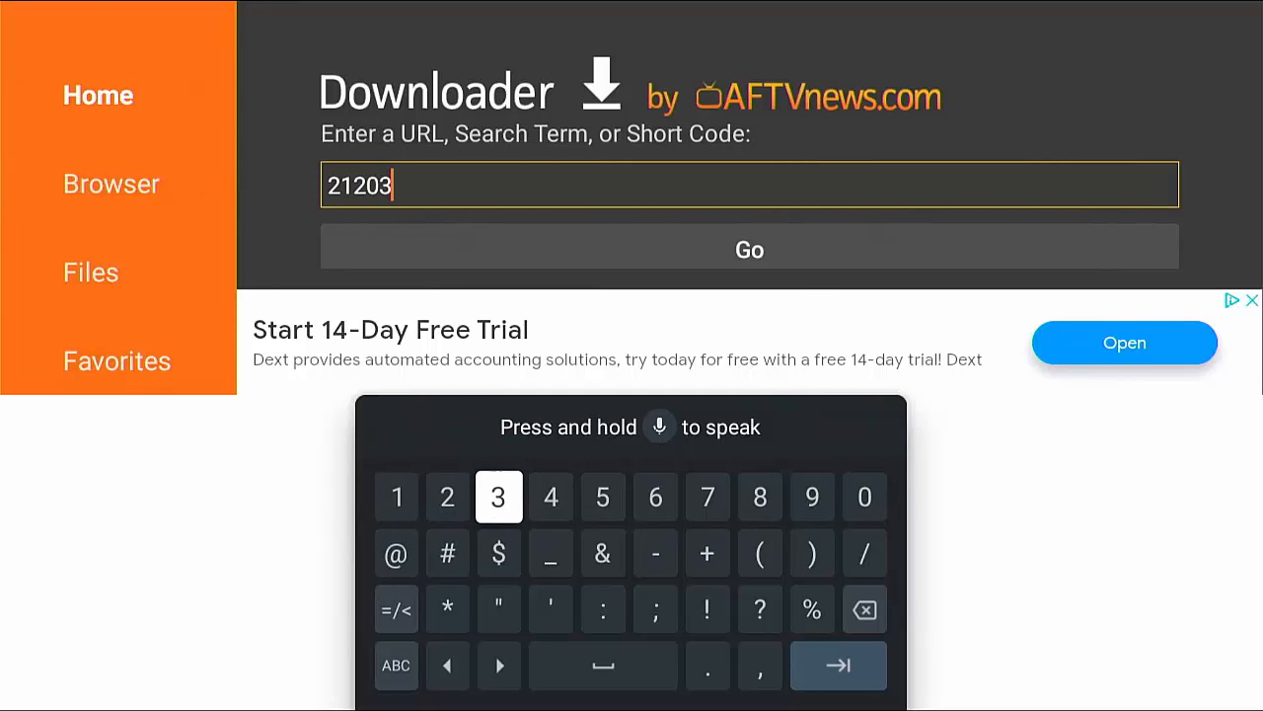
mouse_move(760, 664)
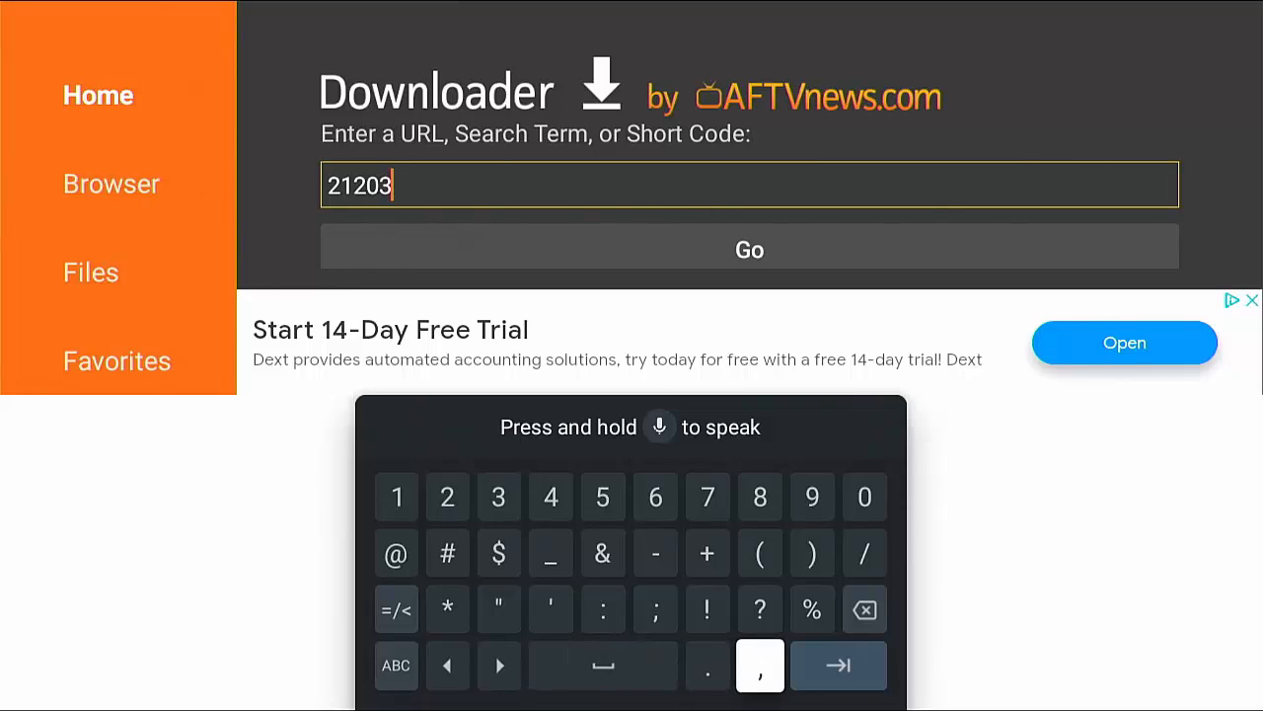
Load the cwtek.co.uk Downloads page for code 21203 and dismiss its privacy consent prompts.
click(748, 247)
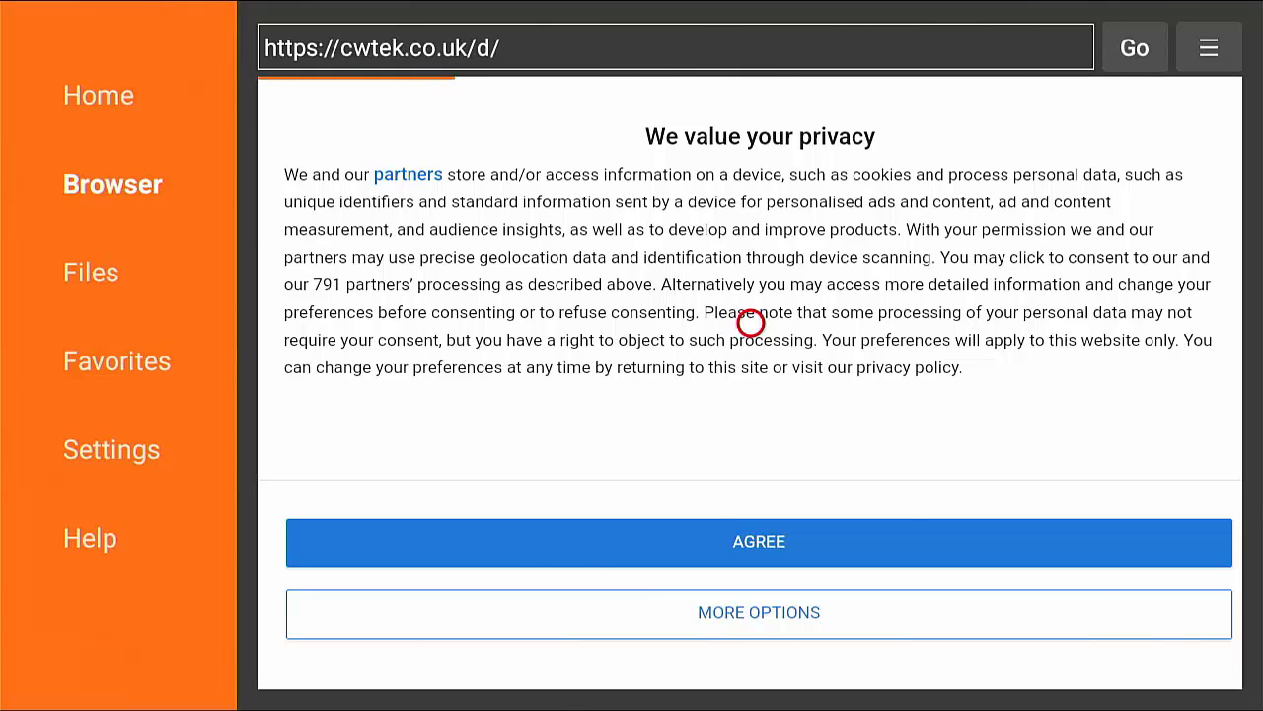
click(758, 541)
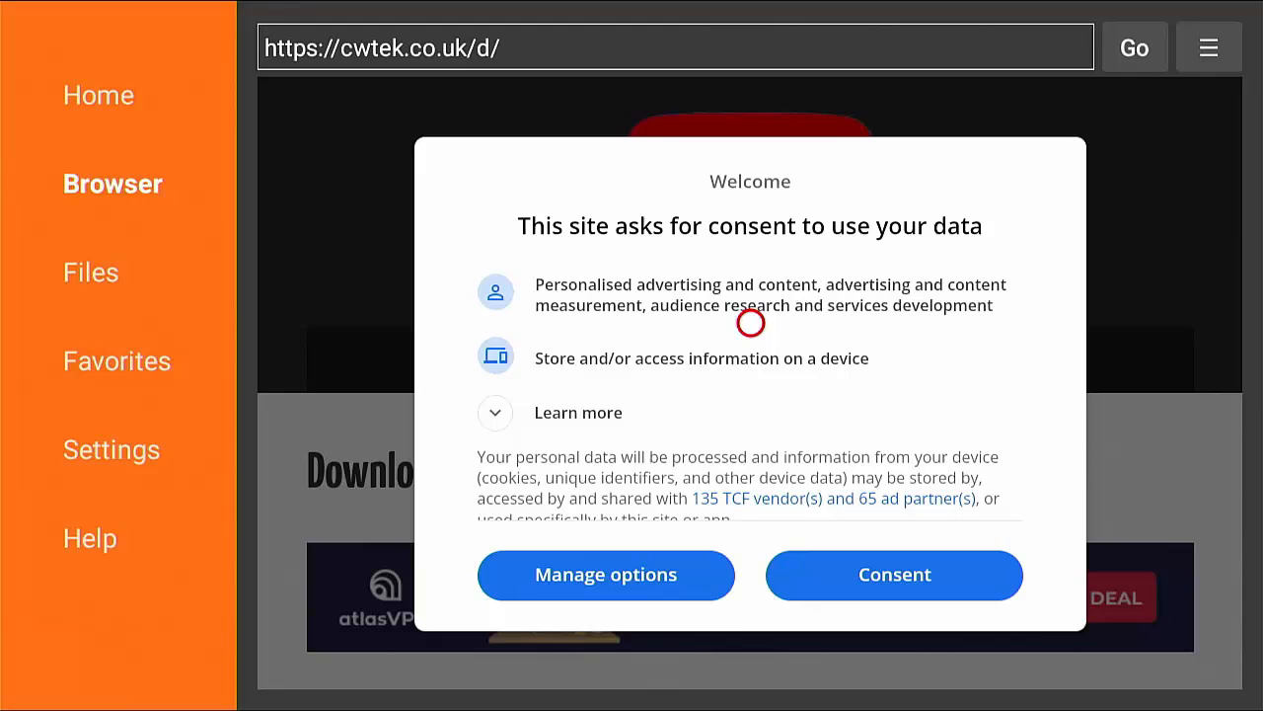
mouse_move(674, 583)
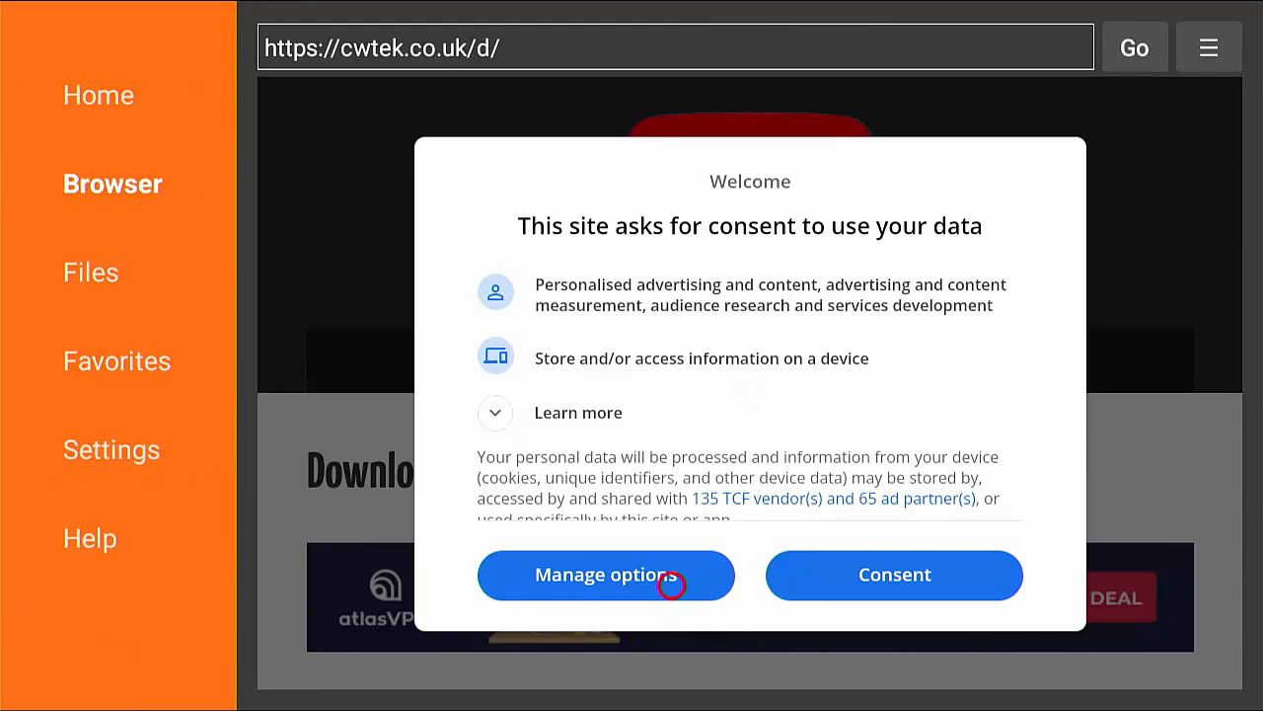
click(604, 575)
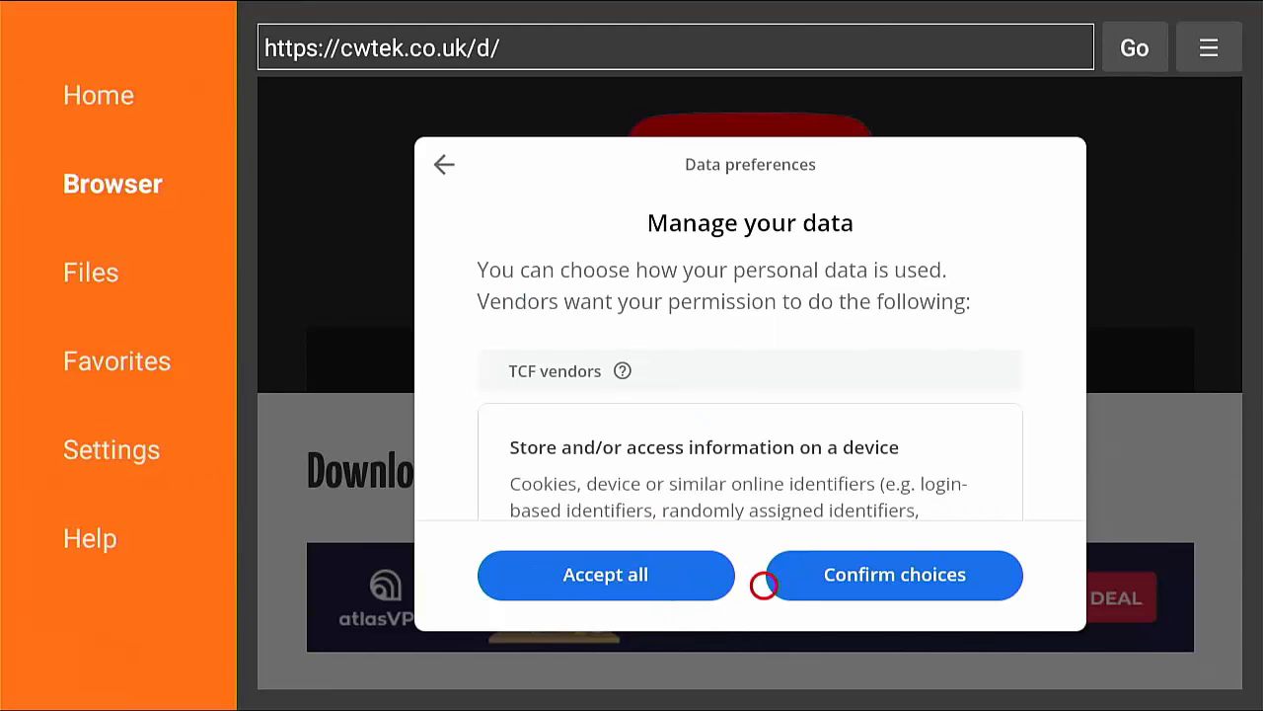
click(893, 574)
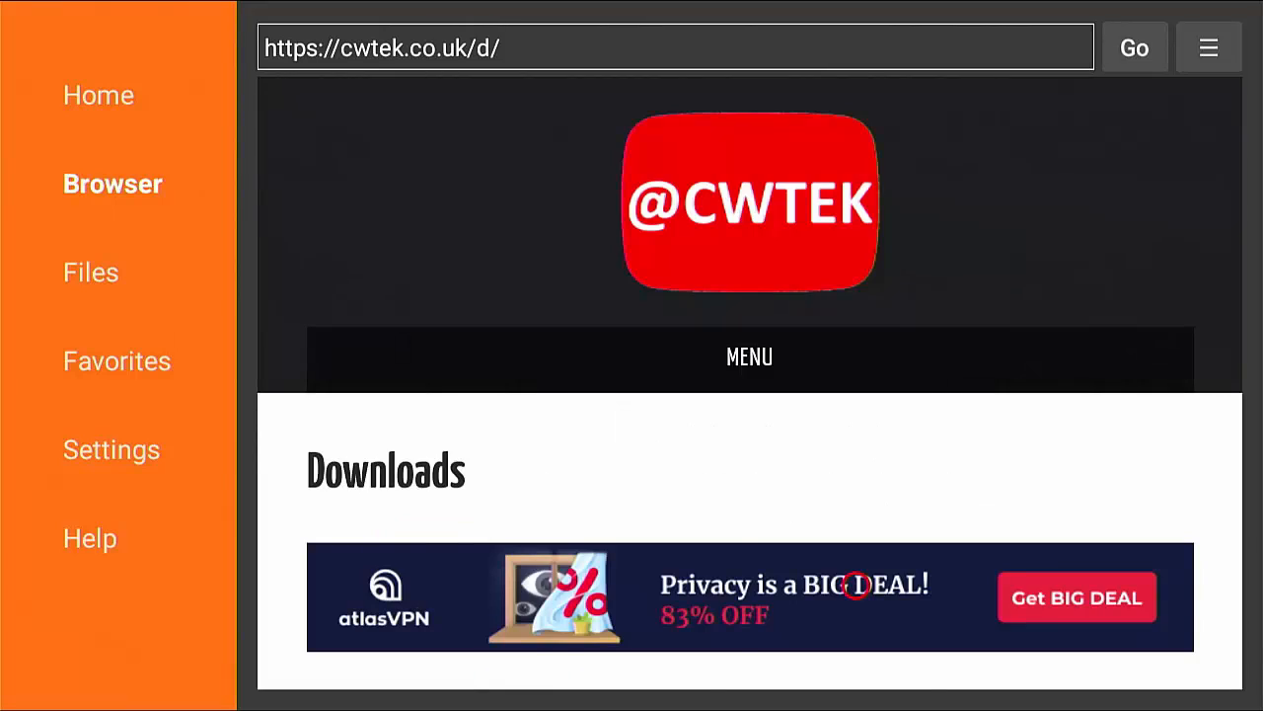
scroll(down, 3)
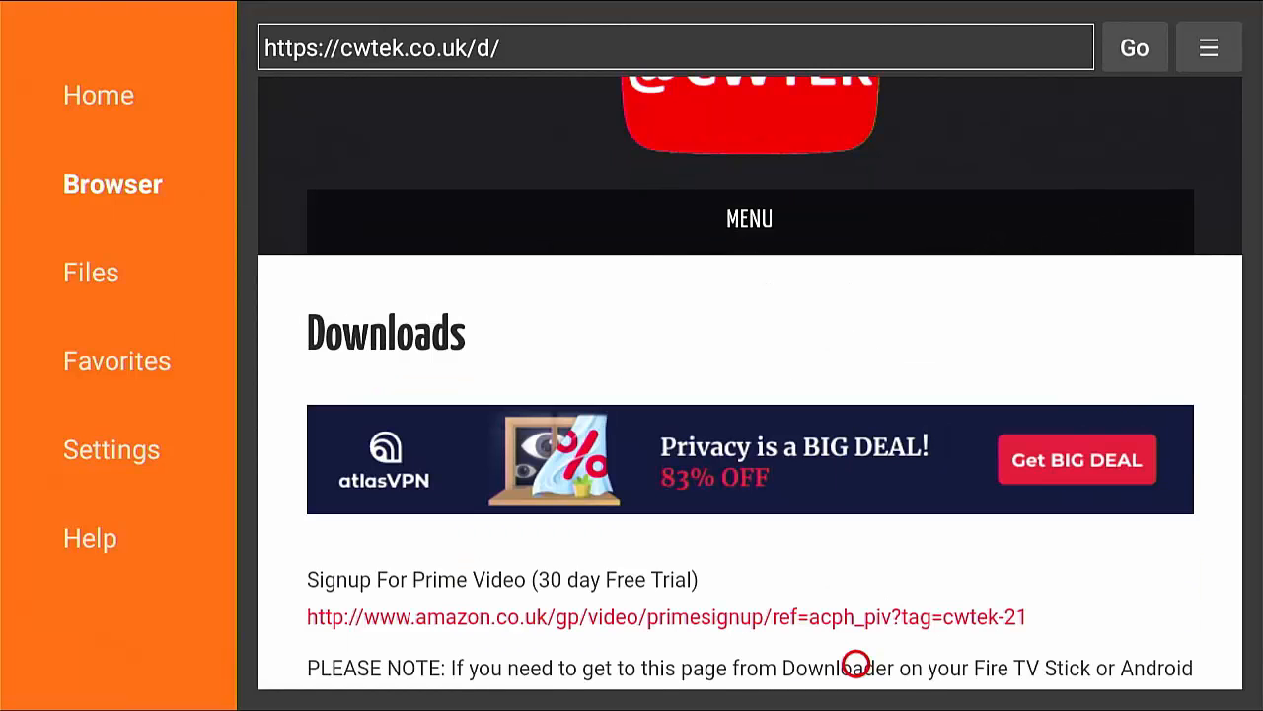
Scroll down the Downloads page to the Launchers section listing Wolf Launcher 0.1.9.
scroll(down, 3)
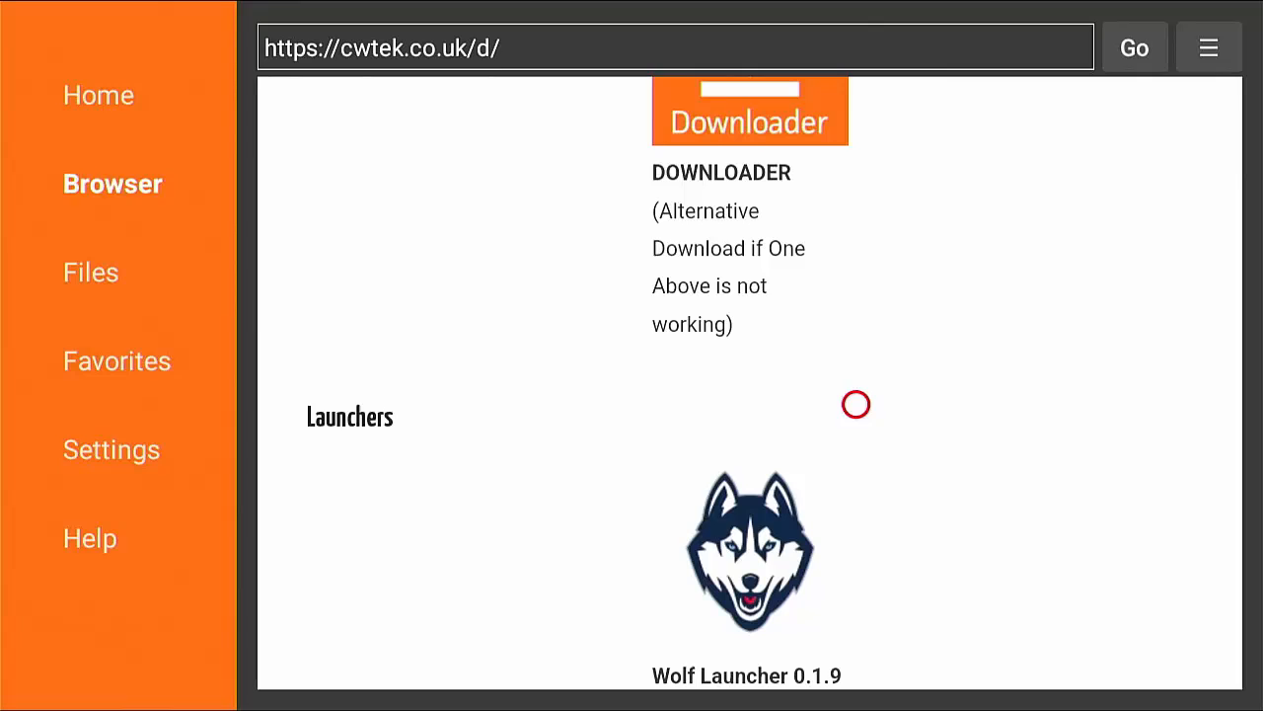
mouse_move(790, 550)
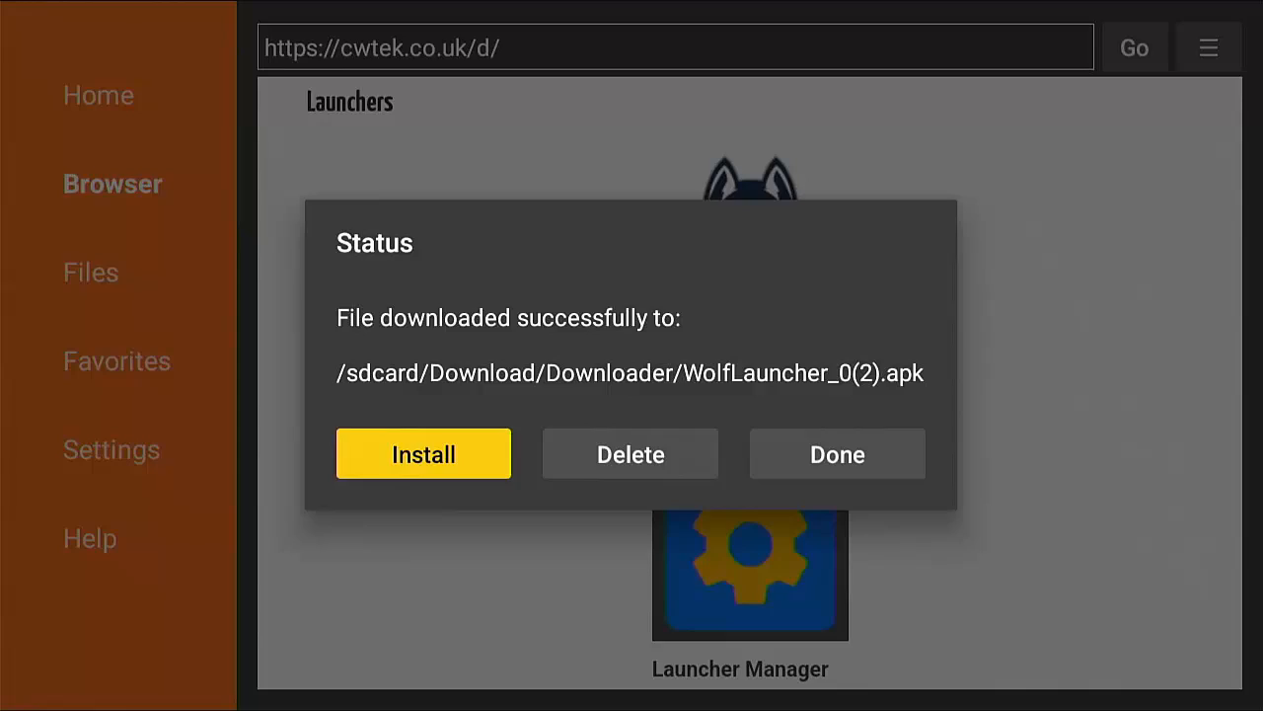
Allow Downloader to install unknown apps, then install the downloaded Wolf Launcher APK.
click(422, 453)
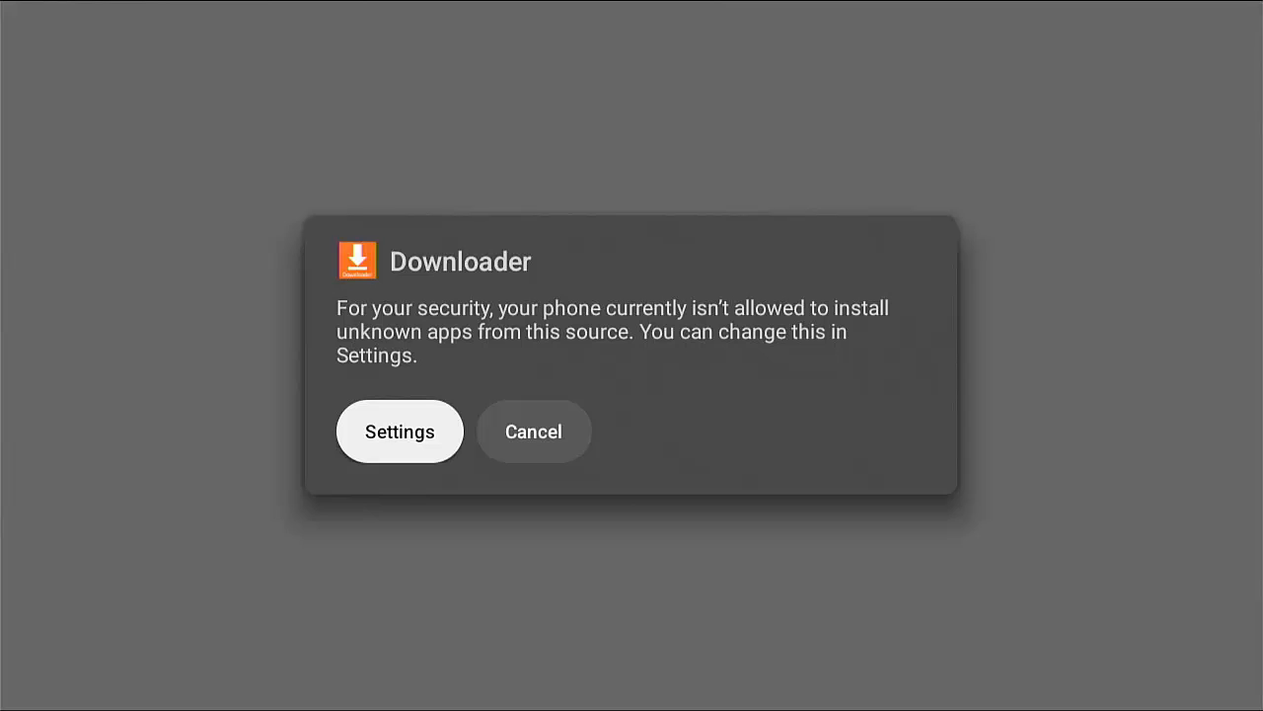
click(400, 431)
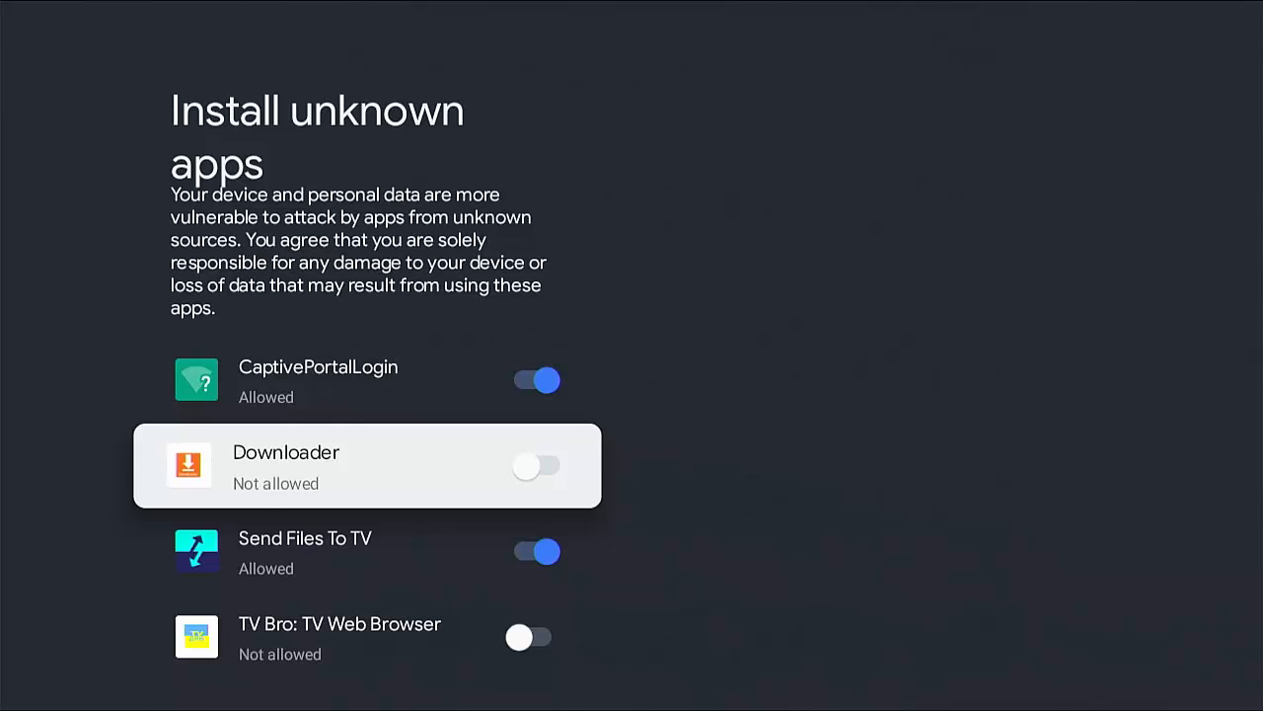
click(536, 465)
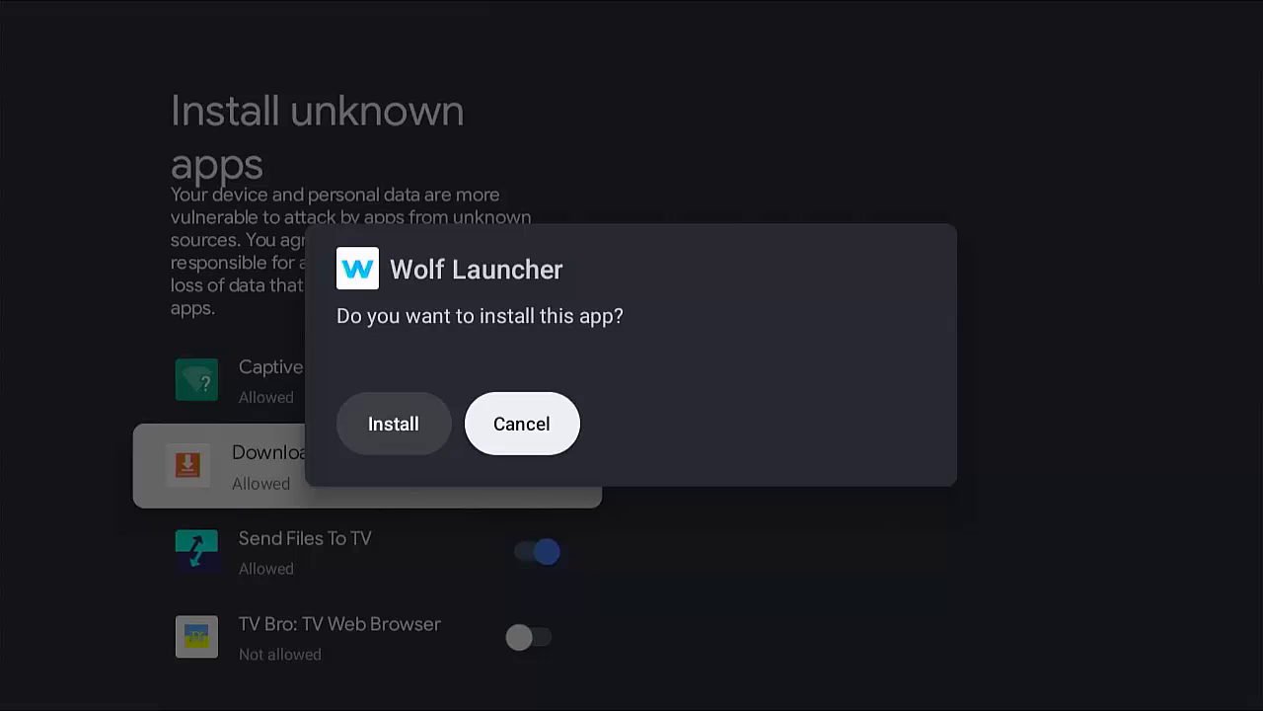
mouse_move(393, 423)
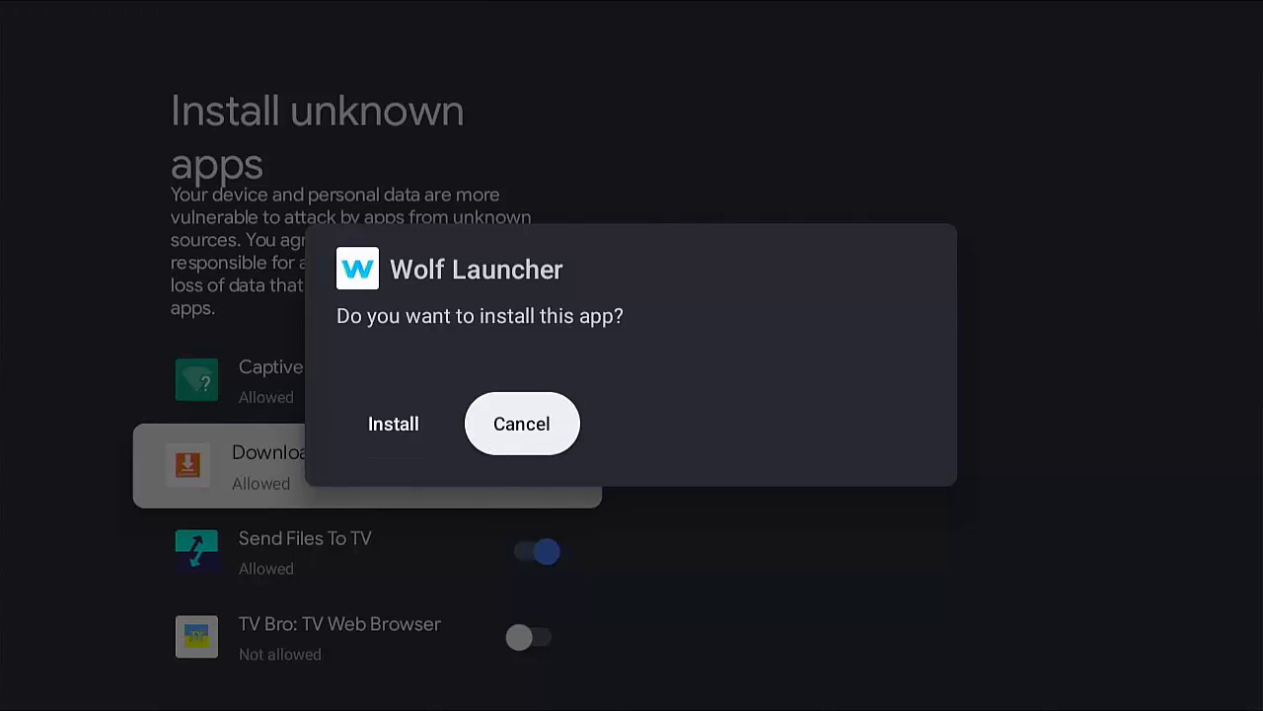
click(393, 423)
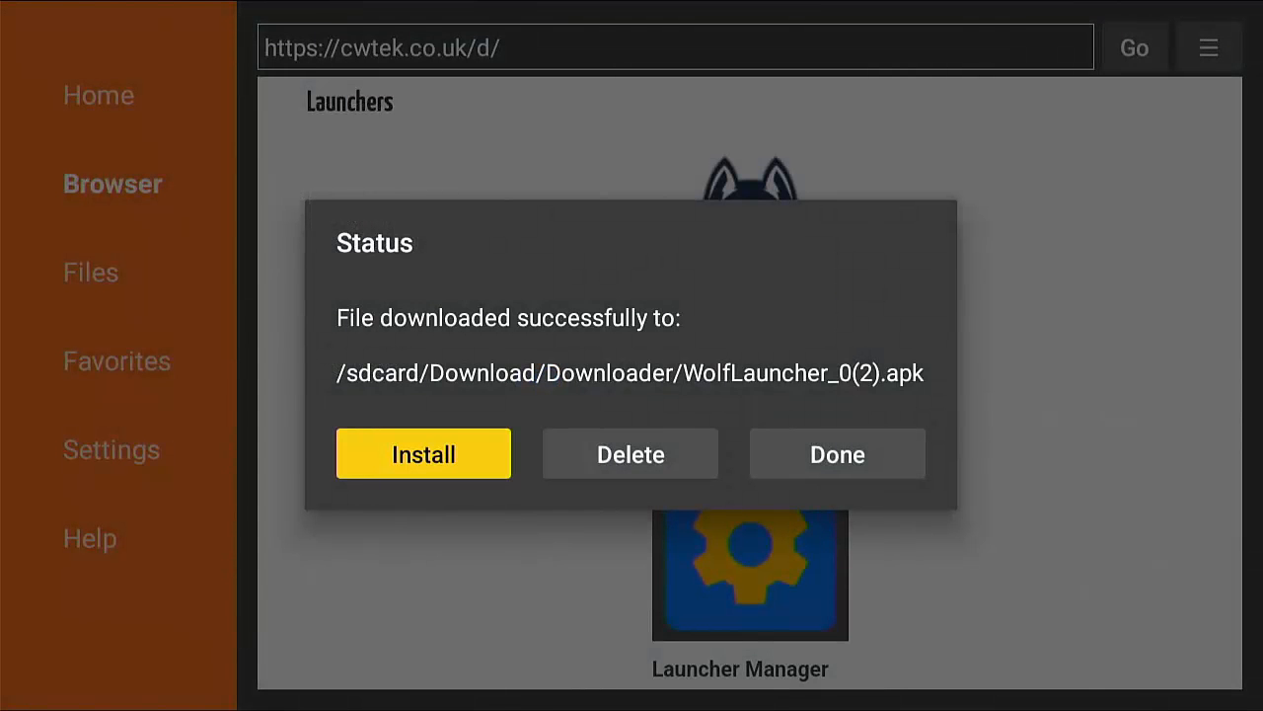
mouse_move(630, 453)
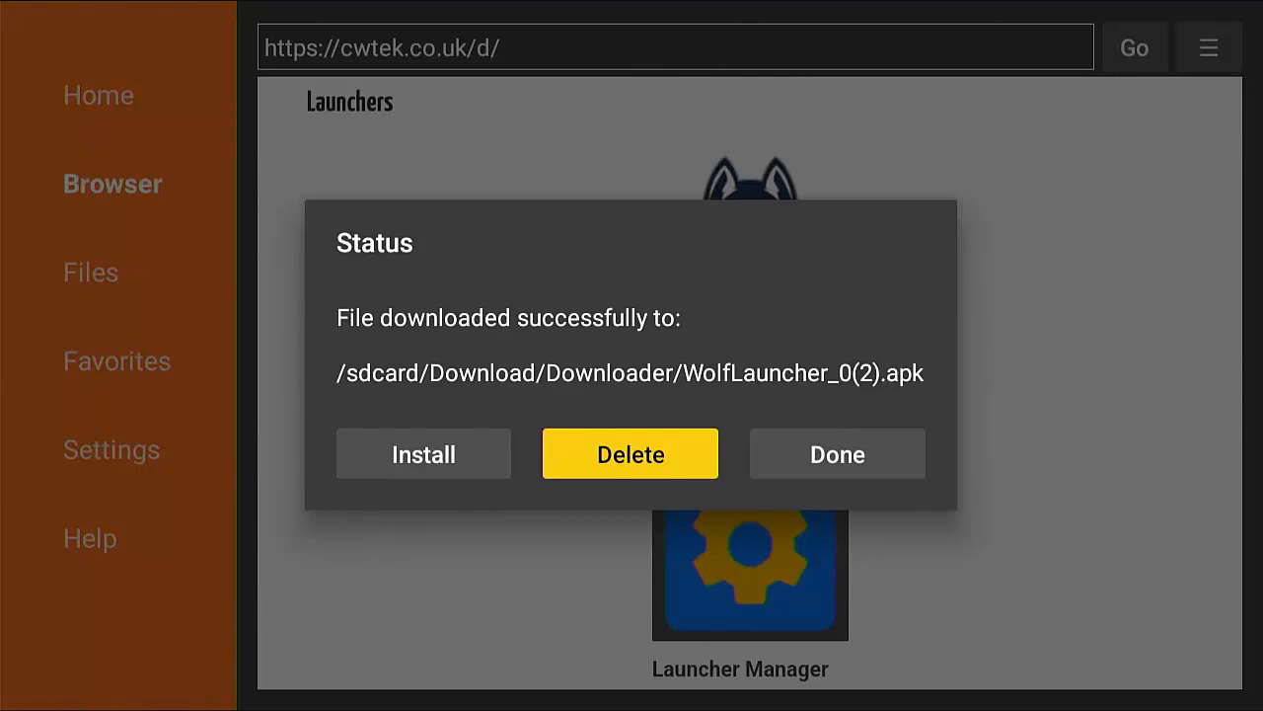
Delete the Wolf Launcher APK file and exit Downloader to the Google TV home screen.
click(630, 453)
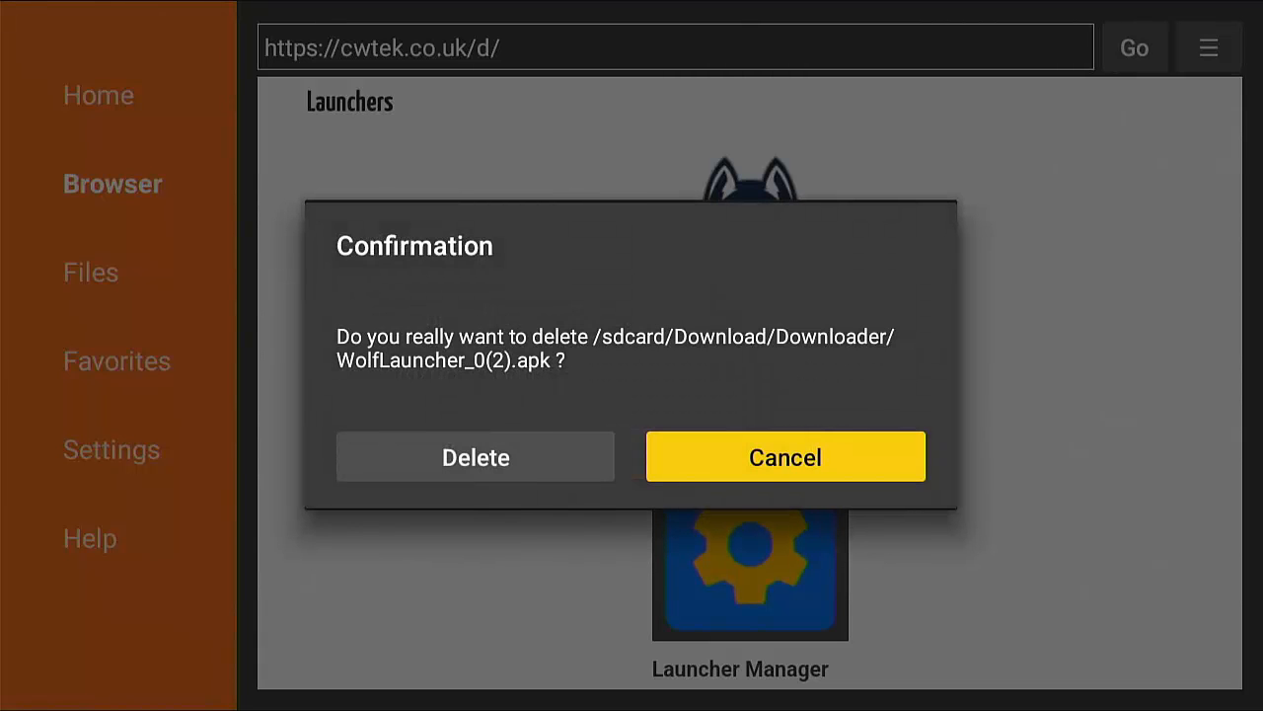
click(784, 456)
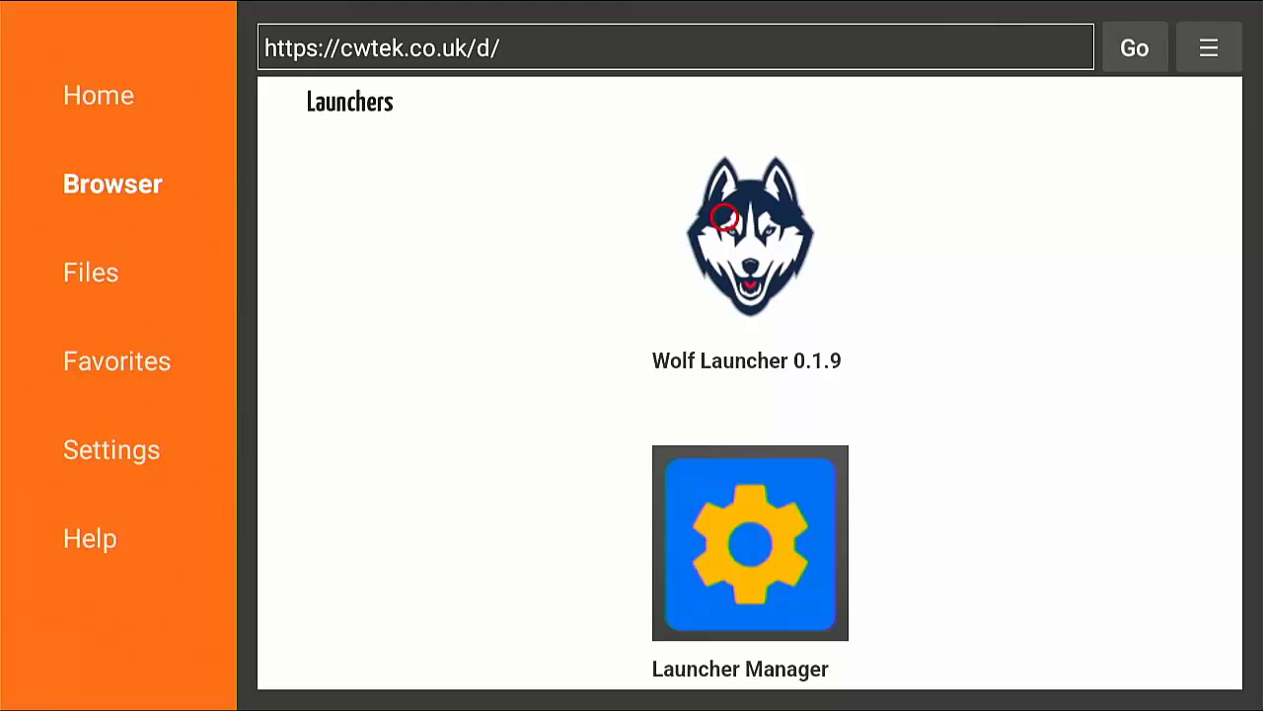
mouse_move(283, 296)
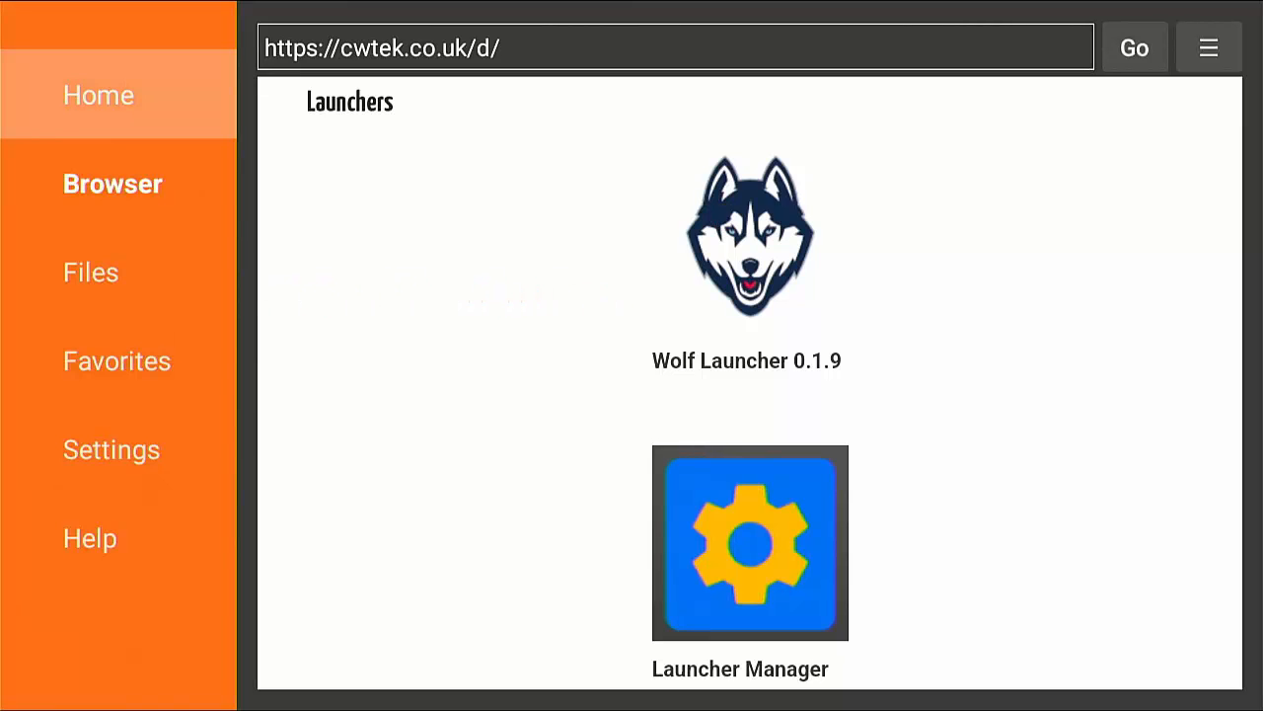
click(99, 95)
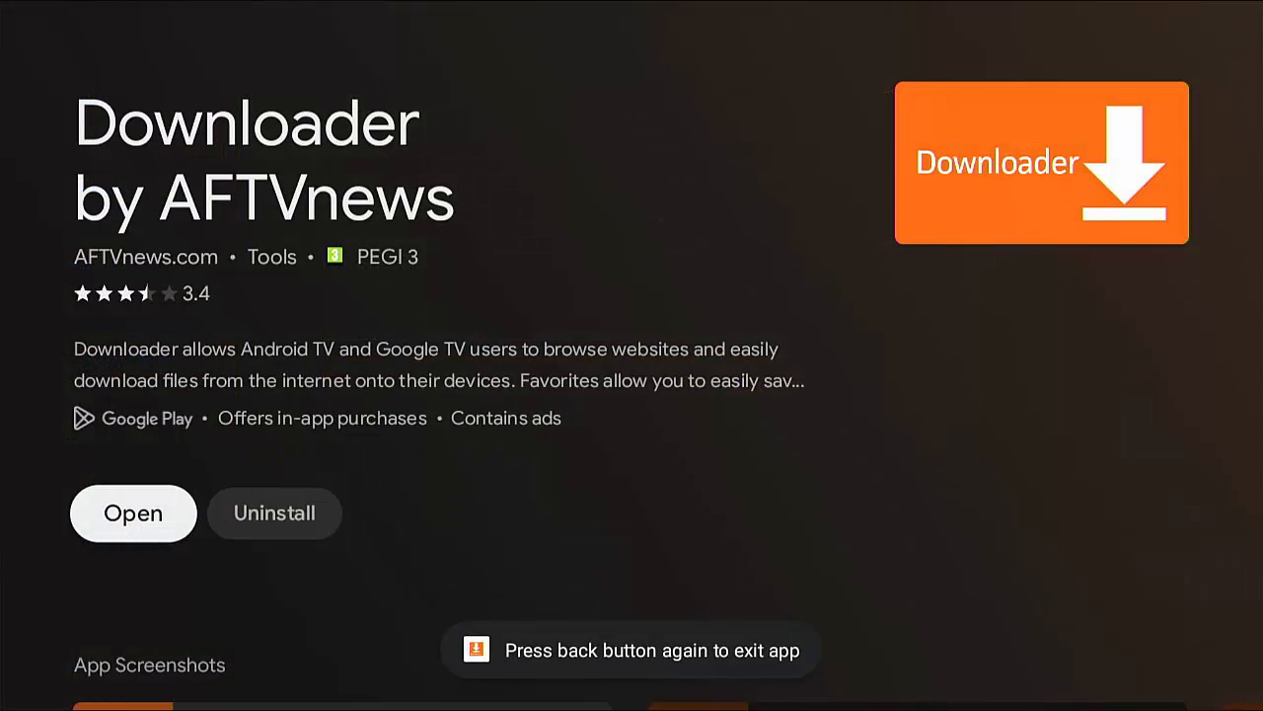
key(Back)
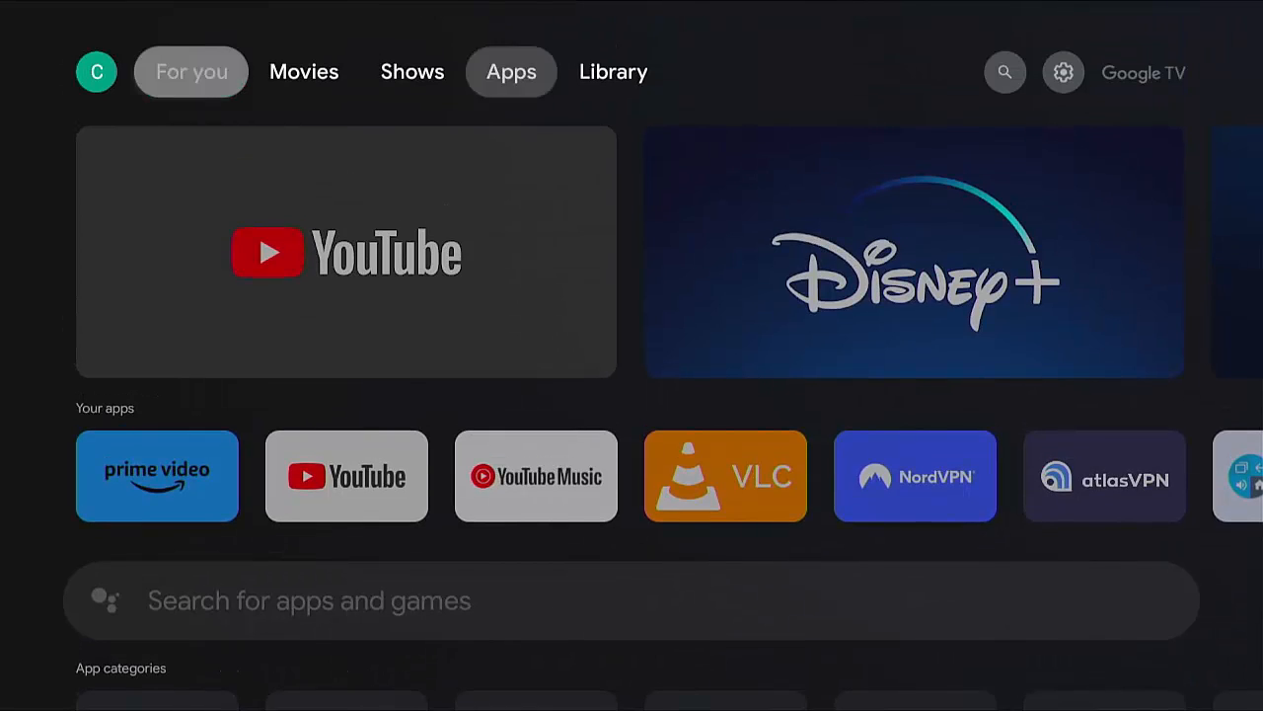
From For you > Your apps > See all, launch Wolf Launcher.
click(190, 71)
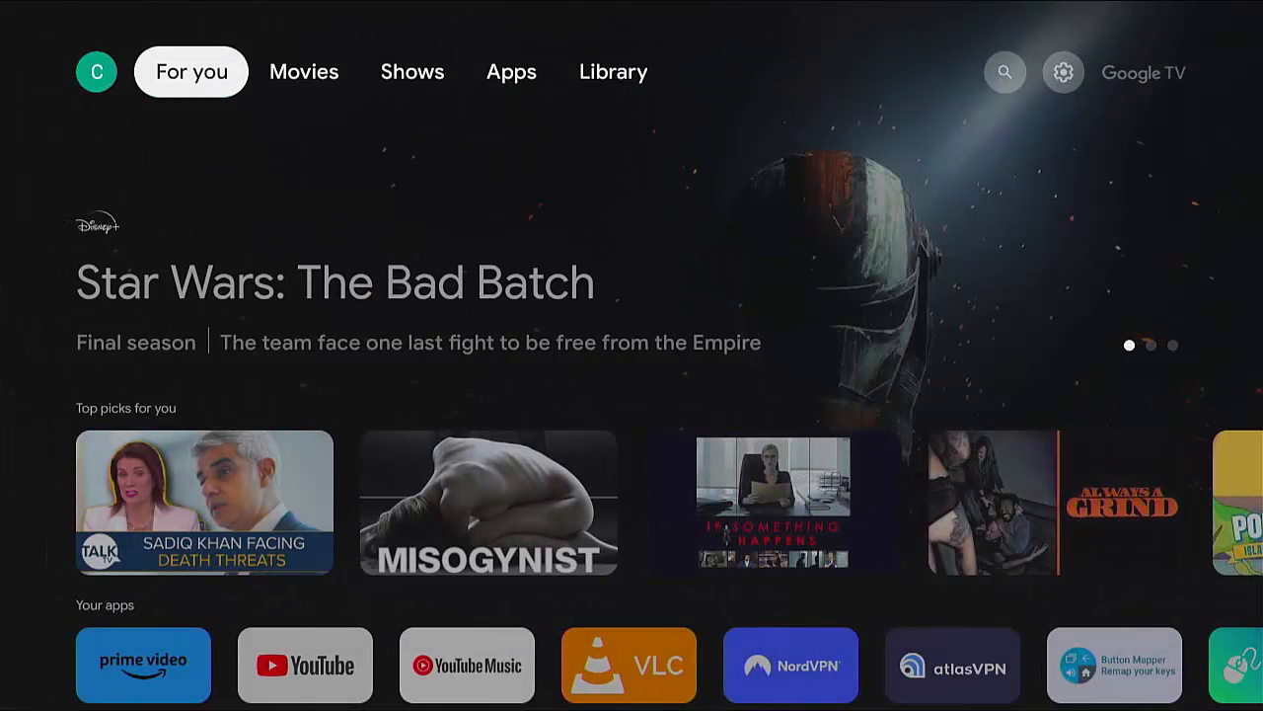
scroll(down, 3)
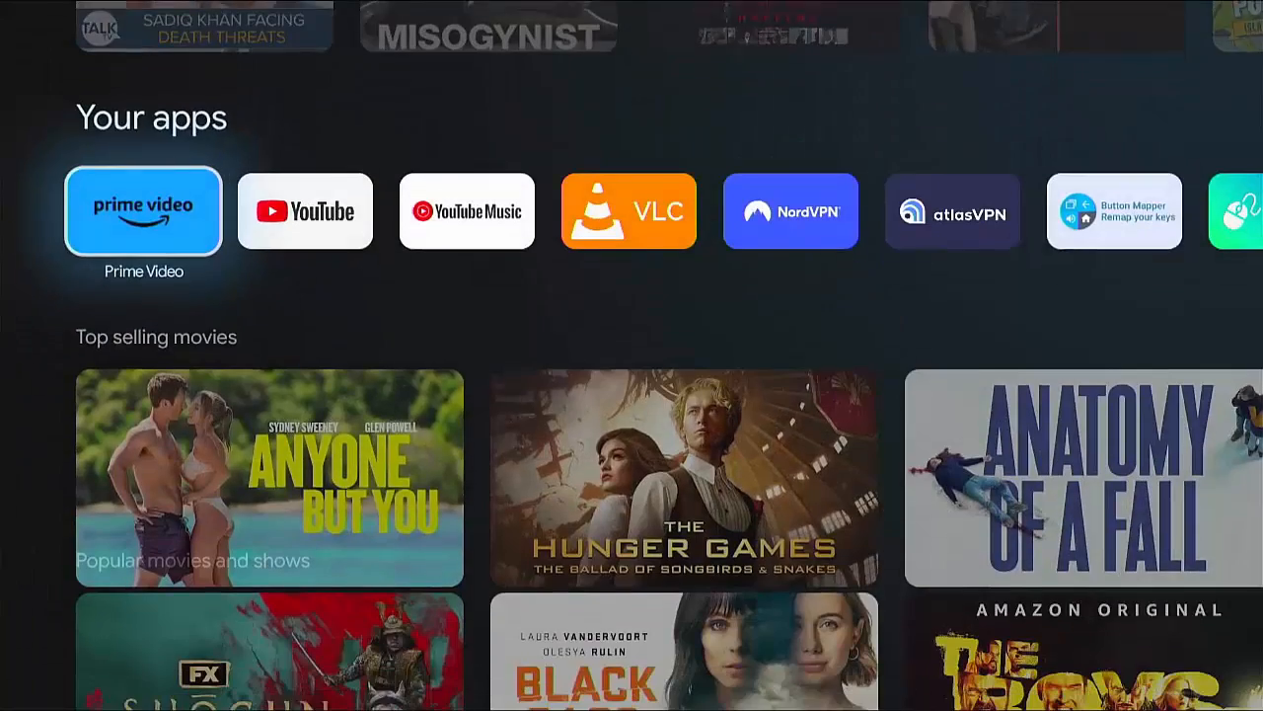
scroll(right, 3)
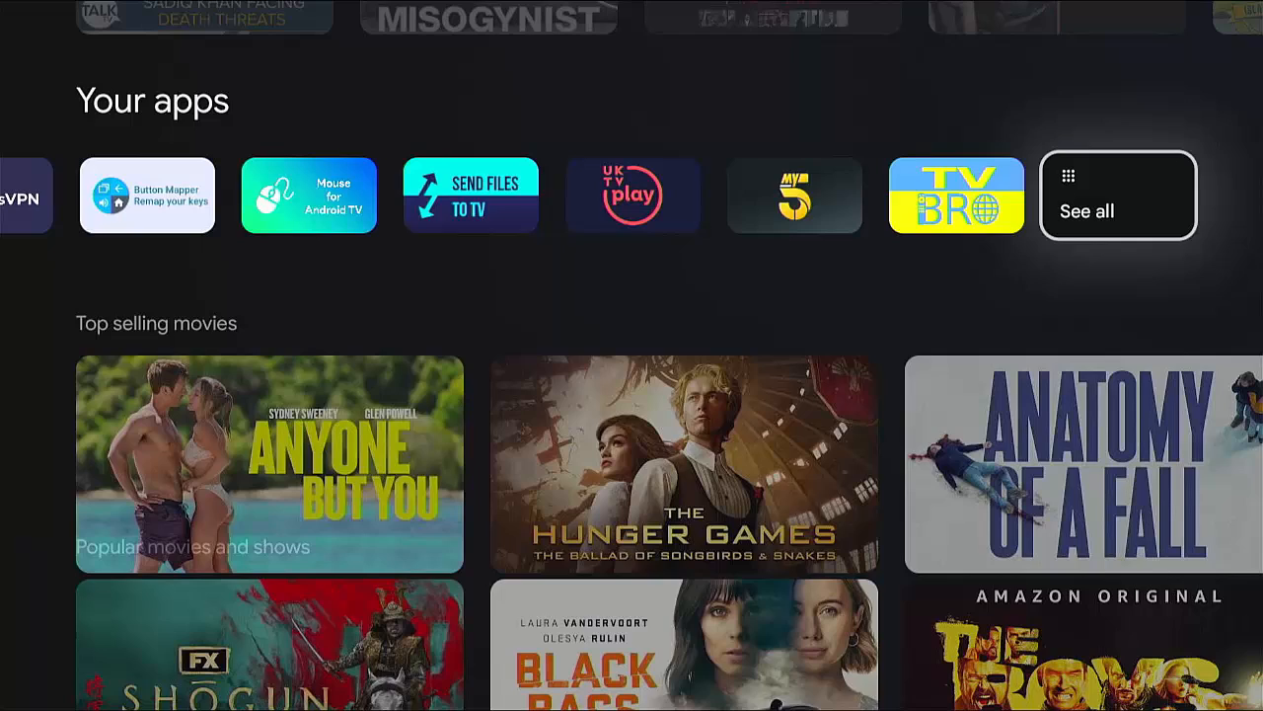
click(1117, 194)
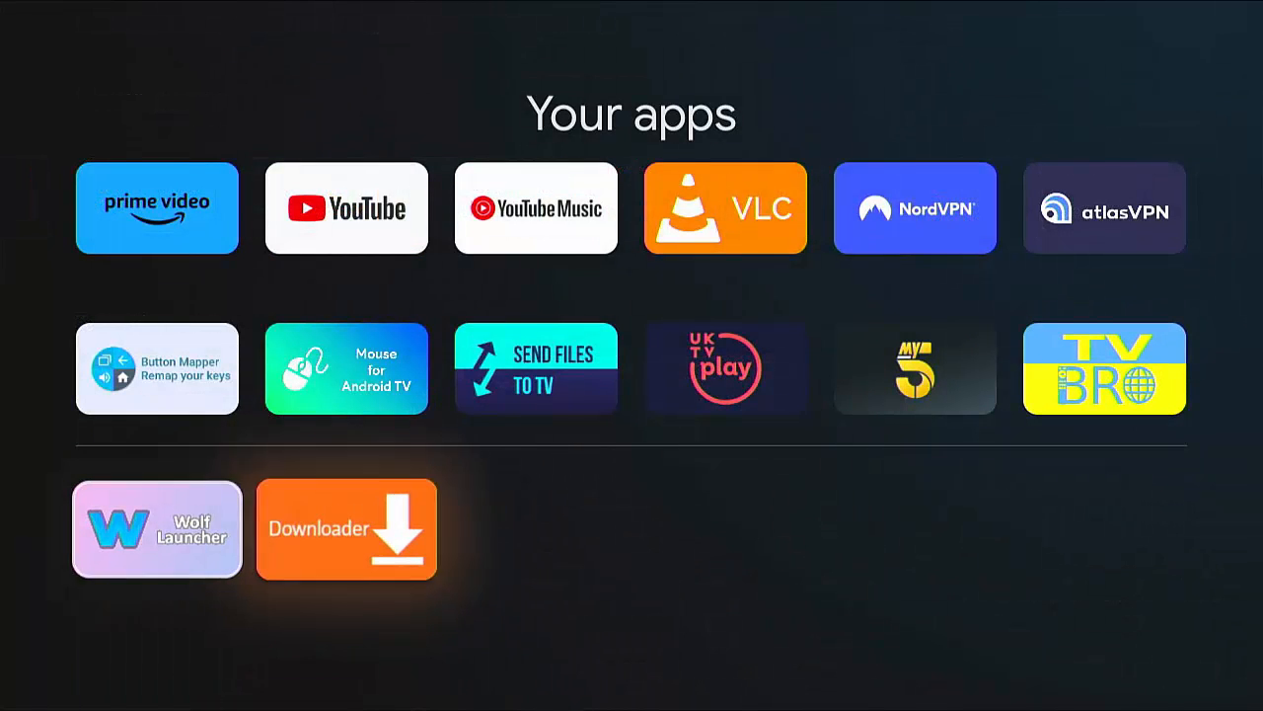
click(156, 528)
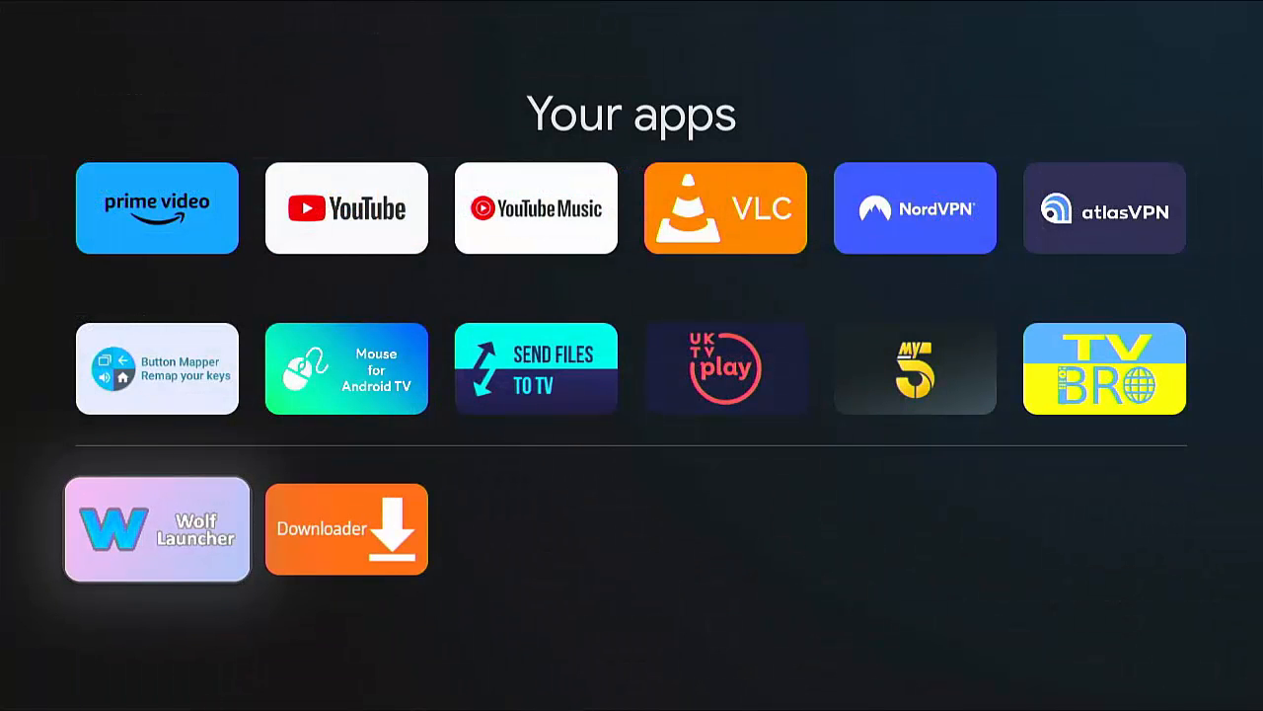
click(156, 528)
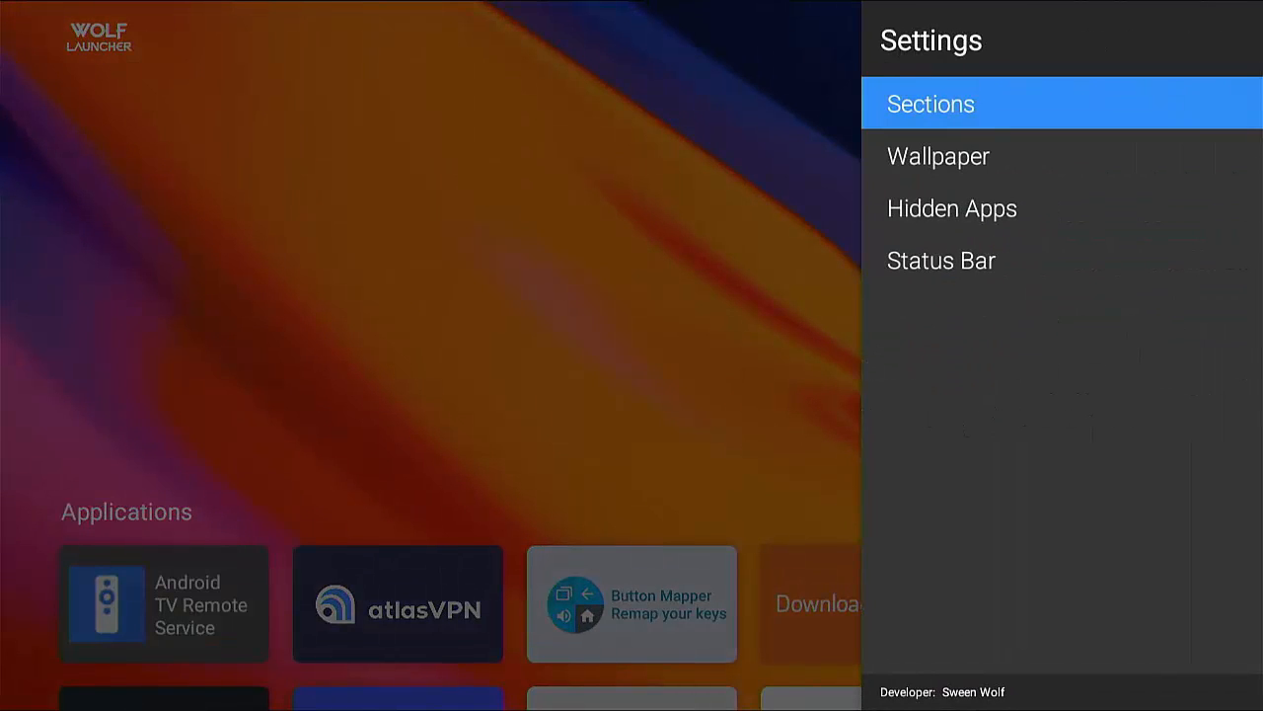
In Manage Sections, move Widgets below Applications so Applications comes first.
click(930, 103)
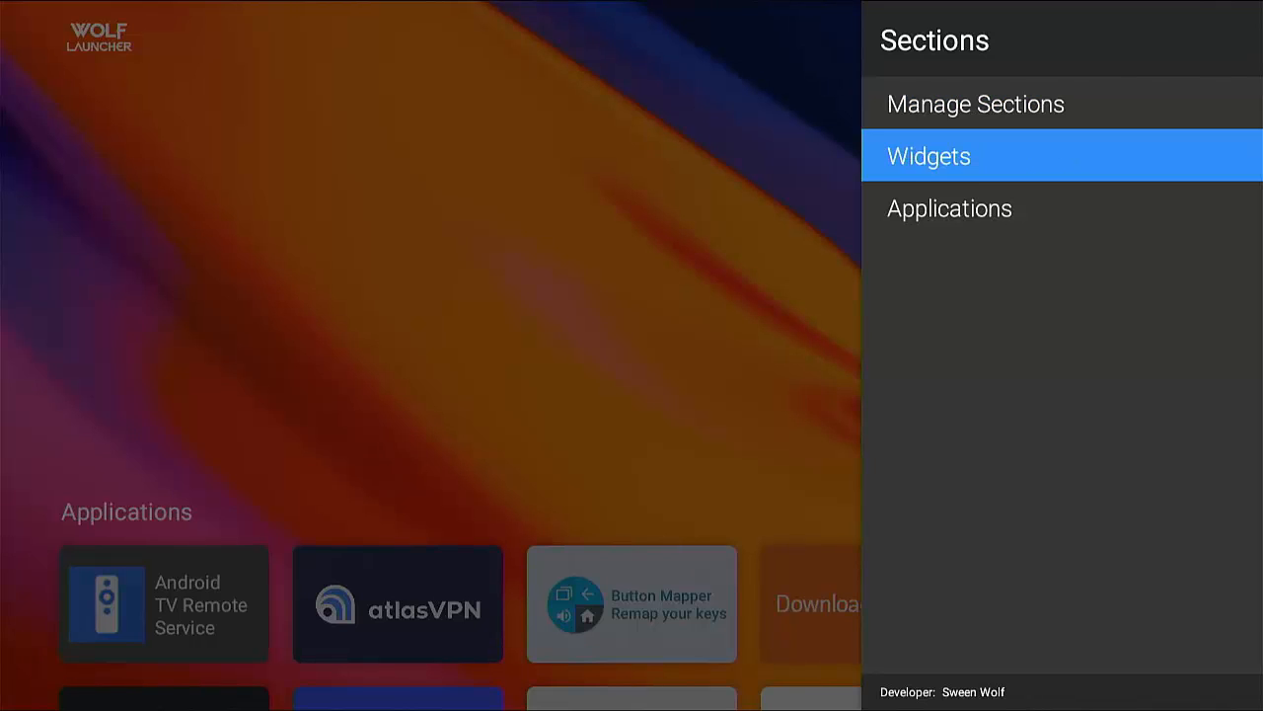
click(975, 103)
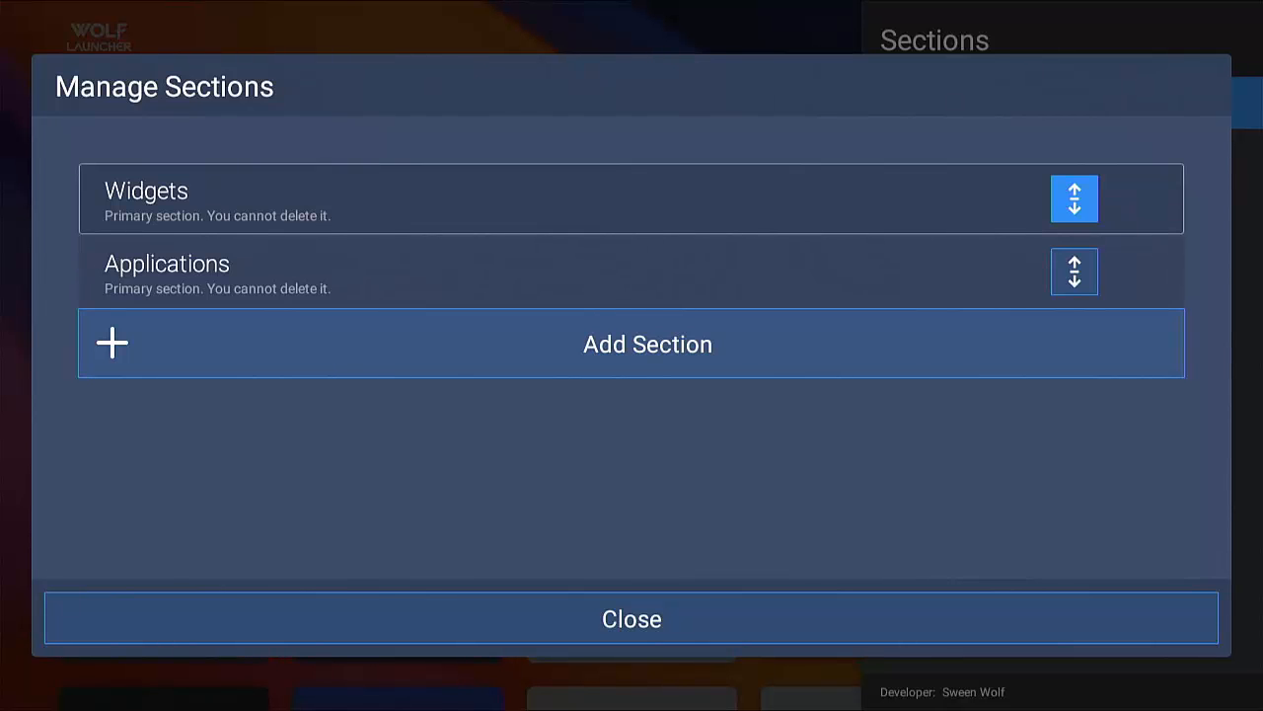
click(631, 618)
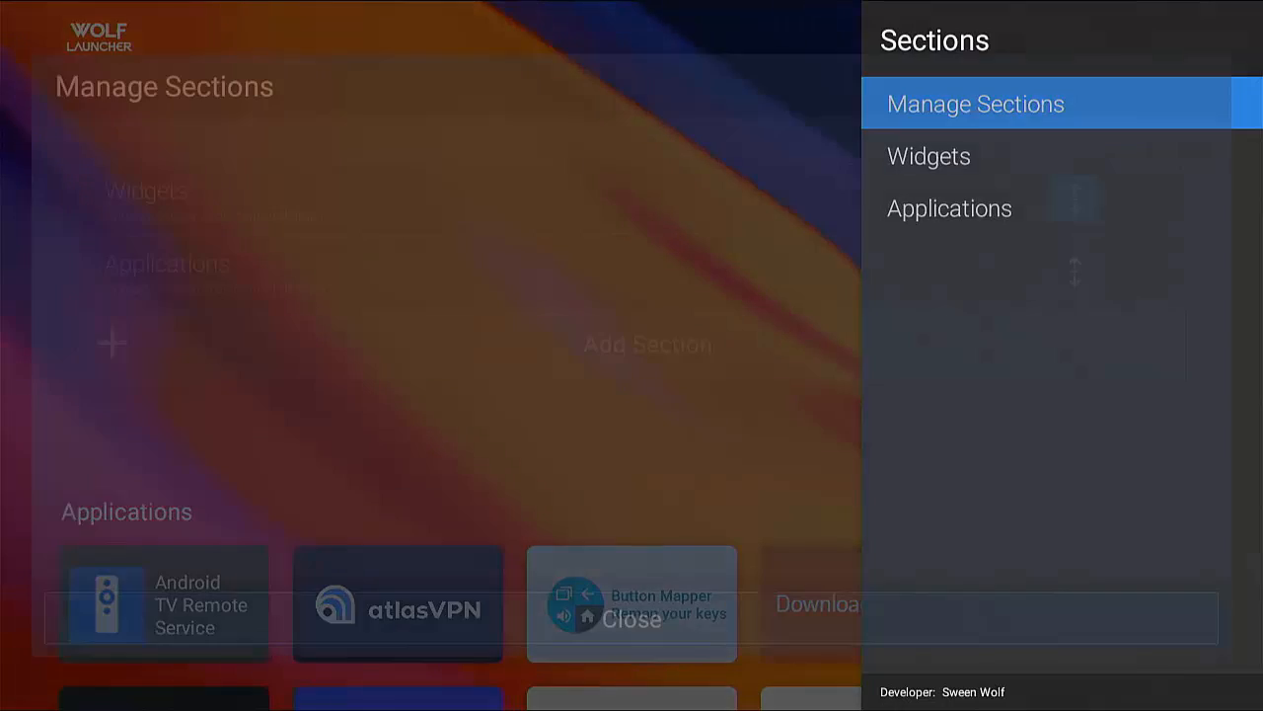
click(975, 102)
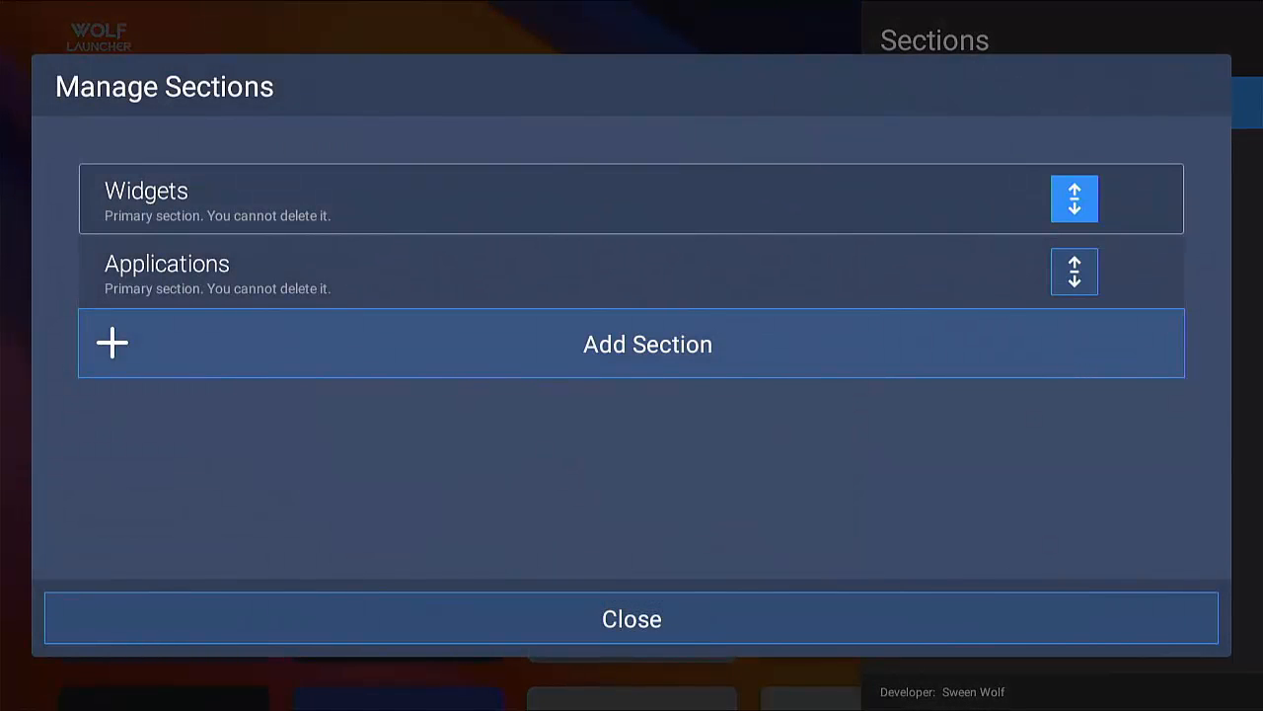
click(1074, 198)
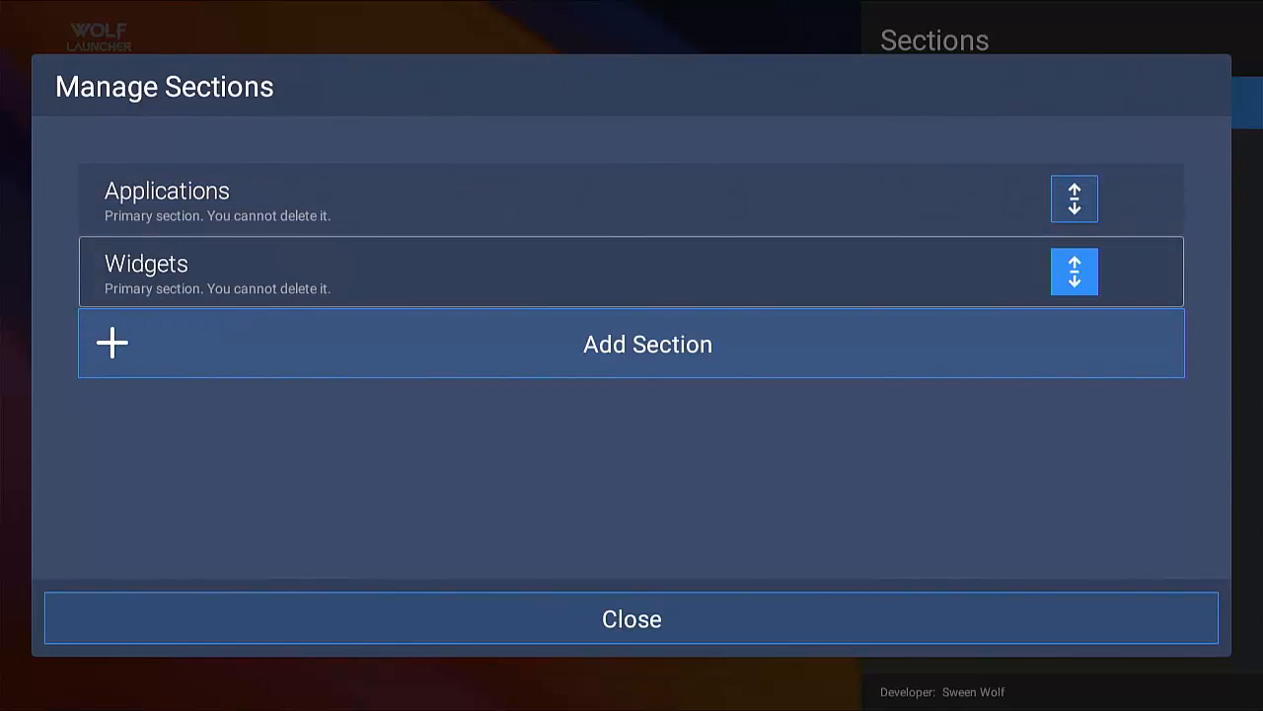
click(631, 618)
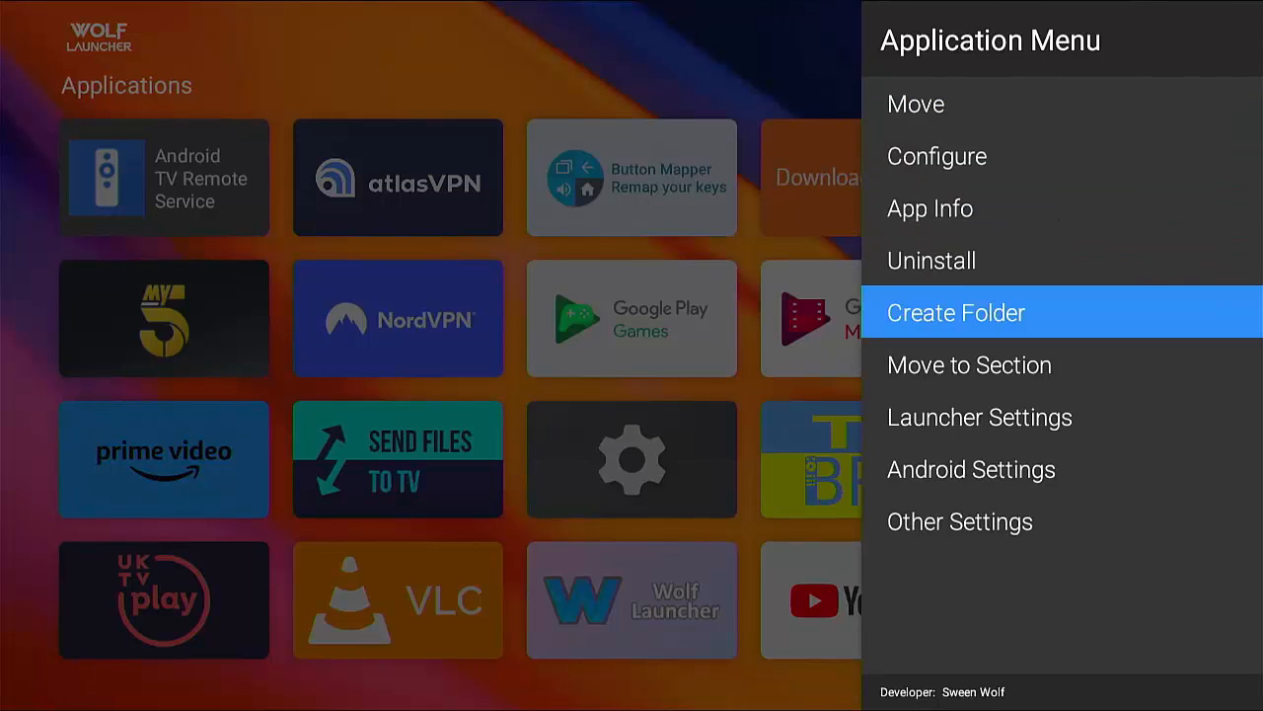
Start a new app folder, grant file access, browse internal storage for an image, then cancel the picker.
click(980, 416)
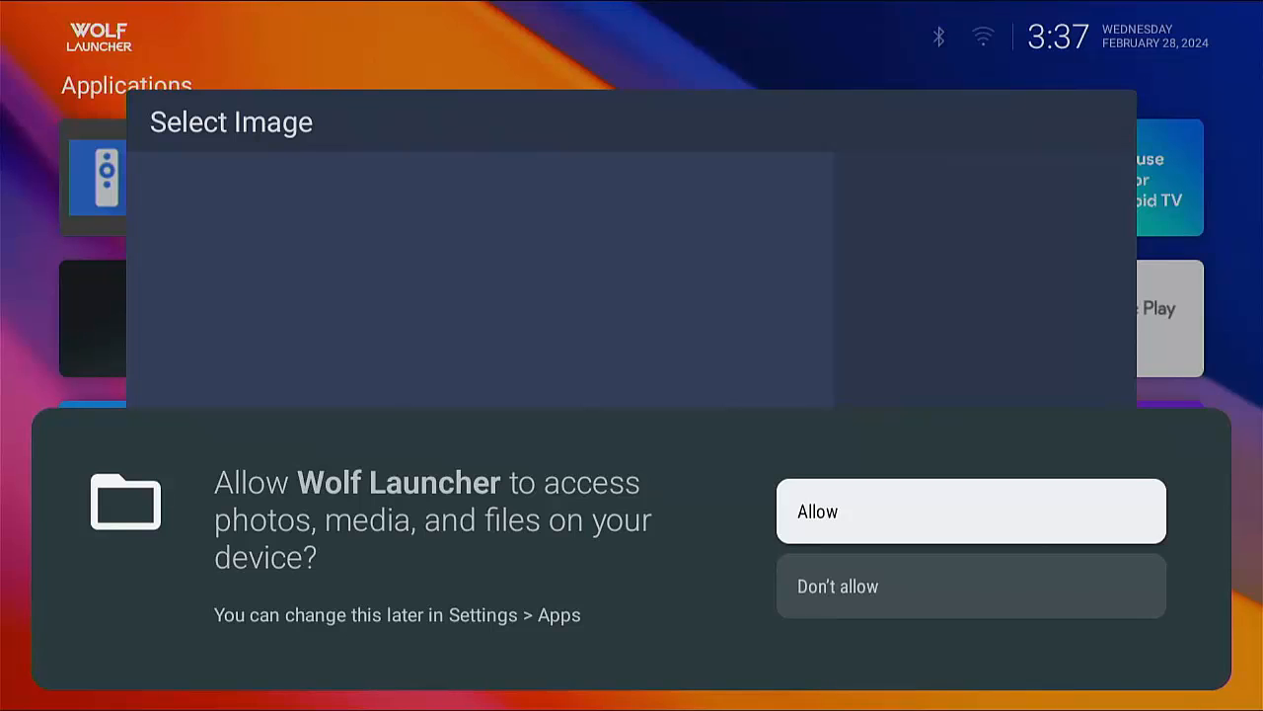
click(970, 510)
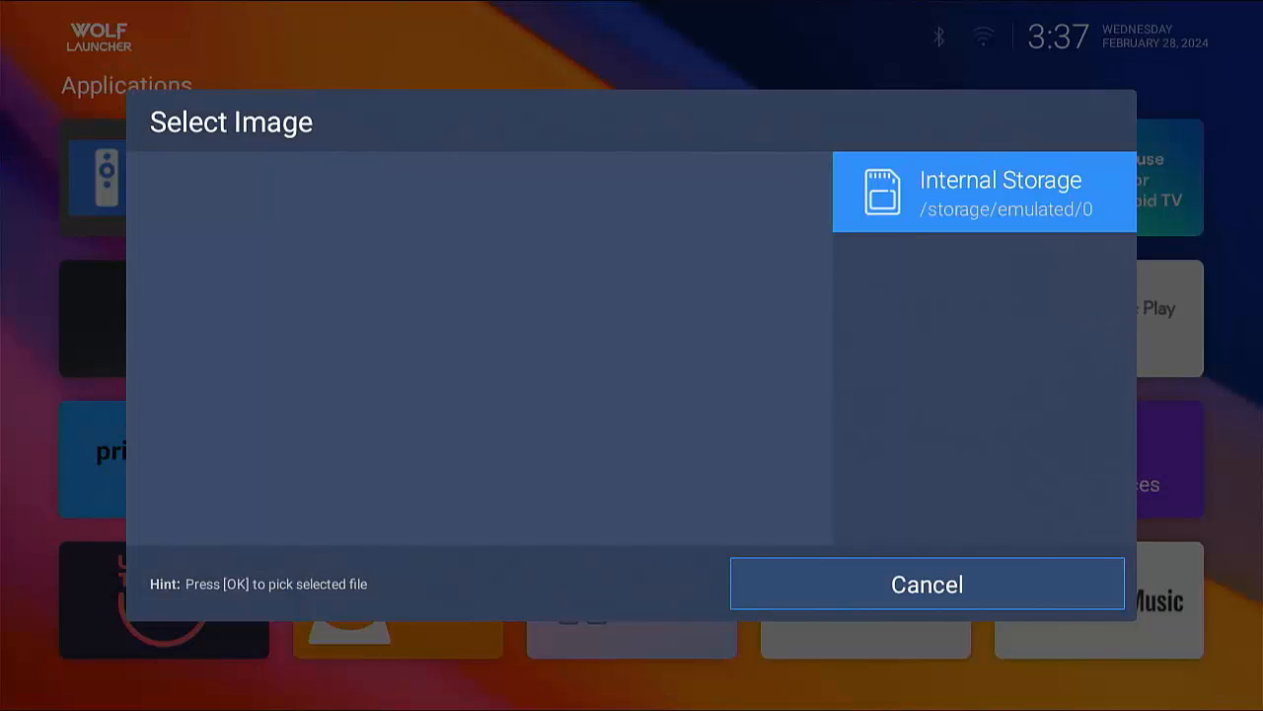
click(984, 191)
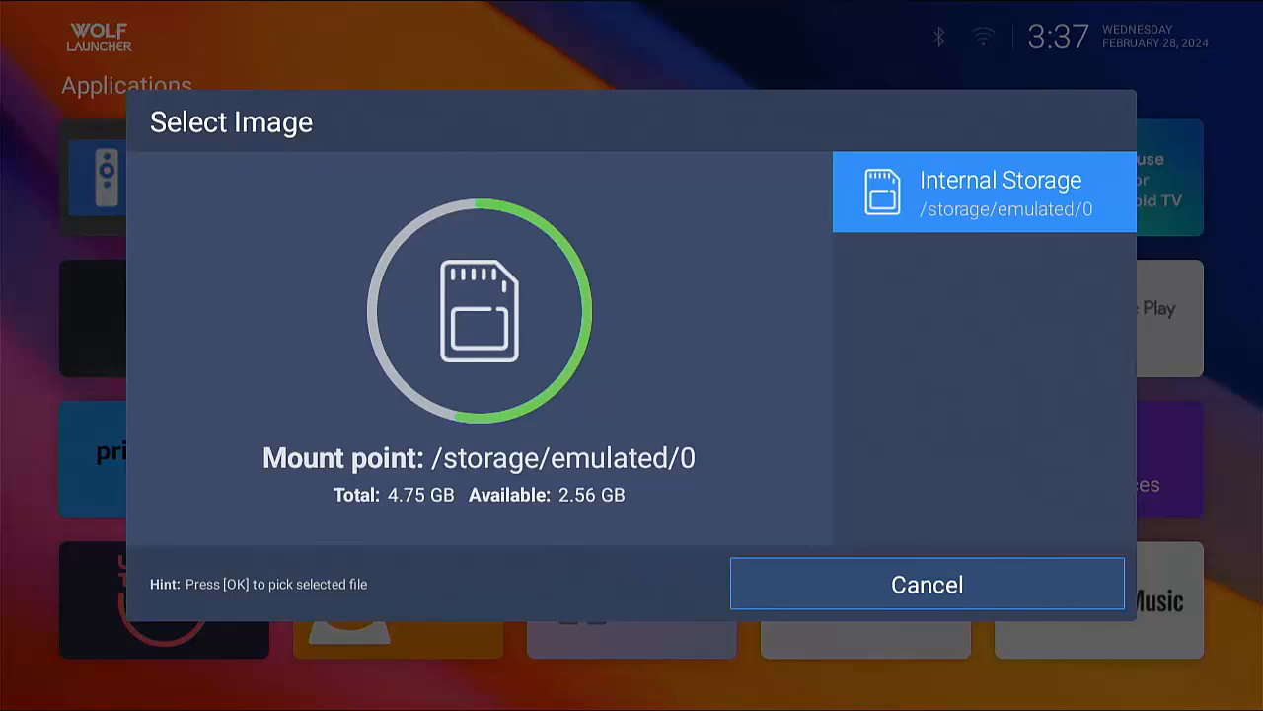
click(926, 583)
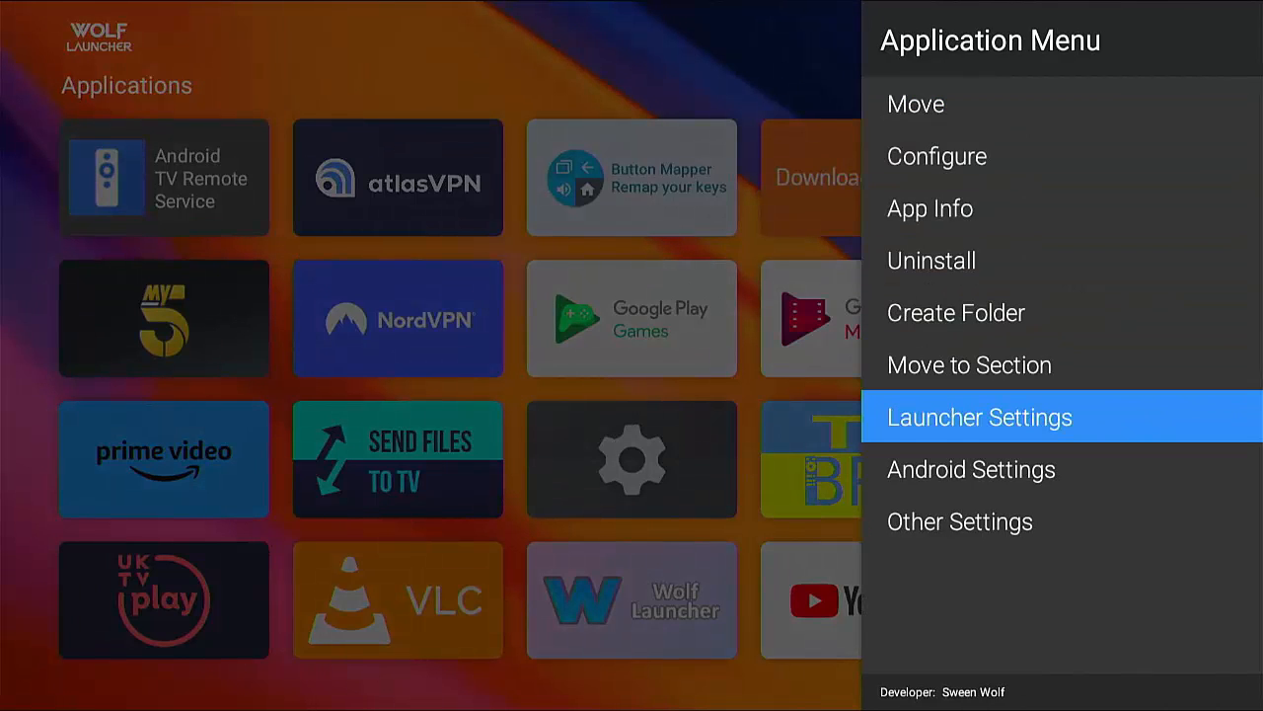
Tick Android TV Remote Service, MATVT, Play Games, Play Movies & TV and Prime Video in the Hidden Apps list.
click(979, 416)
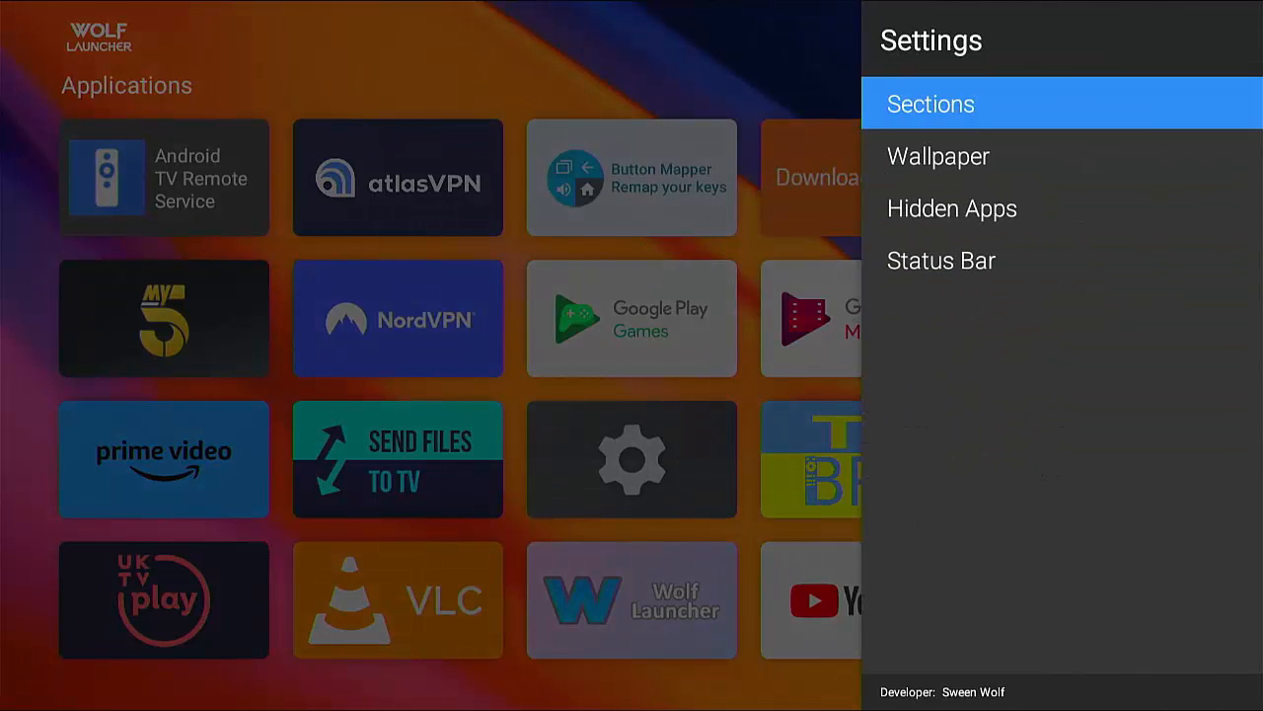
click(951, 209)
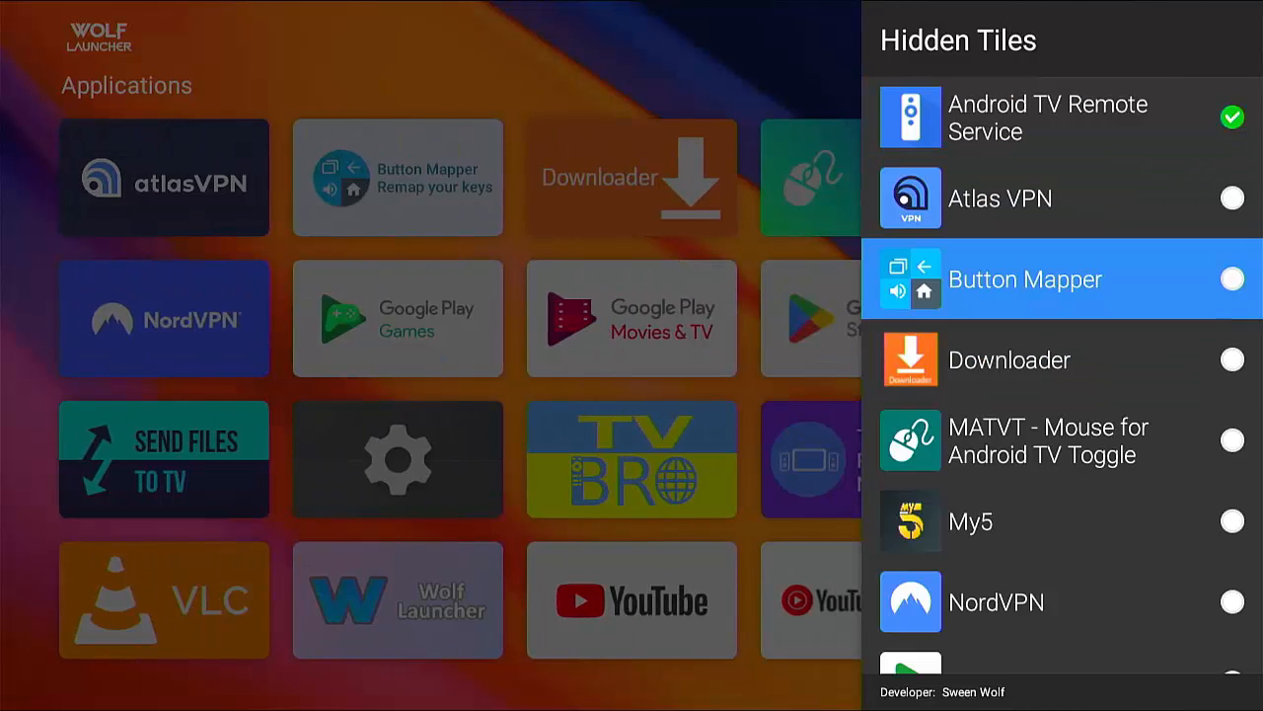
scroll(down, 3)
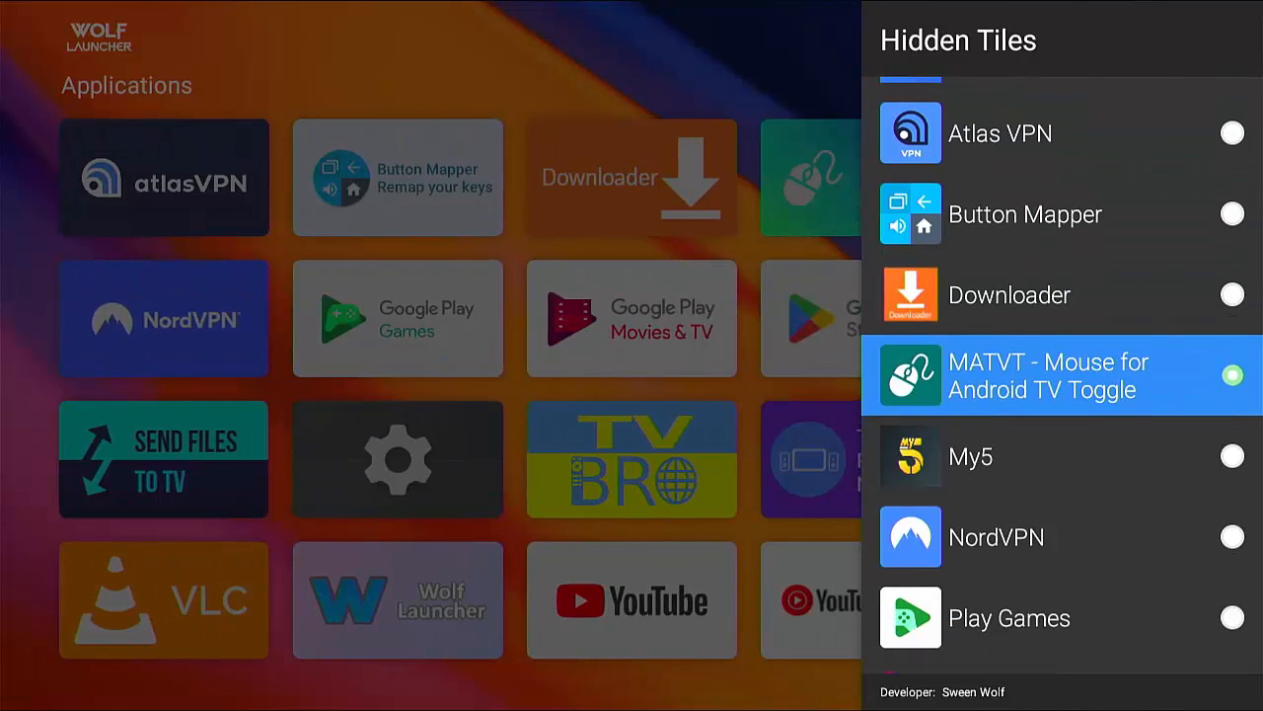
scroll(down, 3)
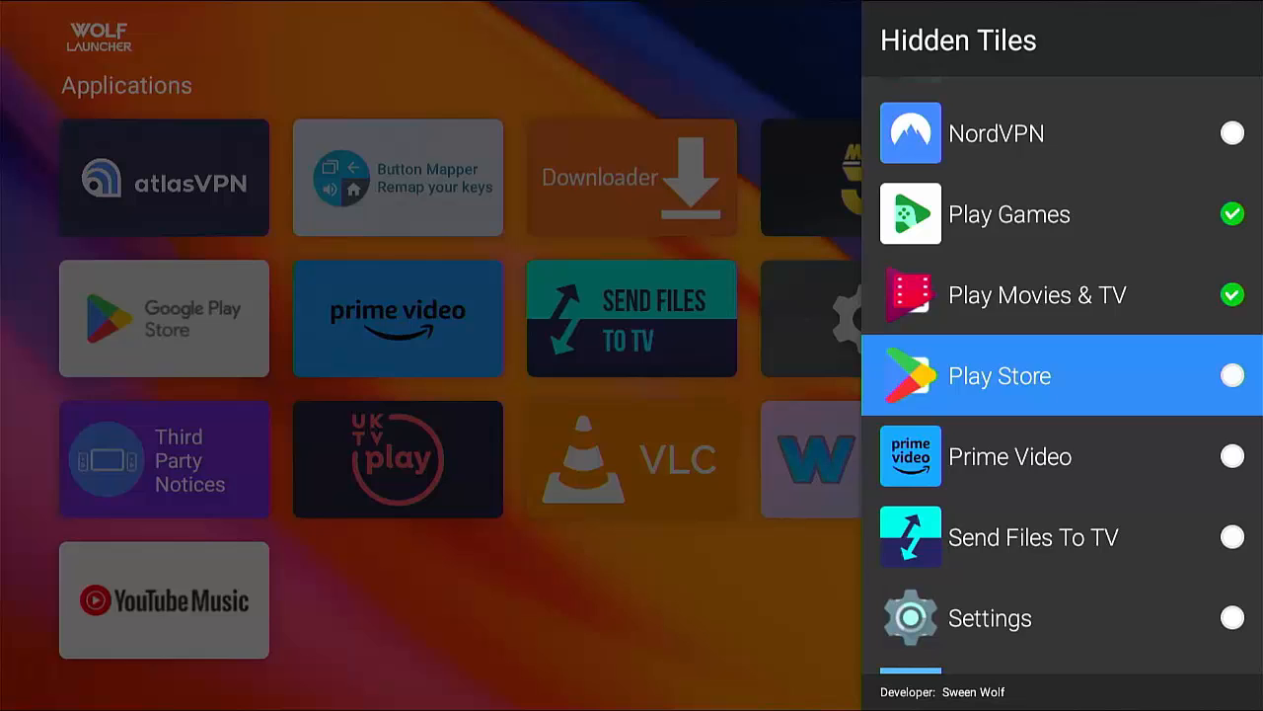
scroll(down, 3)
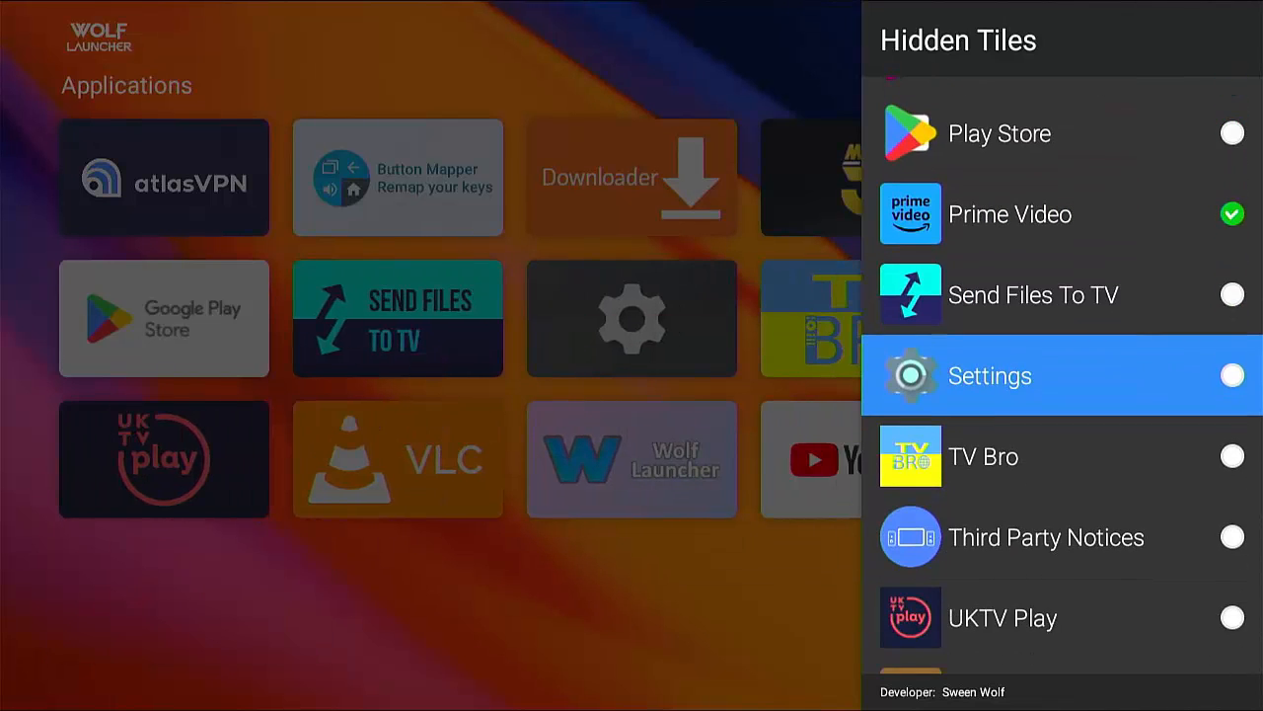
scroll(down, 3)
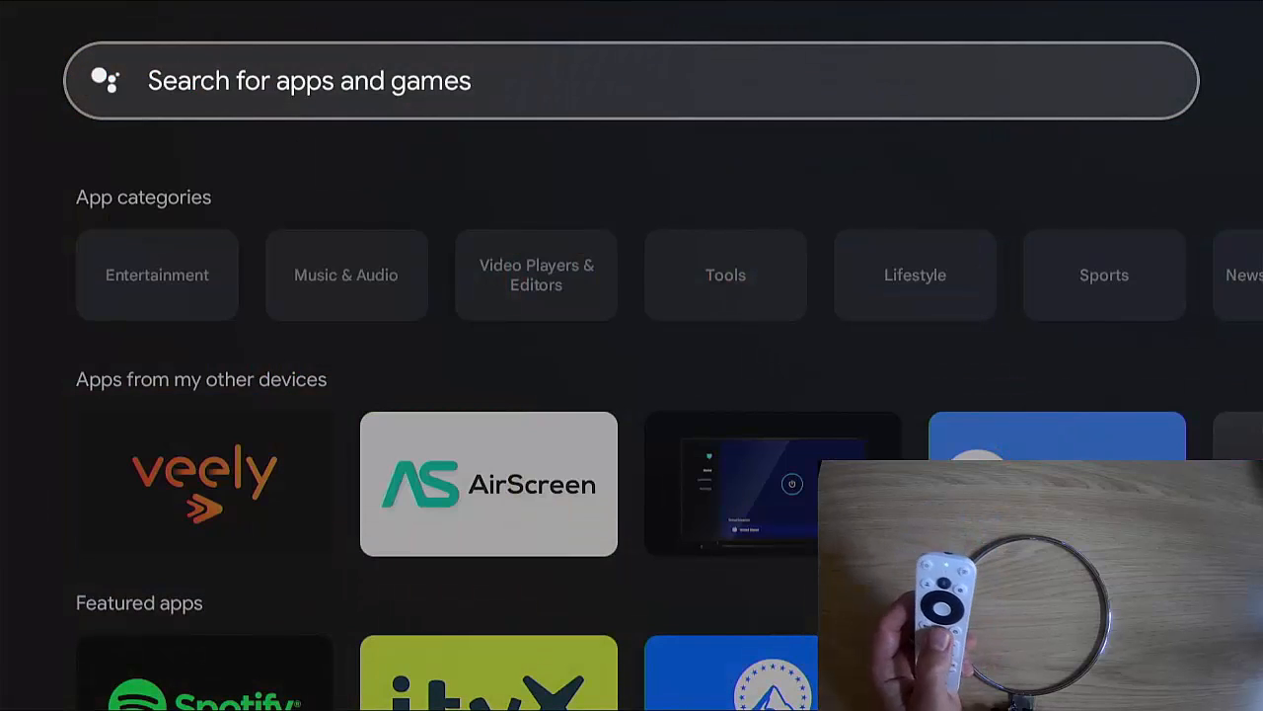
Leave Hidden Tiles and view the trimmed Applications grid in Wolf Launcher.
key(Back)
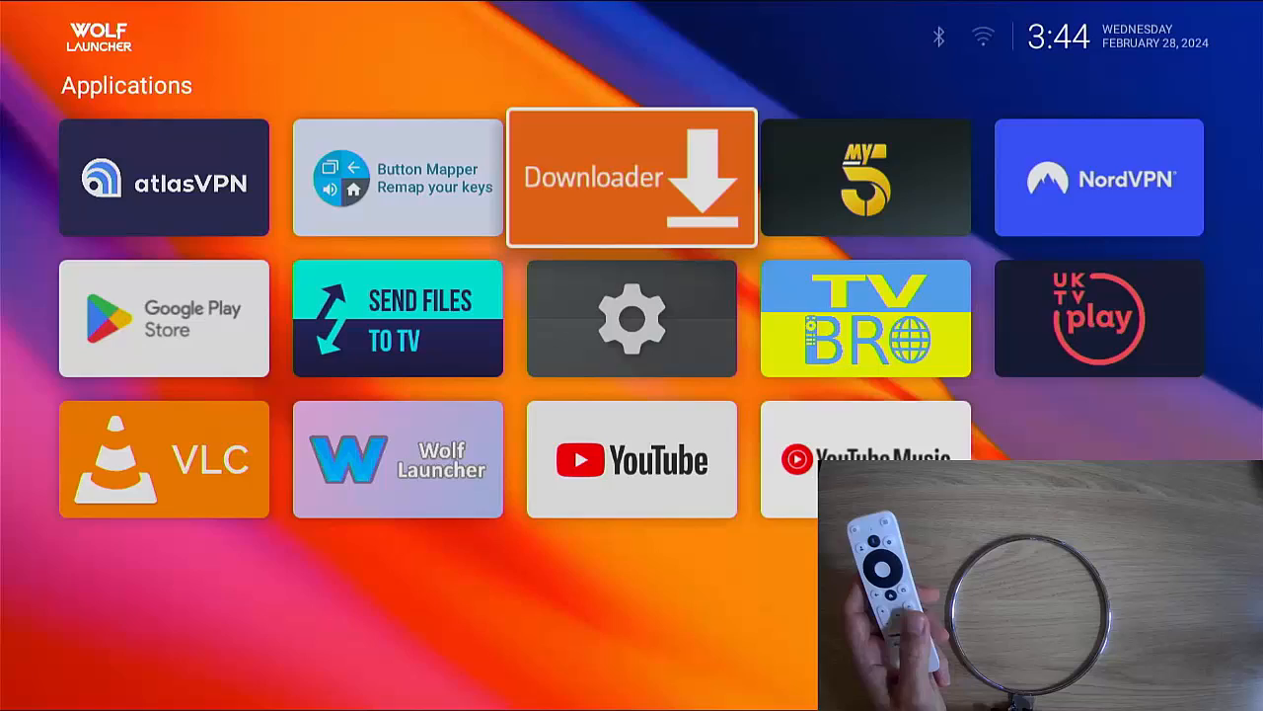
click(631, 178)
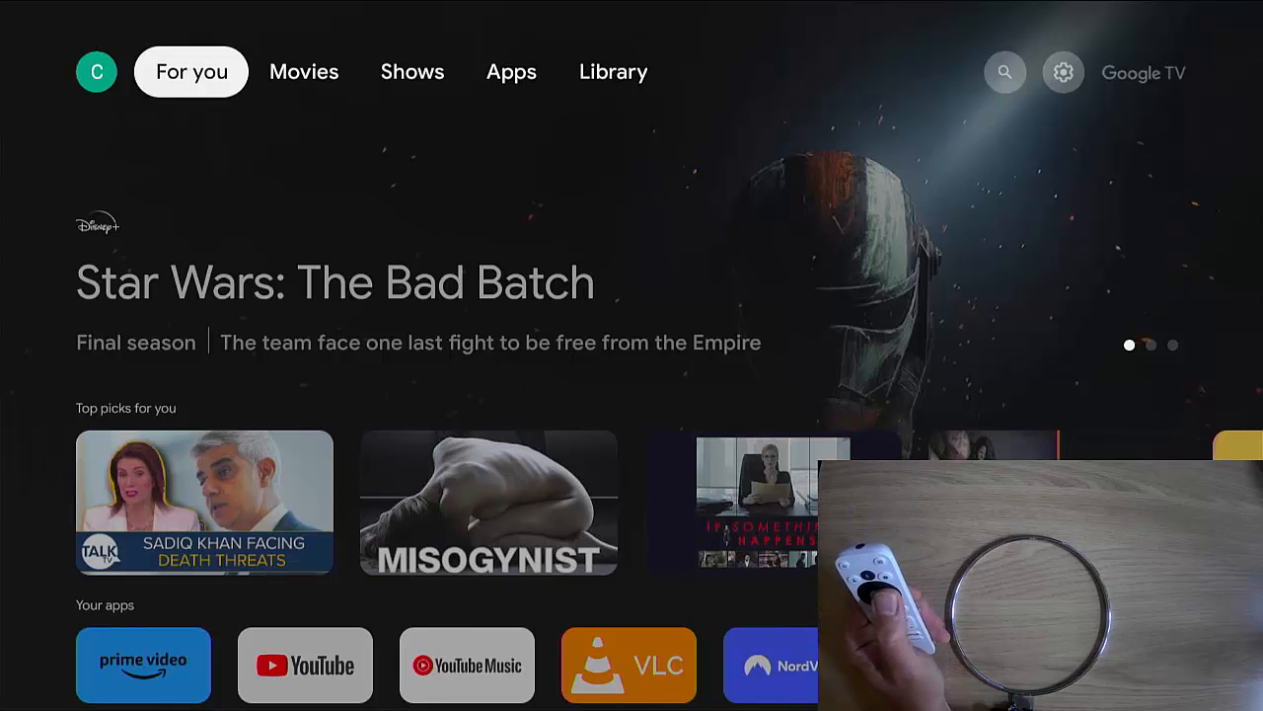
Search the Play Store from the Apps section for 'Button Mapper'.
click(511, 71)
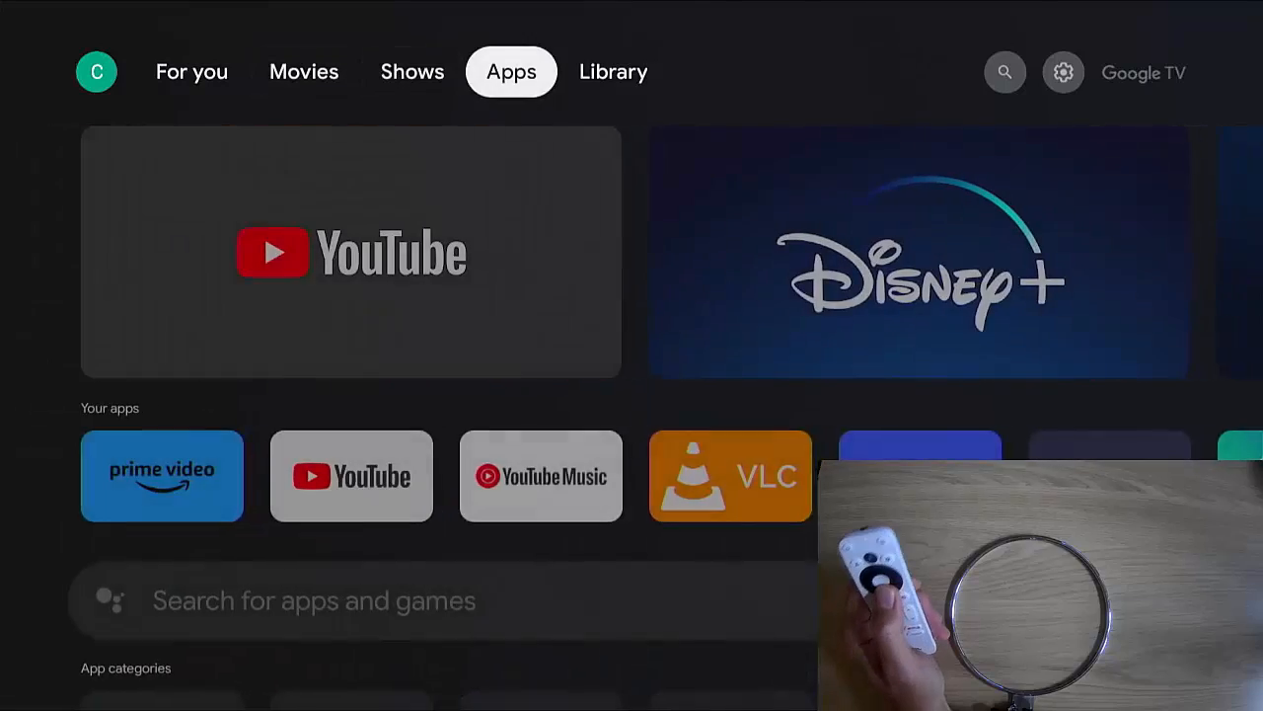
scroll(down, 3)
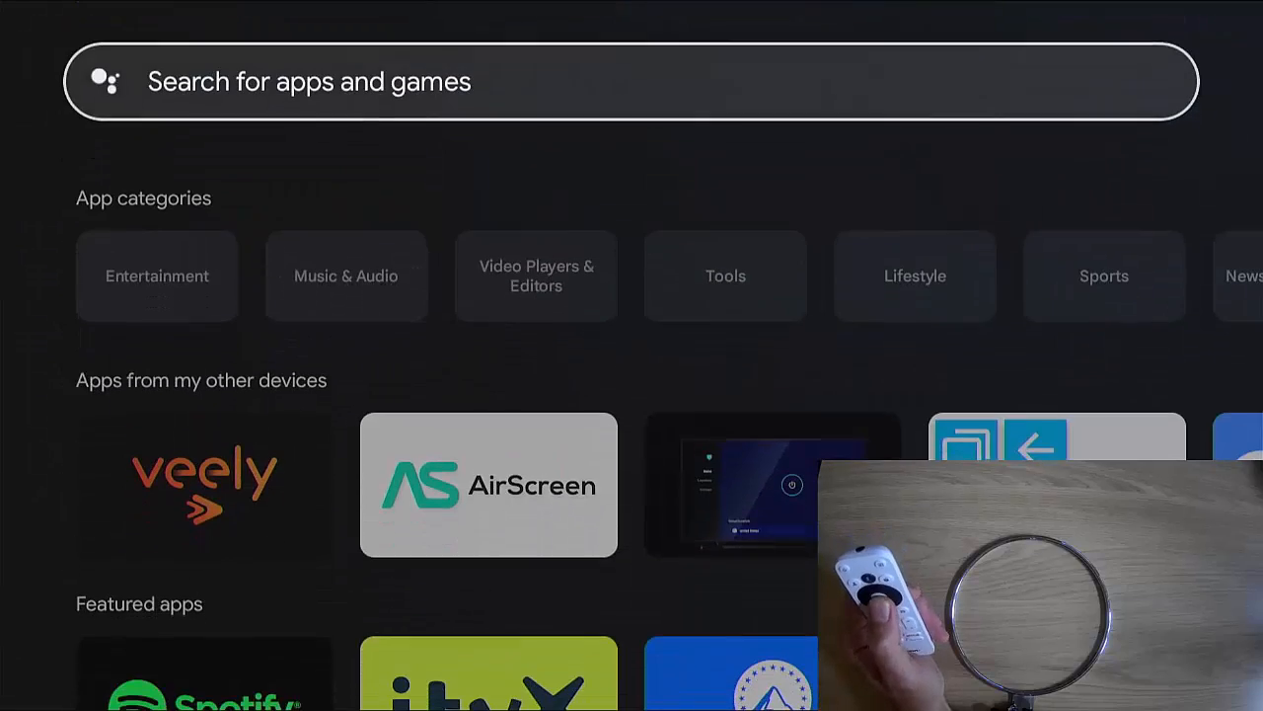
click(631, 81)
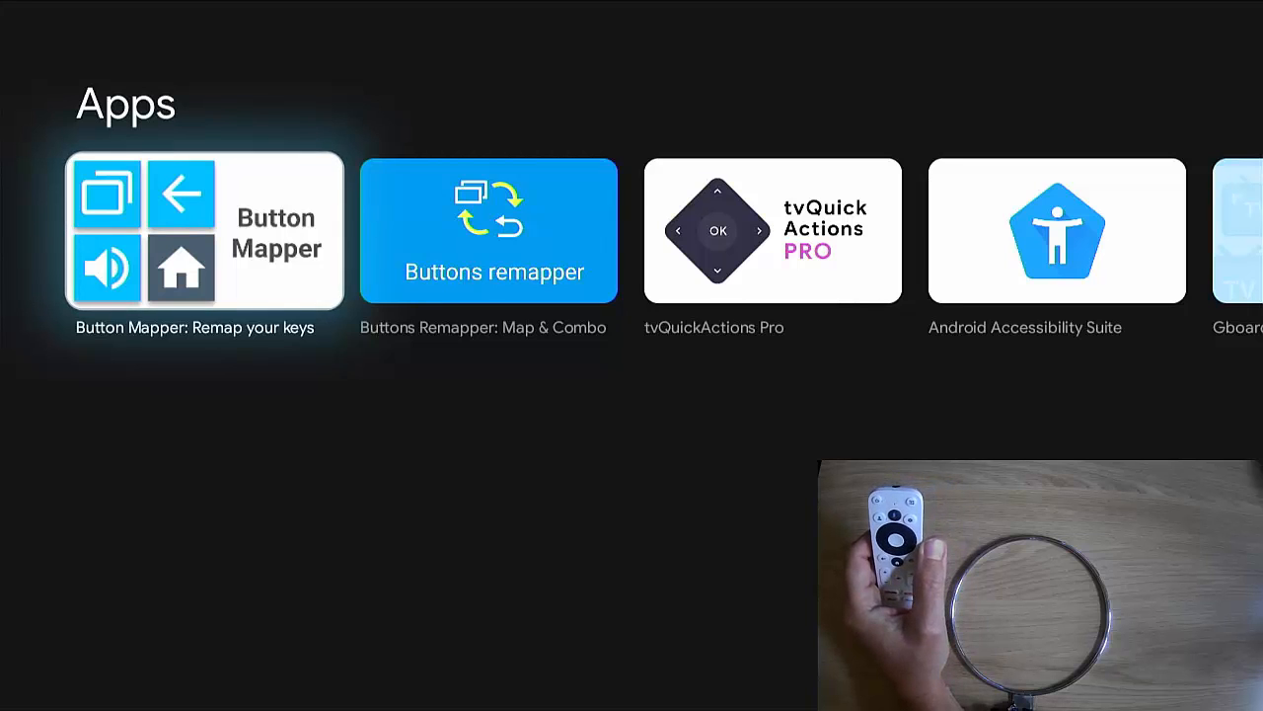
Install Button Mapper: Remap your keys from its store page and launch it.
click(204, 230)
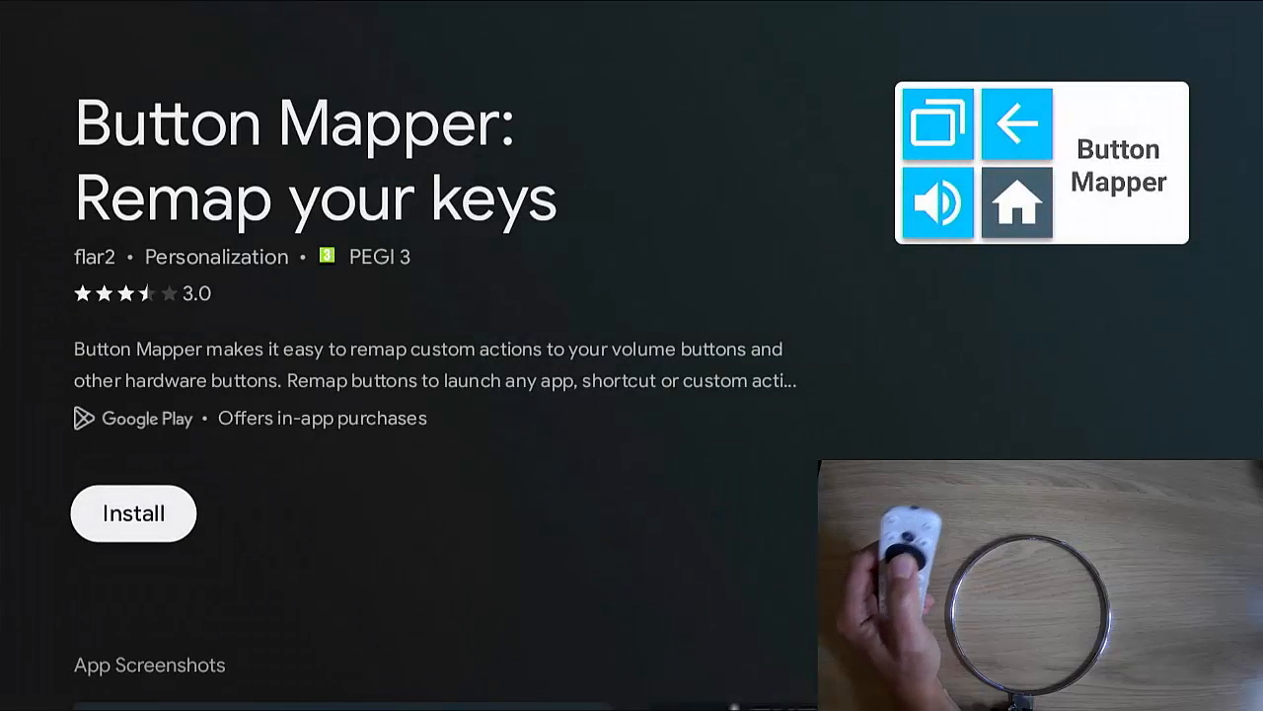
click(133, 512)
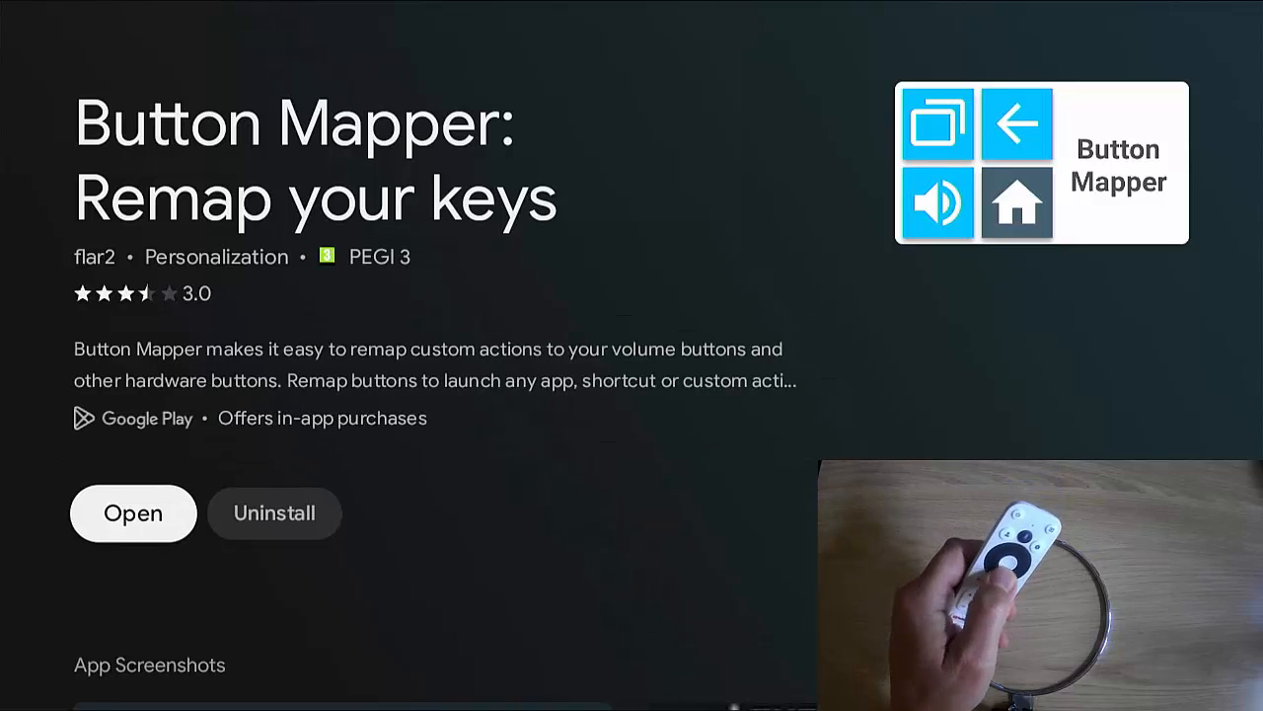
click(132, 512)
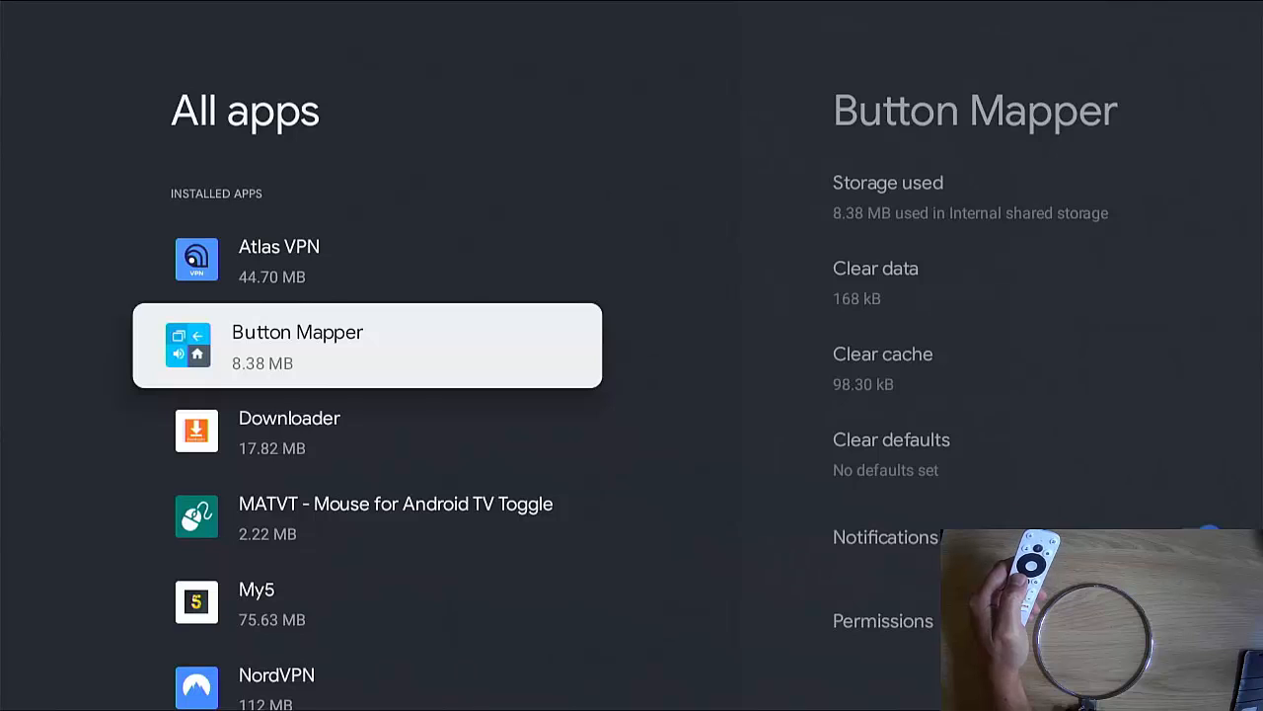
Enable Button Mapper under Accessibility and confirm the Use Button Mapper? prompt.
key(Back)
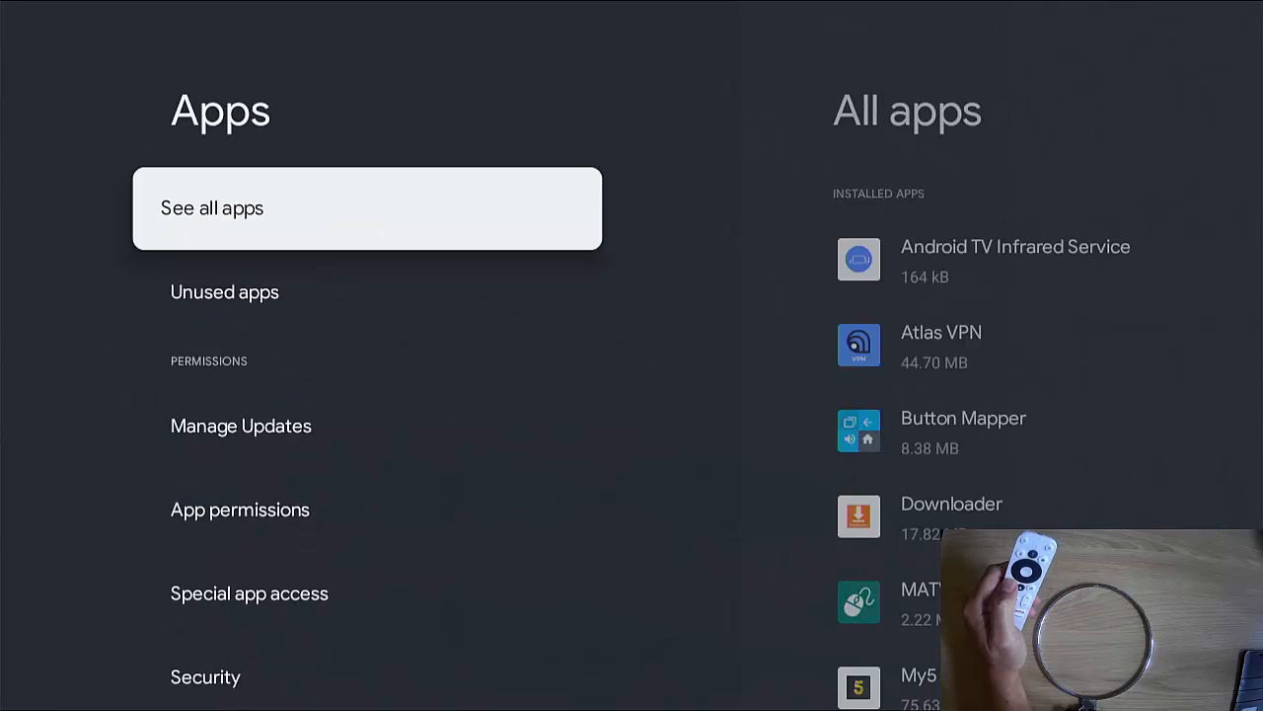
key(Back)
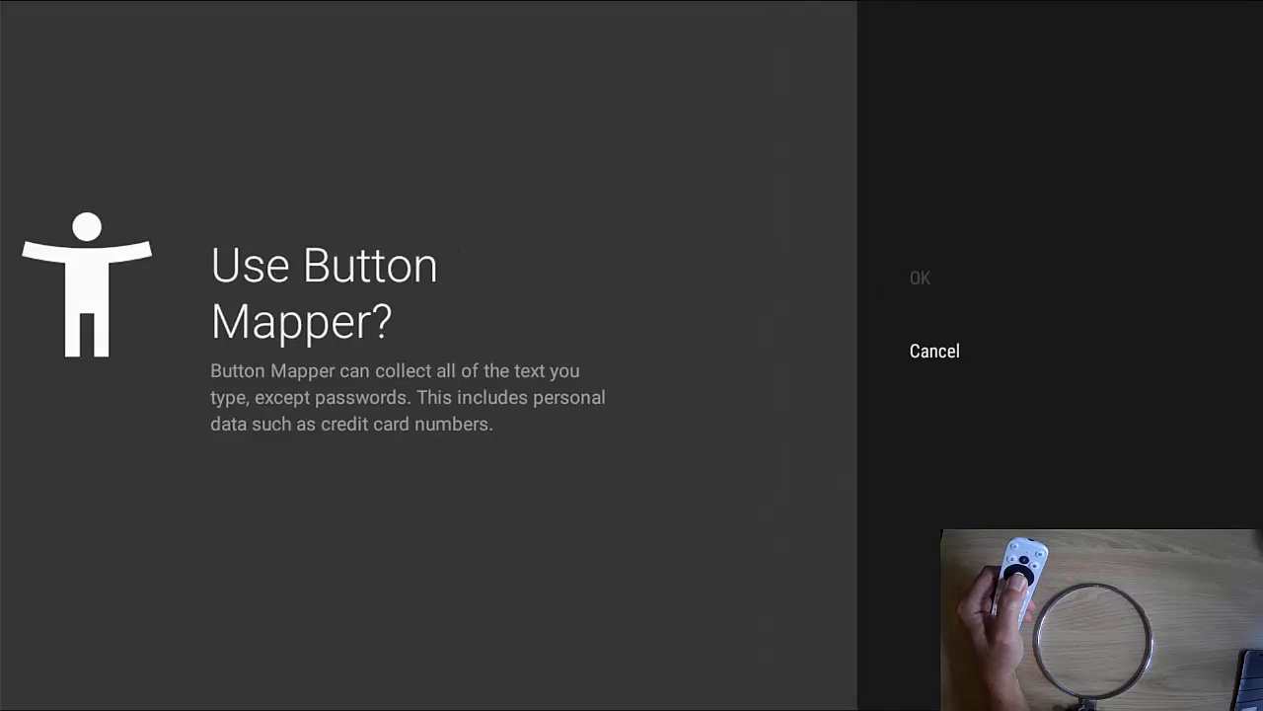
click(919, 277)
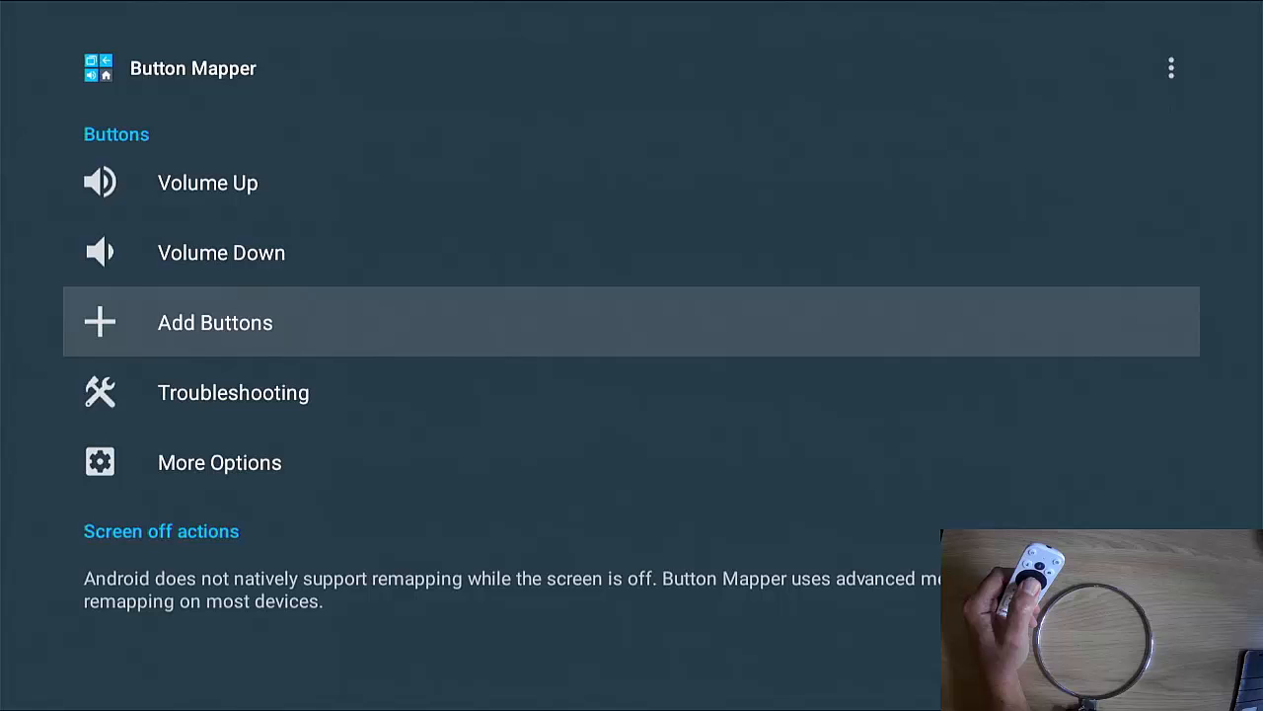
Add the remote button as BUTTON_9 via Add Buttons and toggle Customize, raising the Pro prompt.
click(215, 322)
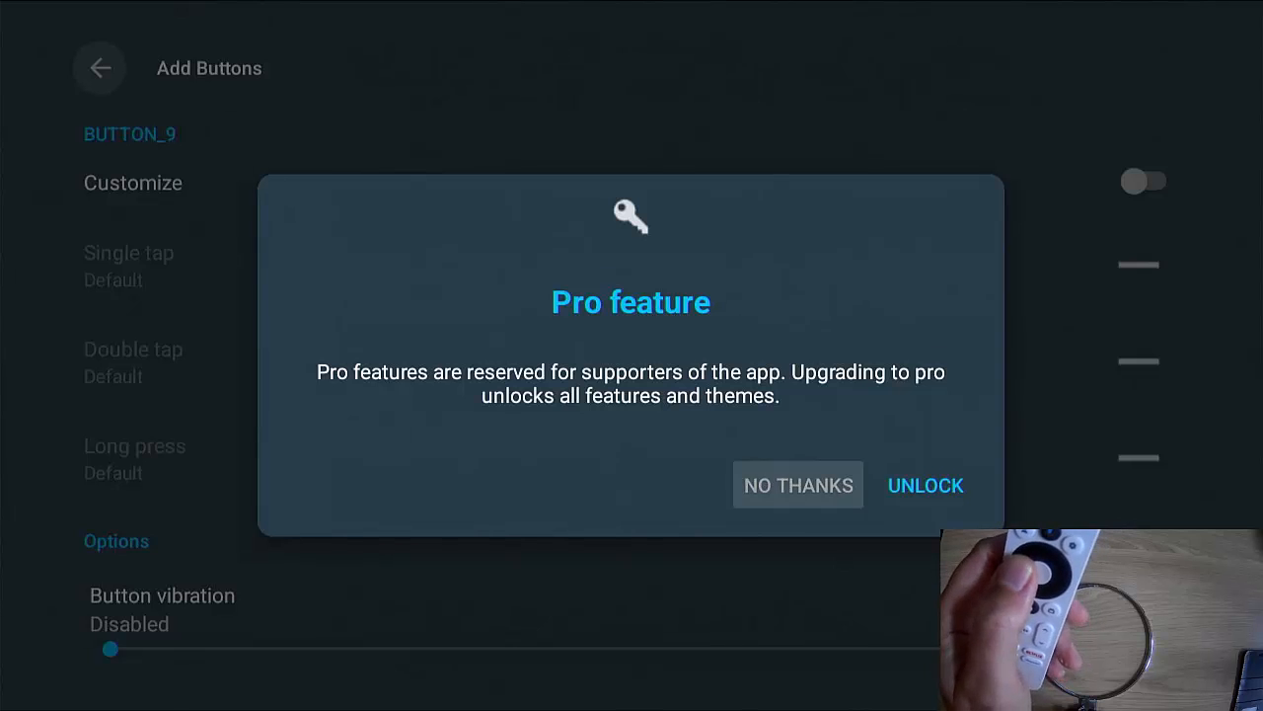
Decline the Pro offer, enable Customize and map BUTTON_9's Single tap to the Wolf Launcher application.
click(797, 484)
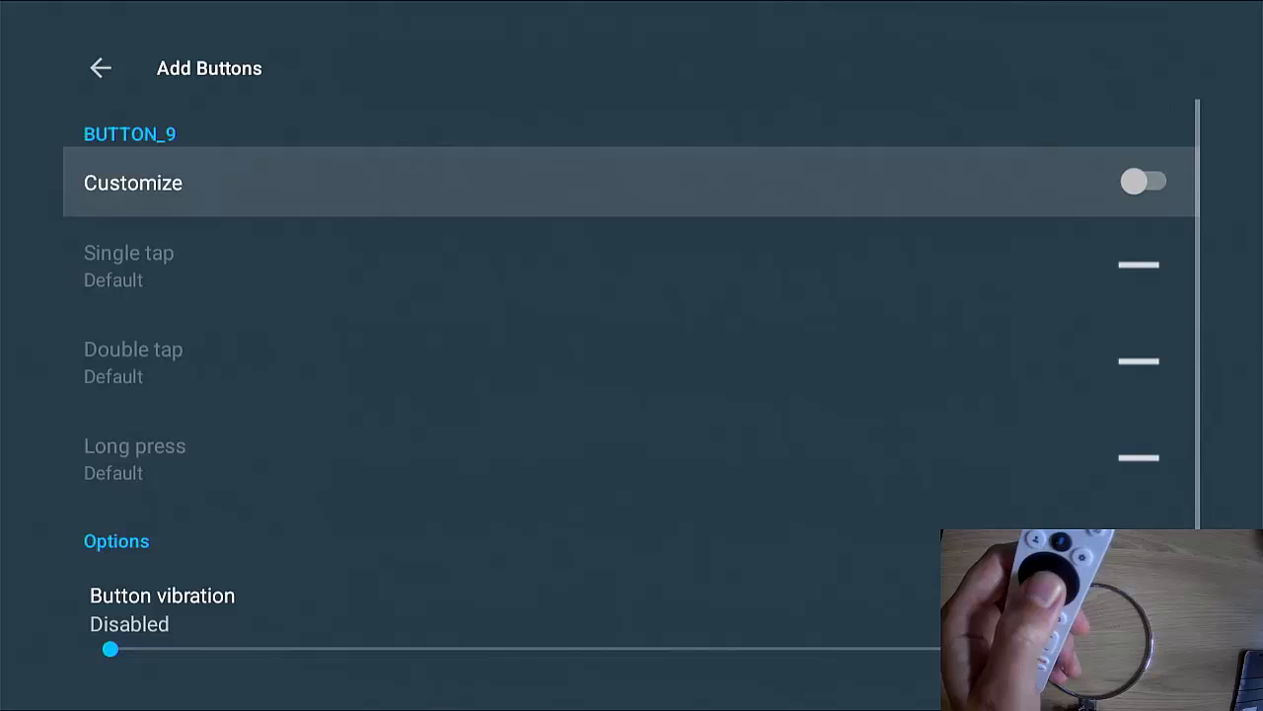
click(1144, 180)
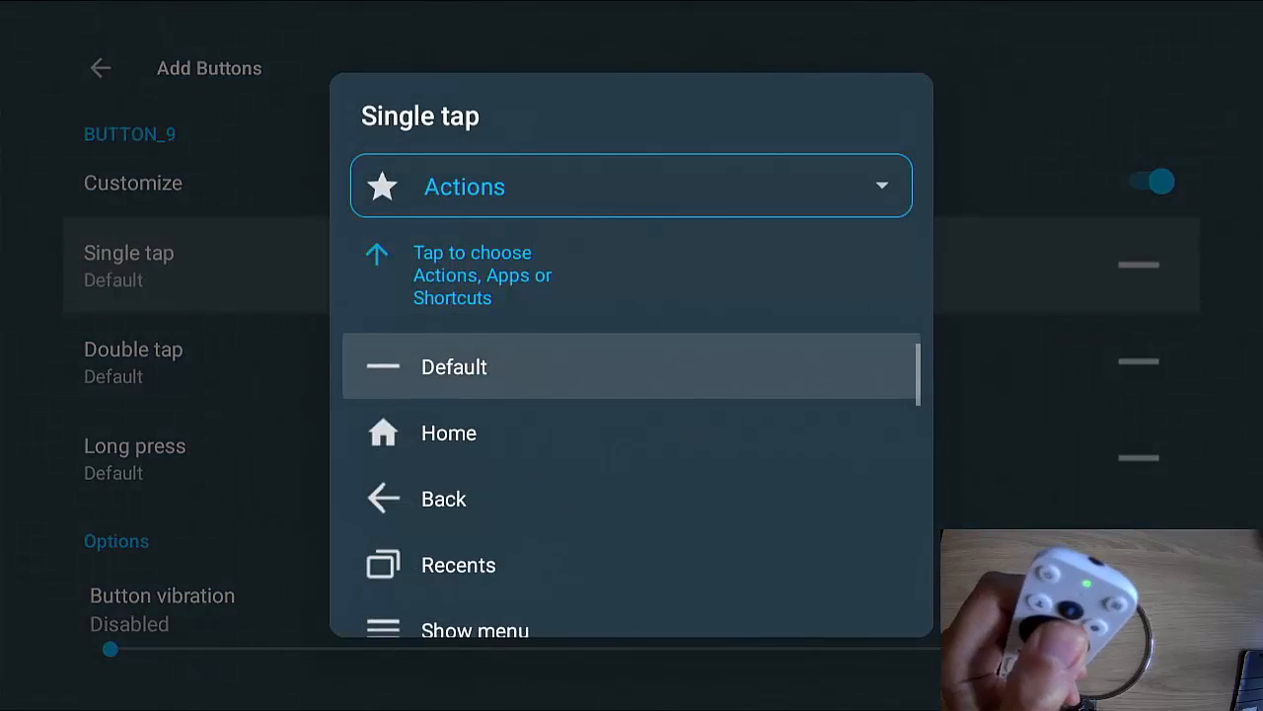
click(629, 186)
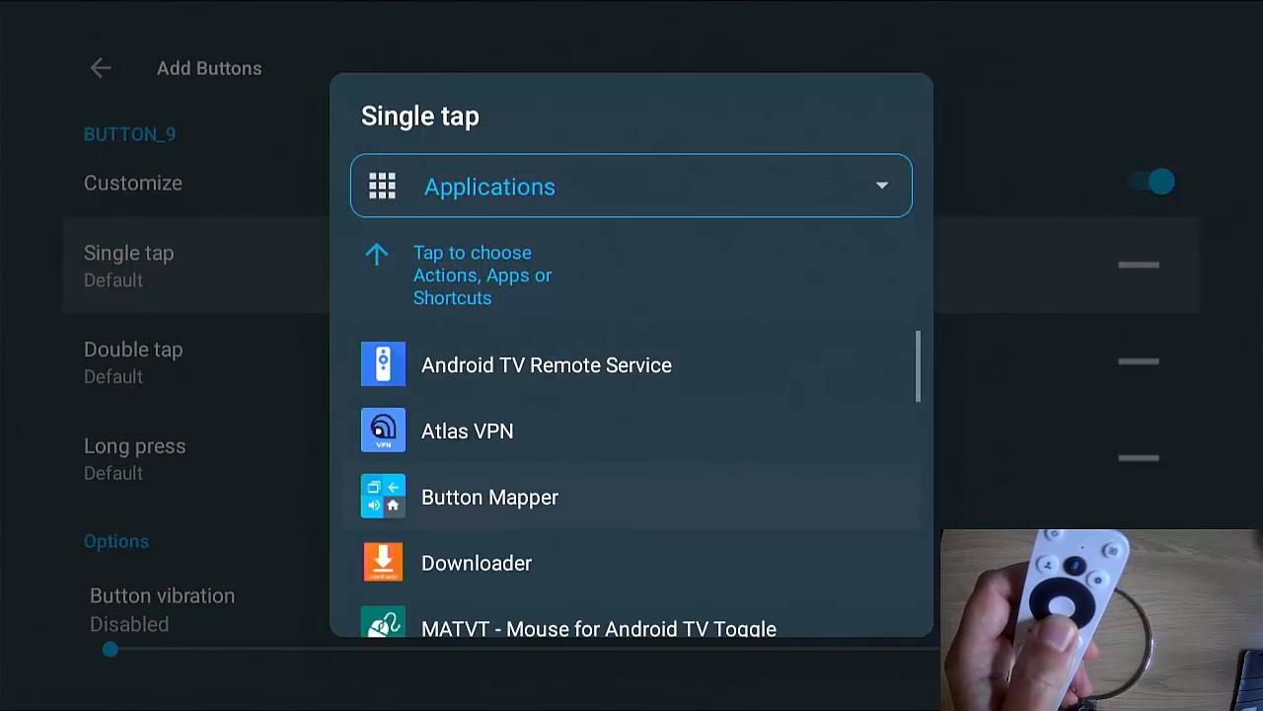
scroll(down, 3)
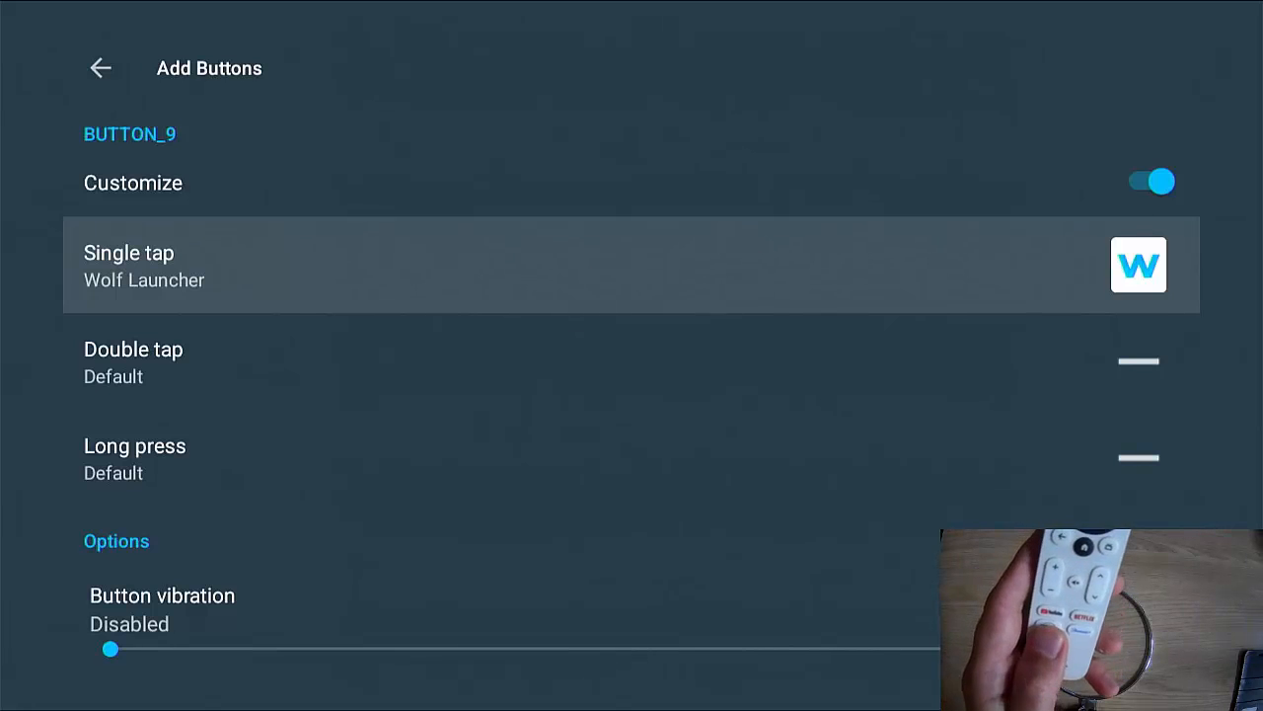
click(99, 67)
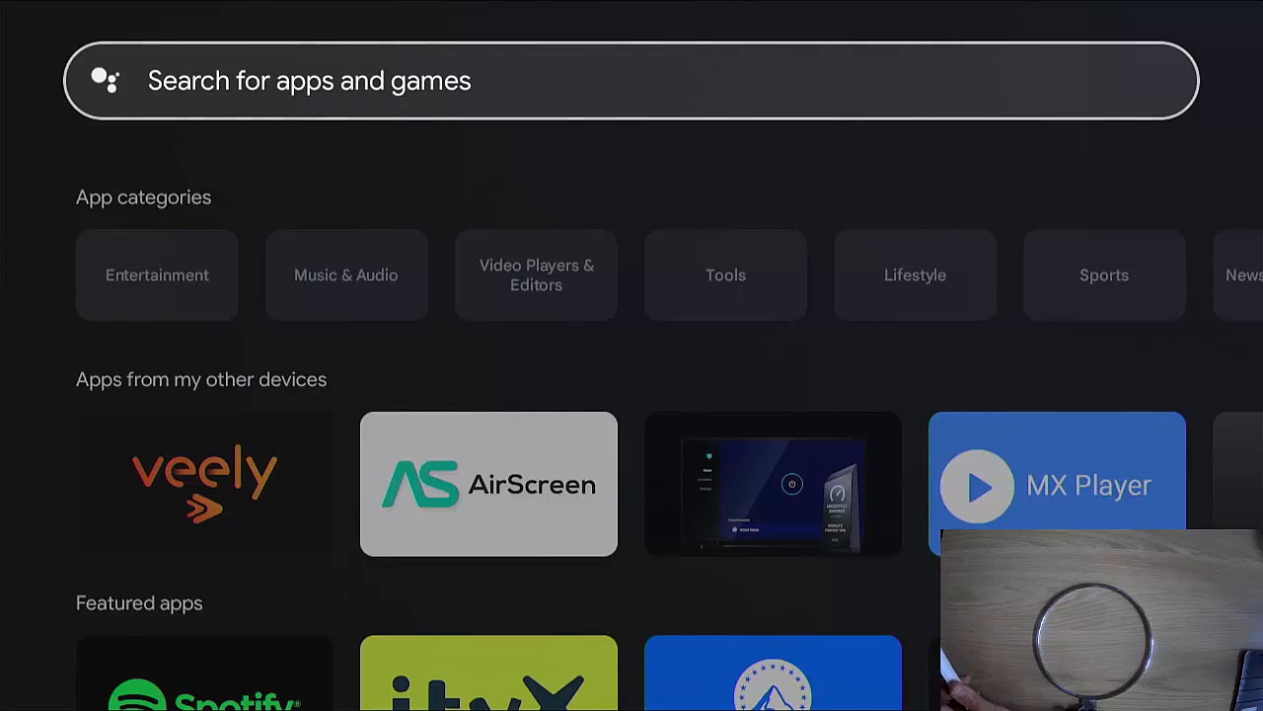
Bring up Wolf Launcher with the remapped remote button and open Downloader from its grid.
key(Back)
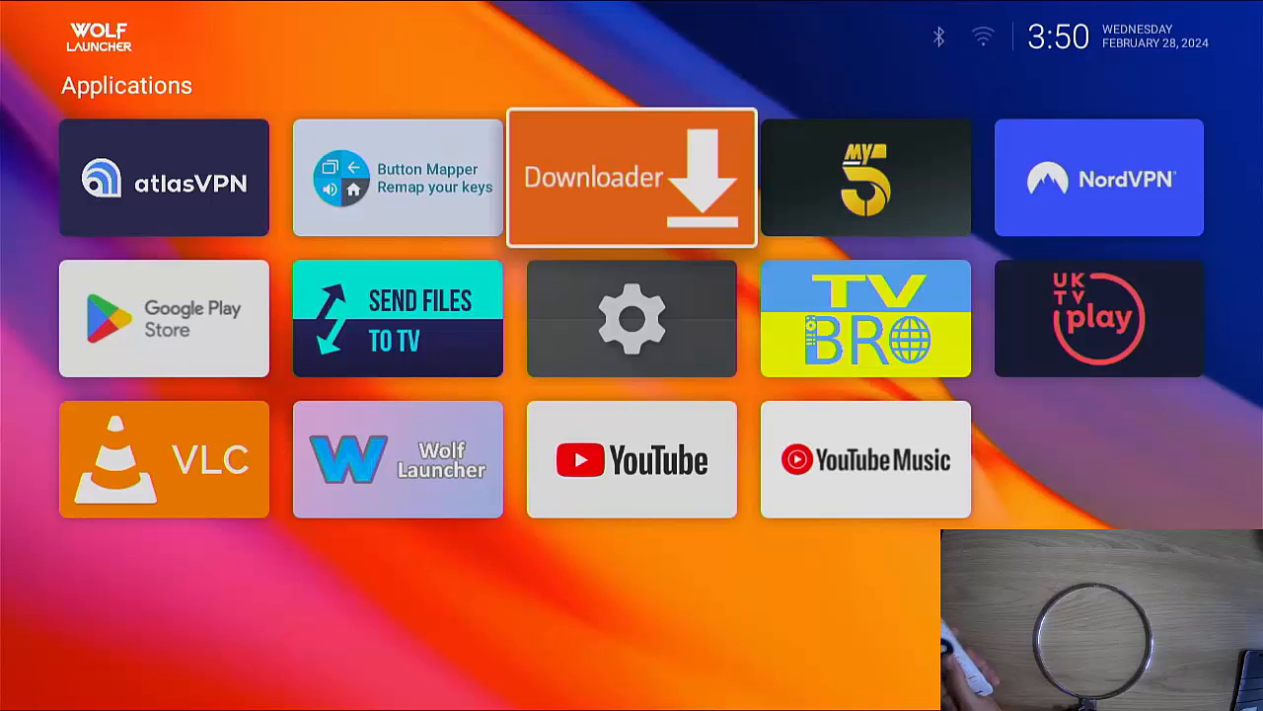
click(630, 178)
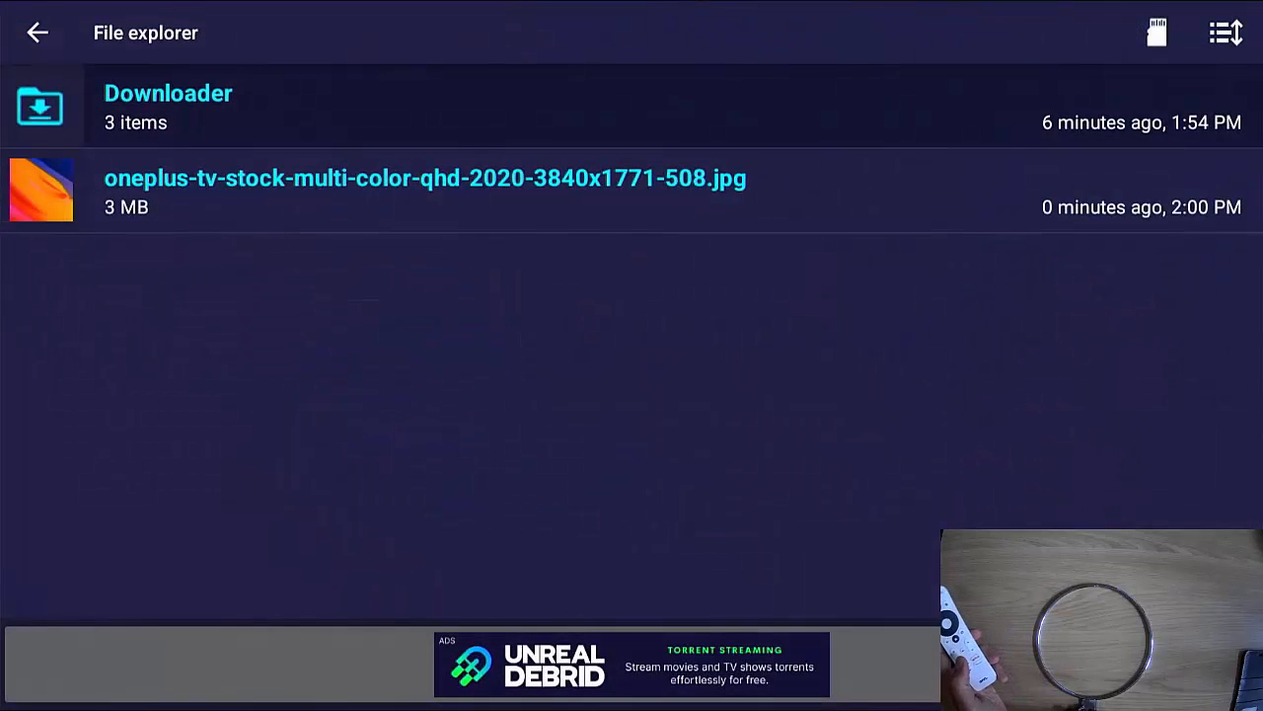